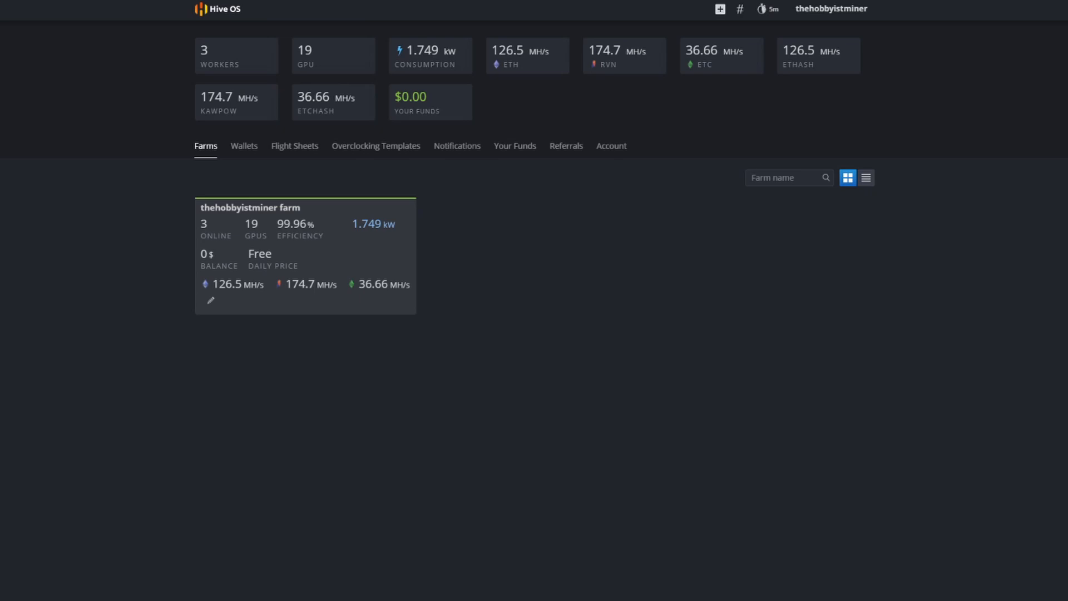
pyautogui.moveTo(377, 267)
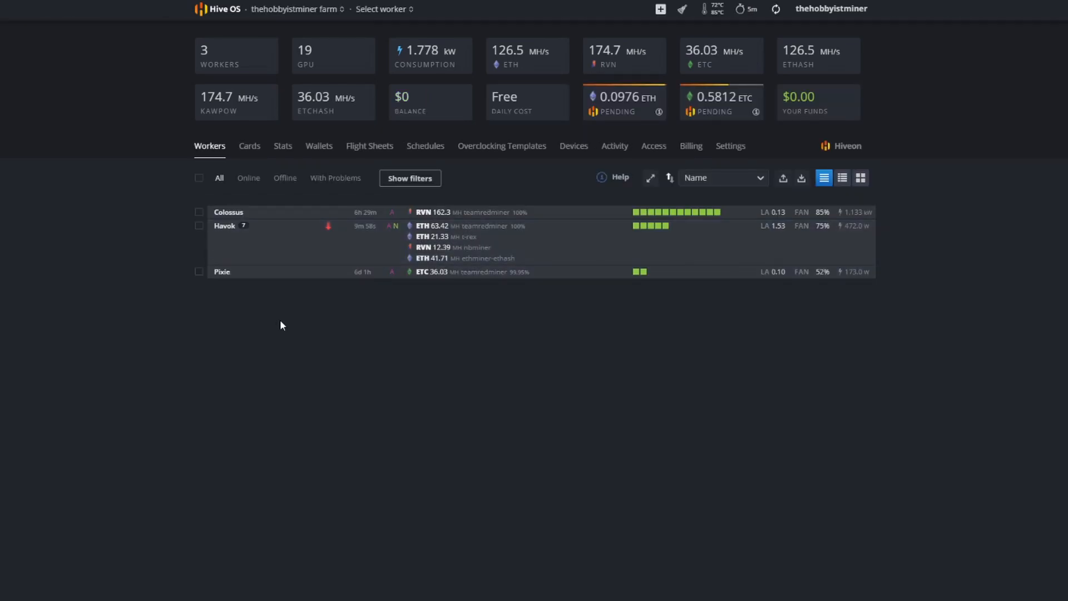
pyautogui.moveTo(225, 215)
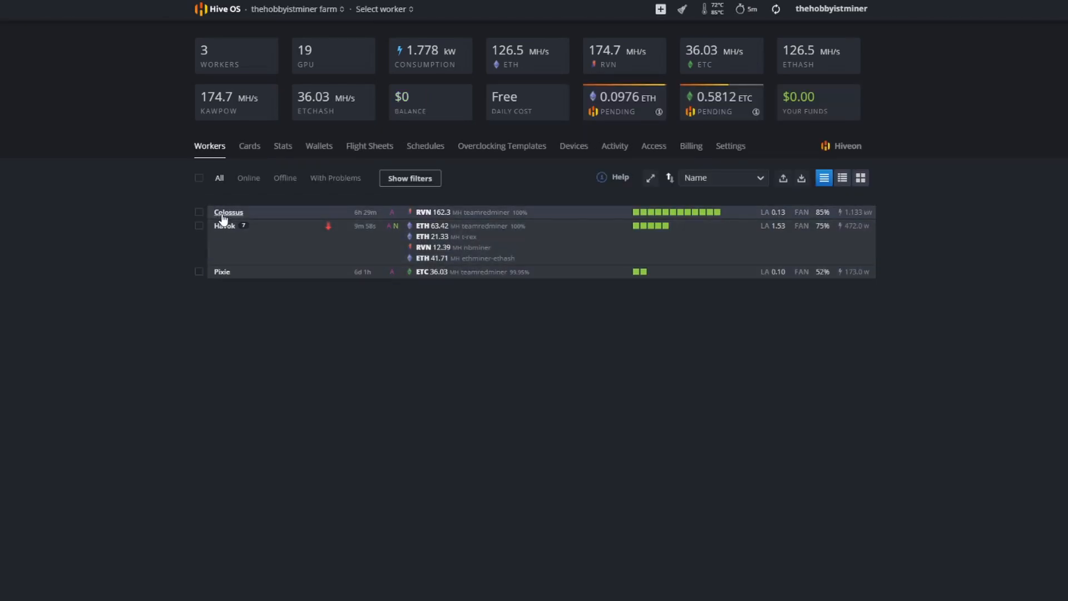
# - Open the Colossus worker's overview showing twelve GPUs and their hashrates
pyautogui.click(228, 212)
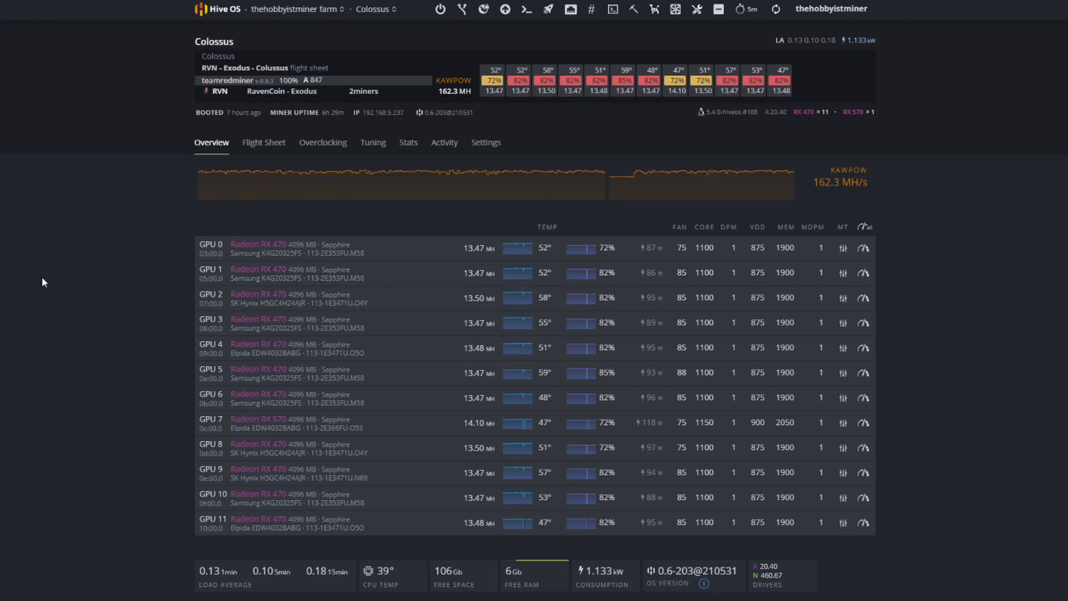
pyautogui.moveTo(69, 283)
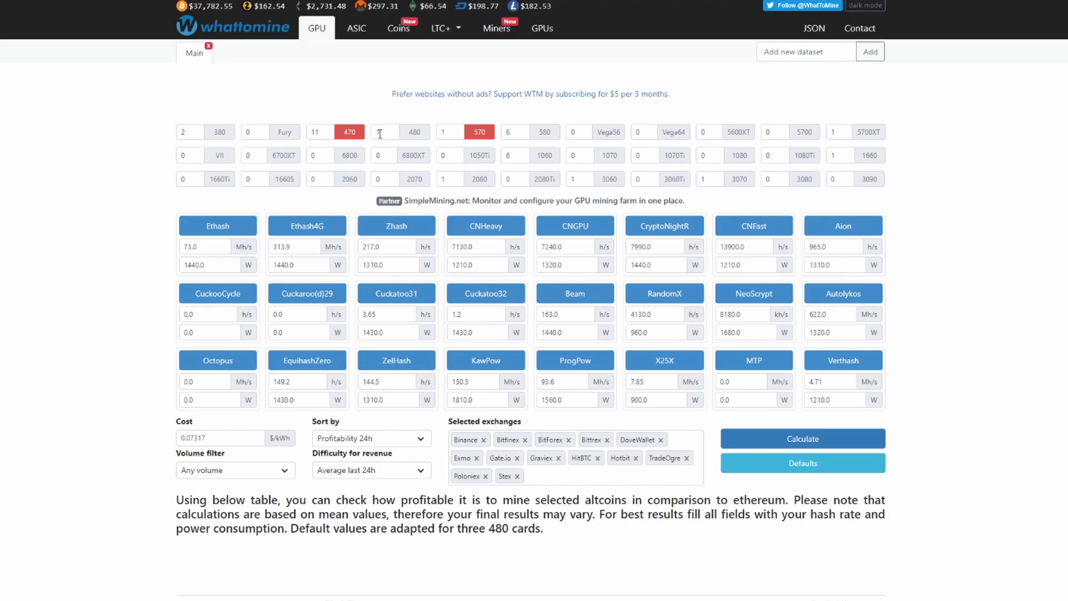
pyautogui.moveTo(348, 131)
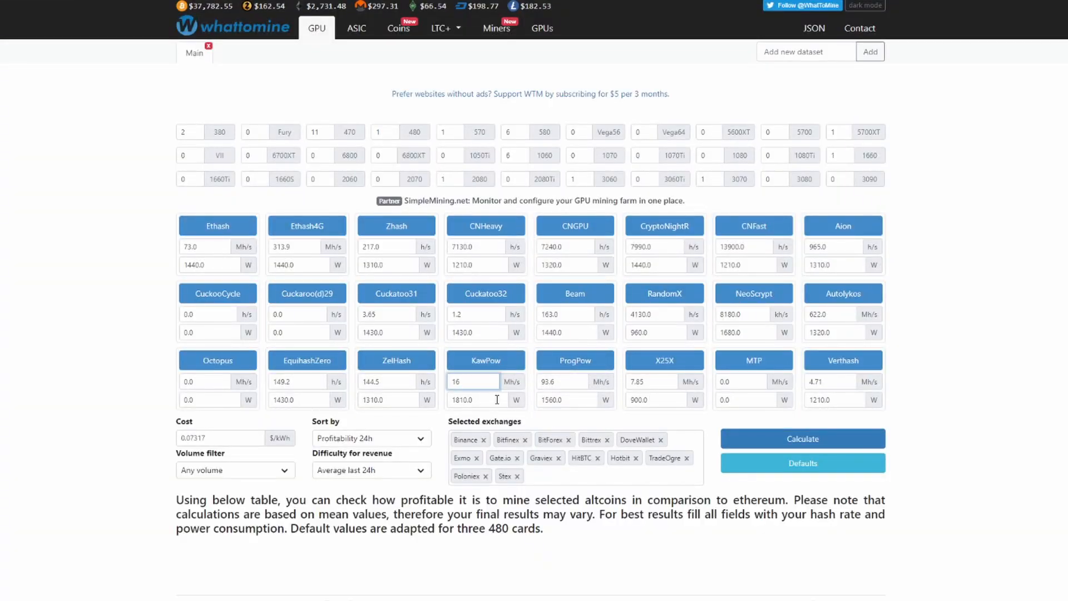
# - Enter 162.3 Mh/s for KawPow and add Autolykos to the profitability comparison
pyautogui.write('162.3')
pyautogui.click(474, 400)
pyautogui.write('1133')
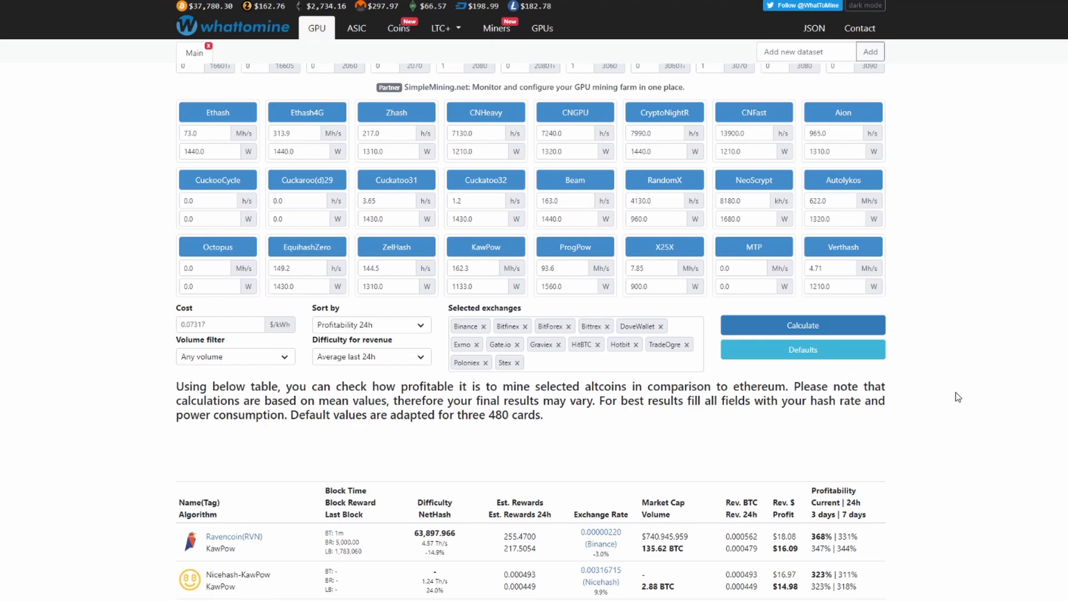
pyautogui.moveTo(842, 179)
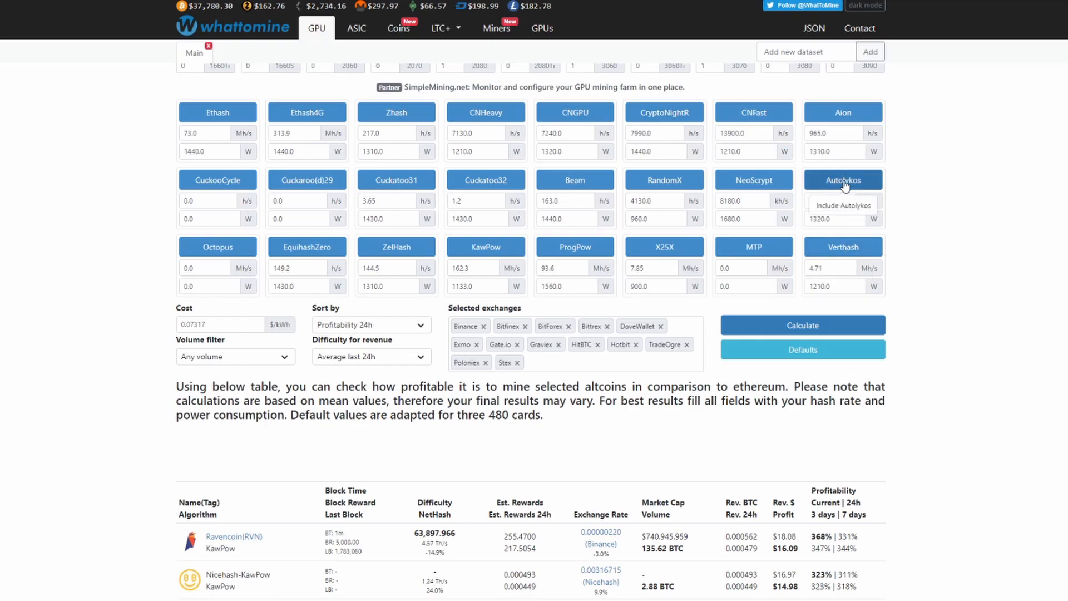
pyautogui.click(843, 179)
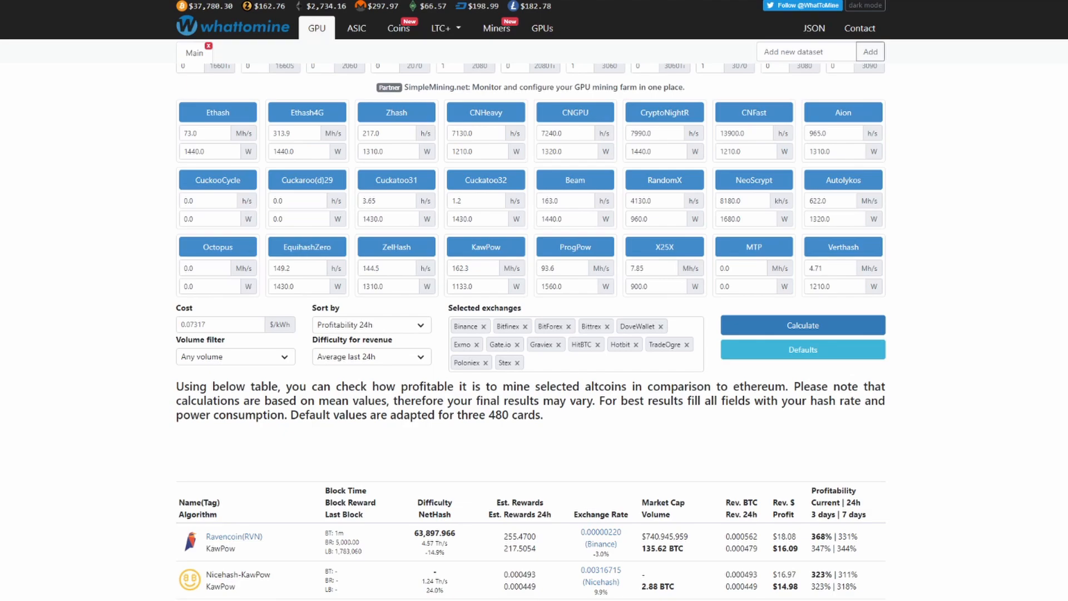
pyautogui.moveTo(851, 202)
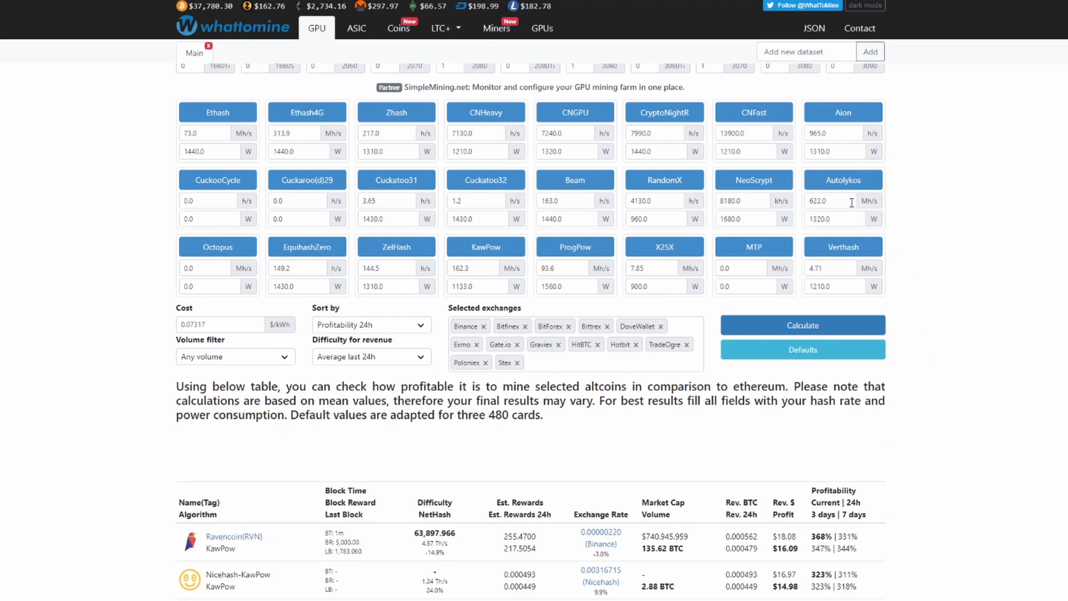
pyautogui.moveTo(826, 215)
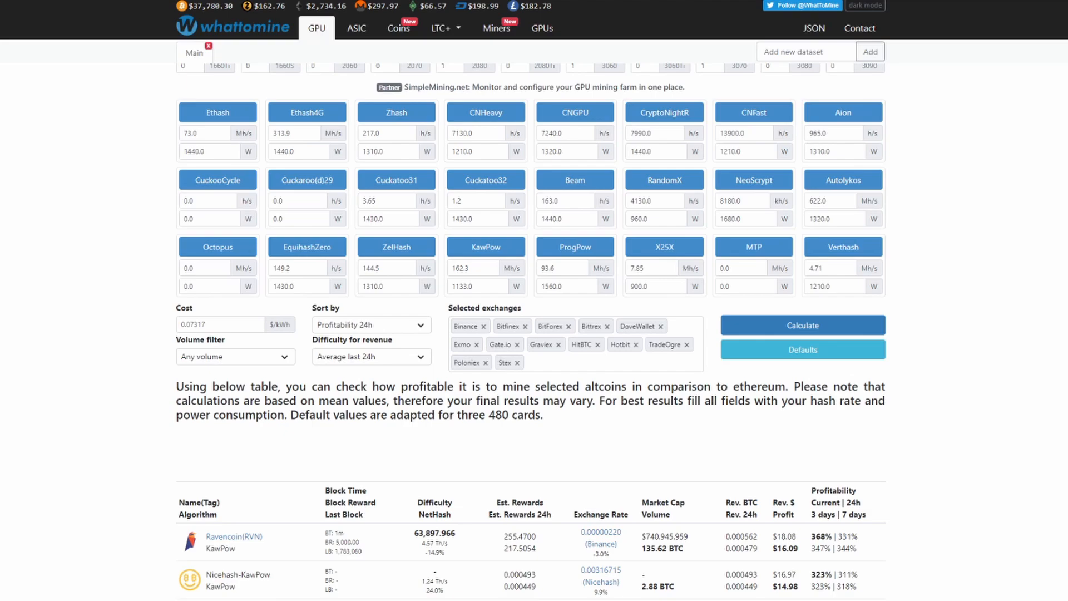
pyautogui.scroll(-3)
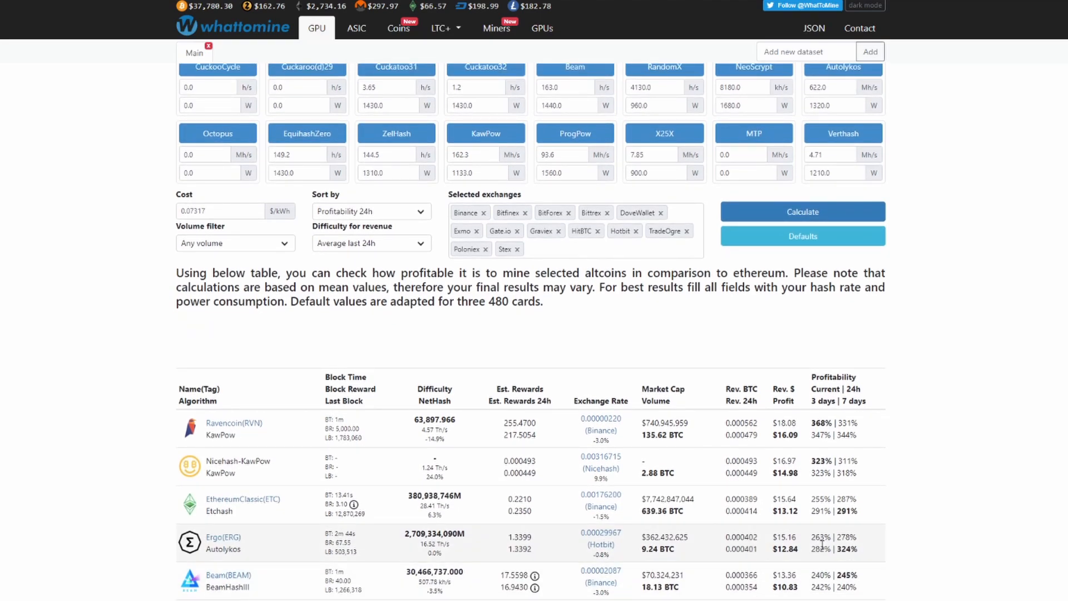
pyautogui.scroll(-3)
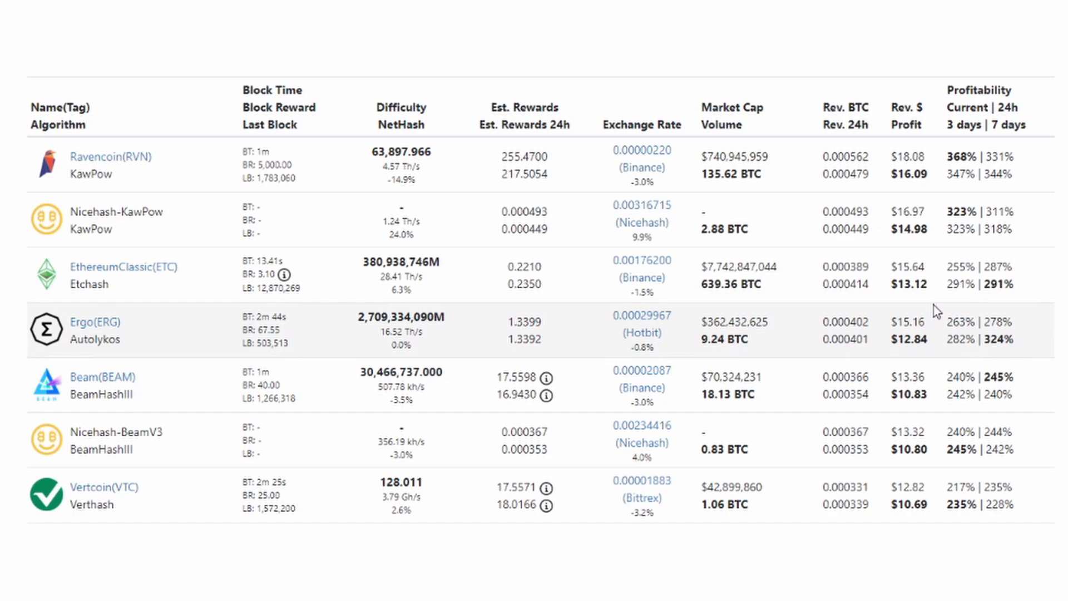
pyautogui.moveTo(158, 182)
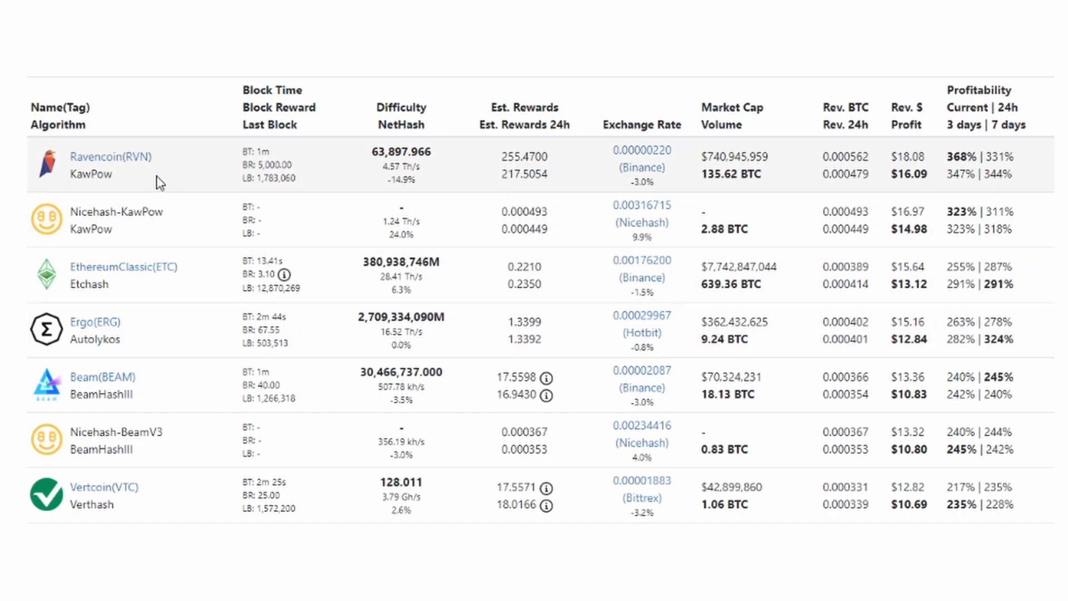
pyautogui.moveTo(122, 320)
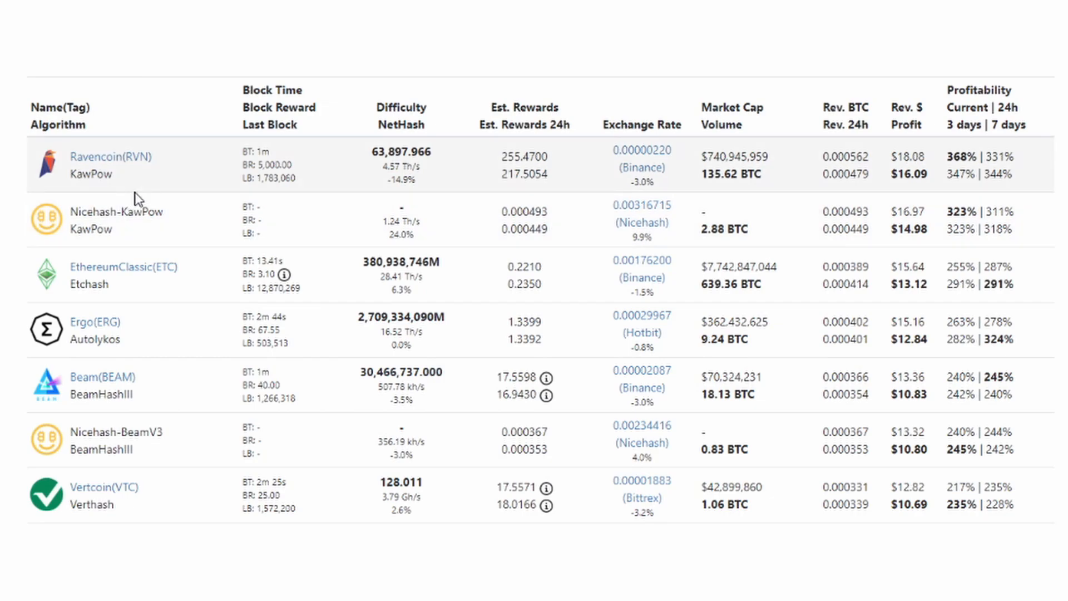
pyautogui.moveTo(197, 157)
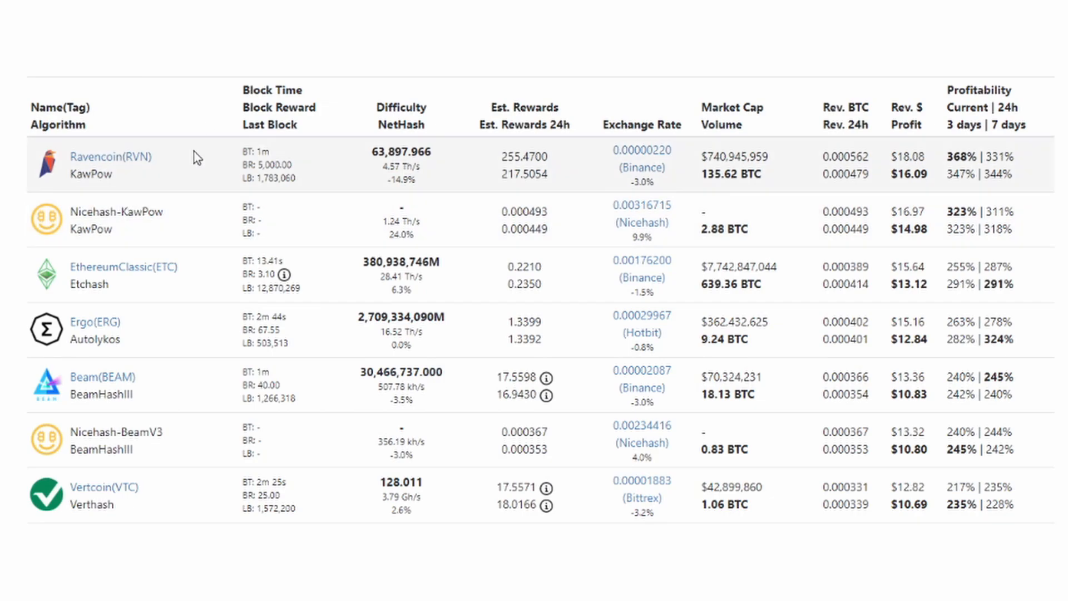
pyautogui.moveTo(95, 327)
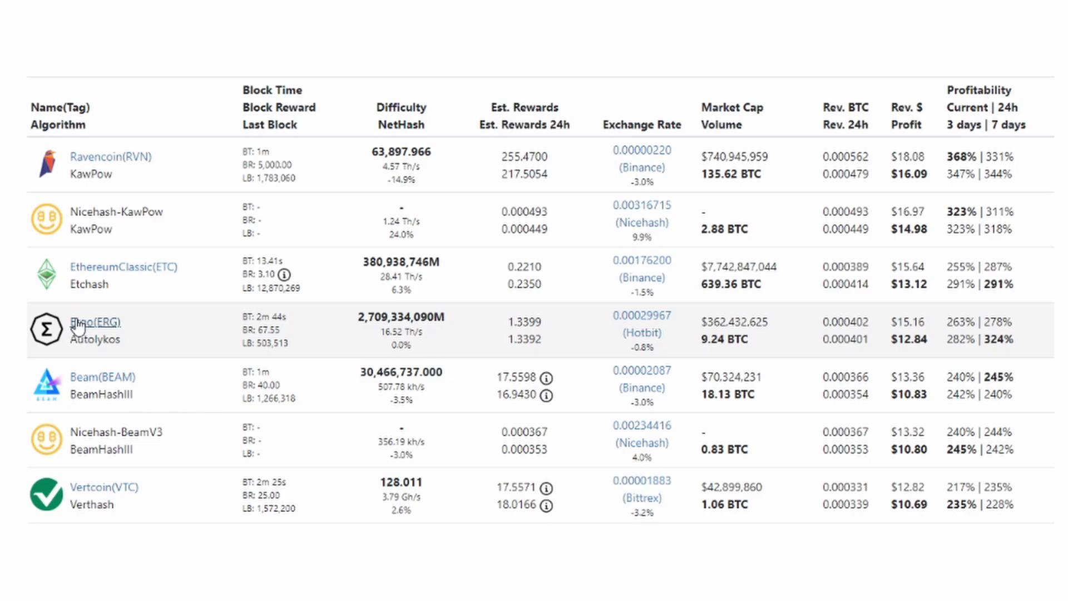
pyautogui.click(98, 323)
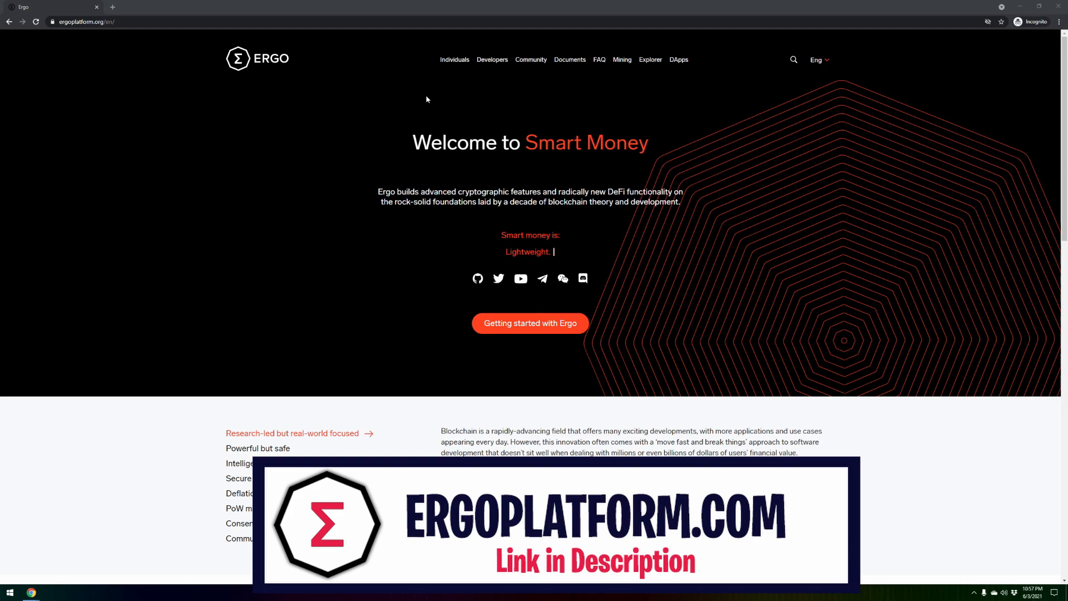
# - Go to Individuals > Exchanges to list exchanges like BiKi, CoinEx and gate.io
pyautogui.click(455, 60)
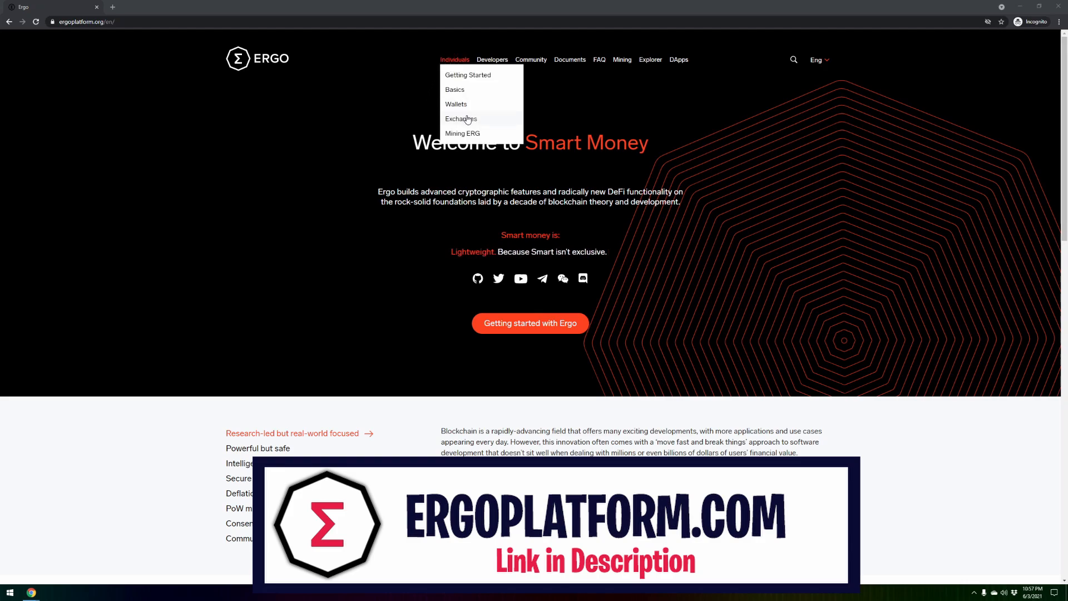
pyautogui.click(461, 119)
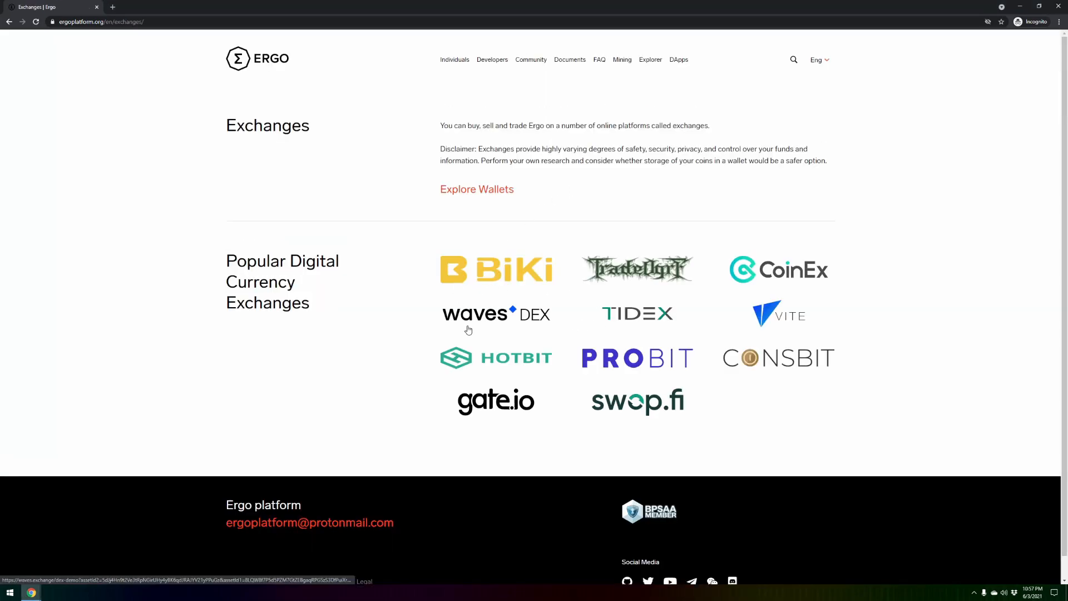
pyautogui.moveTo(780, 440)
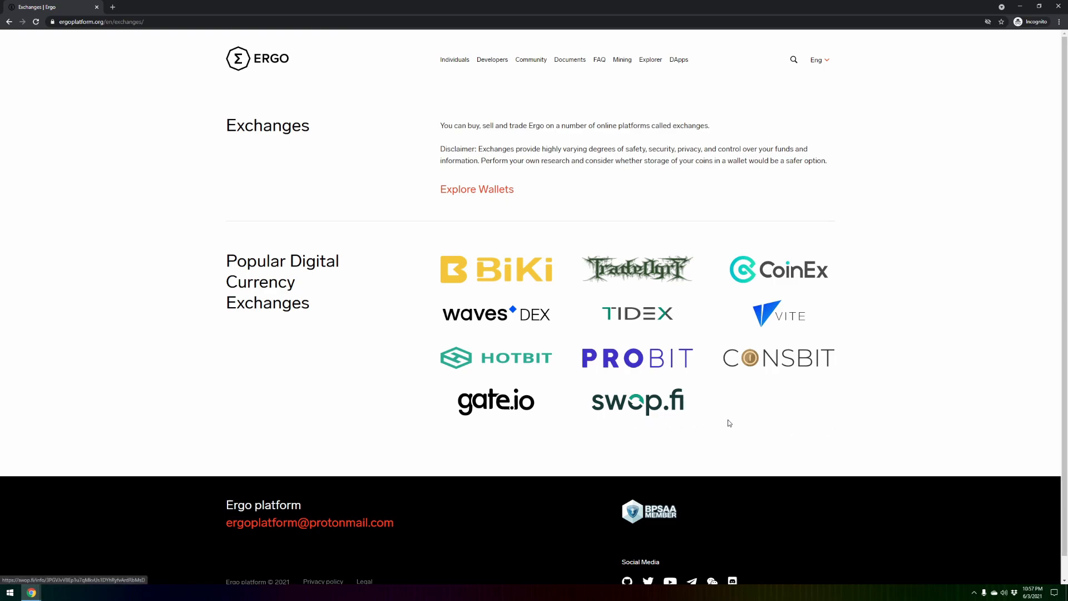
pyautogui.moveTo(711, 423)
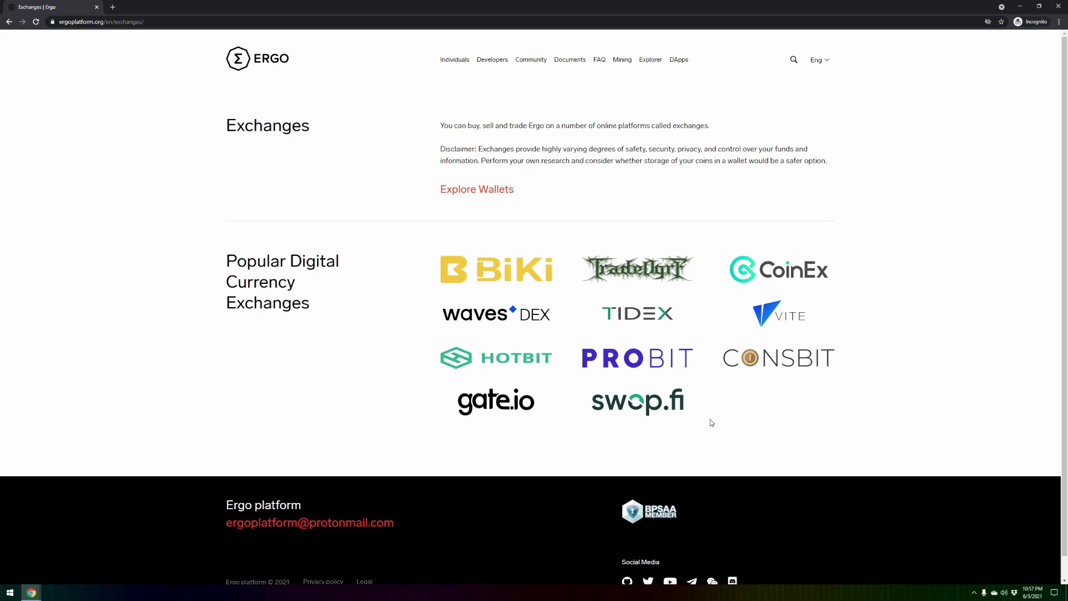
pyautogui.moveTo(446, 182)
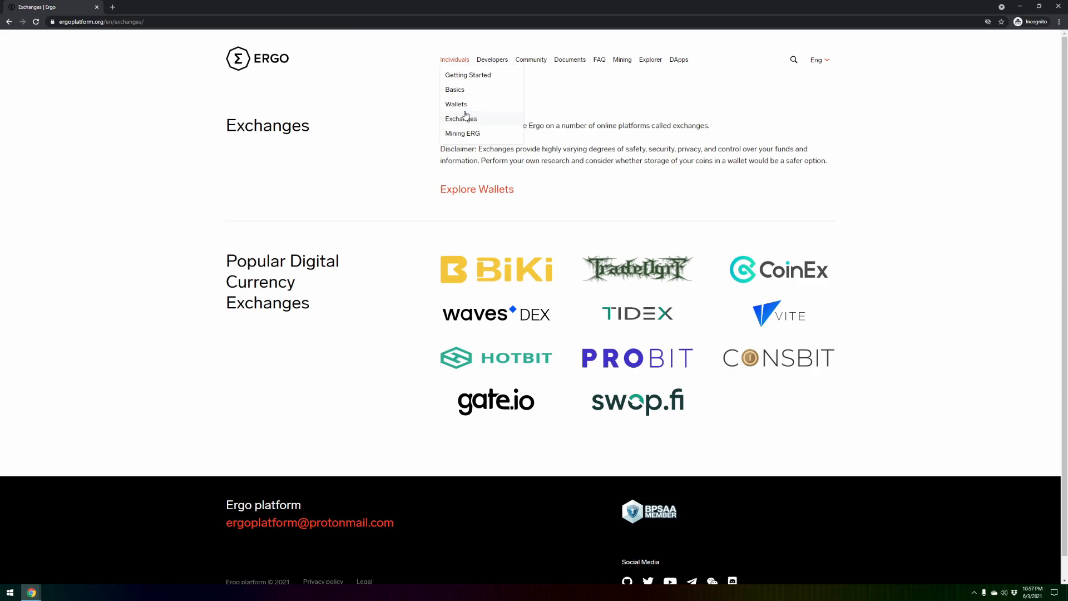
# - Open the Ergo Wallets page, then follow Yoroi to yoroi-wallet.com
pyautogui.click(455, 103)
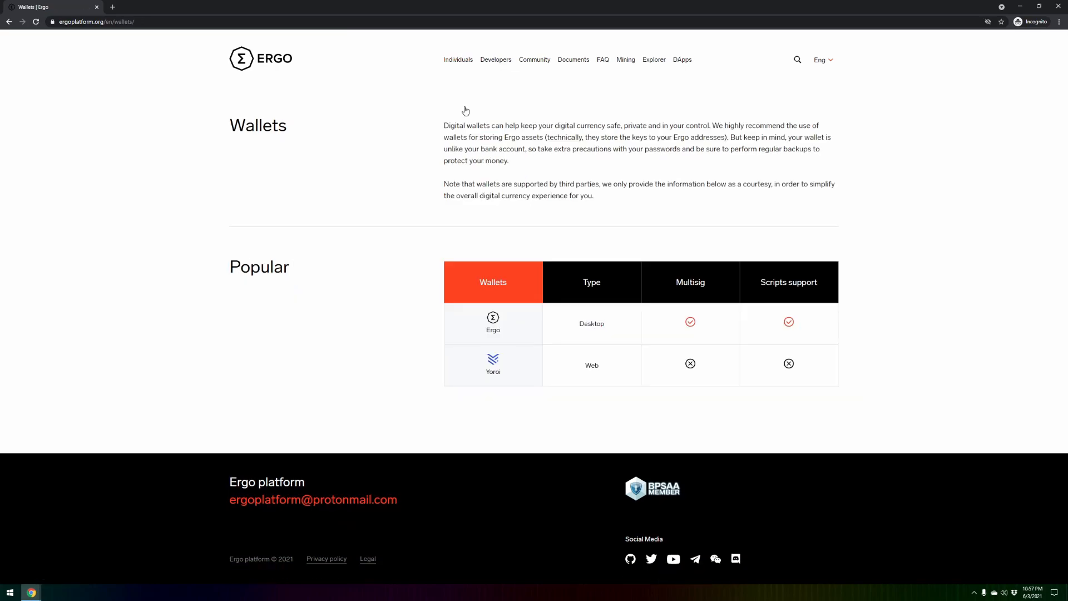
pyautogui.moveTo(468, 380)
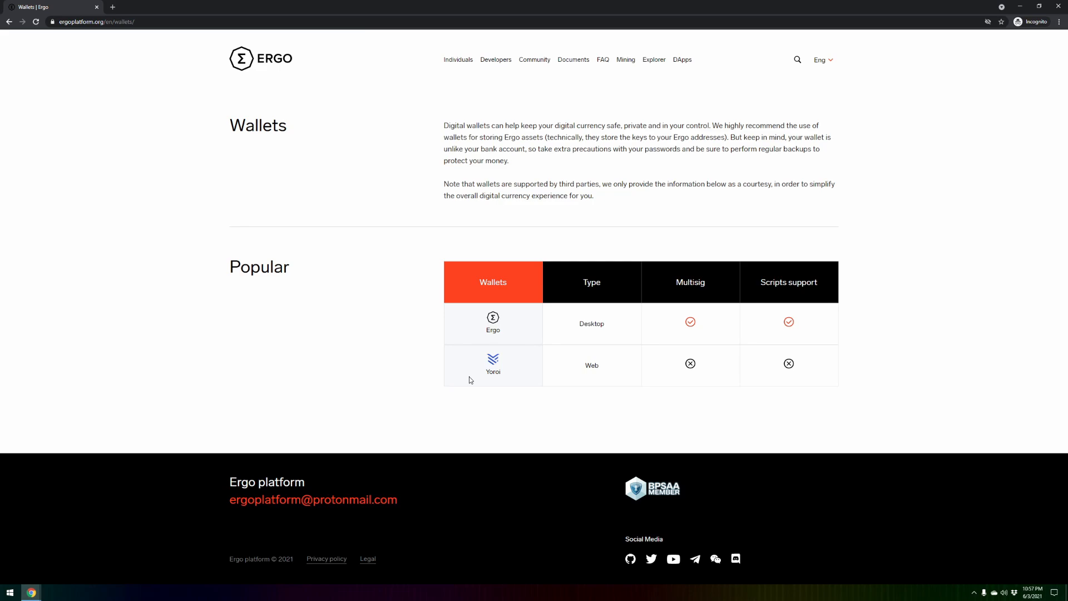
pyautogui.moveTo(492, 337)
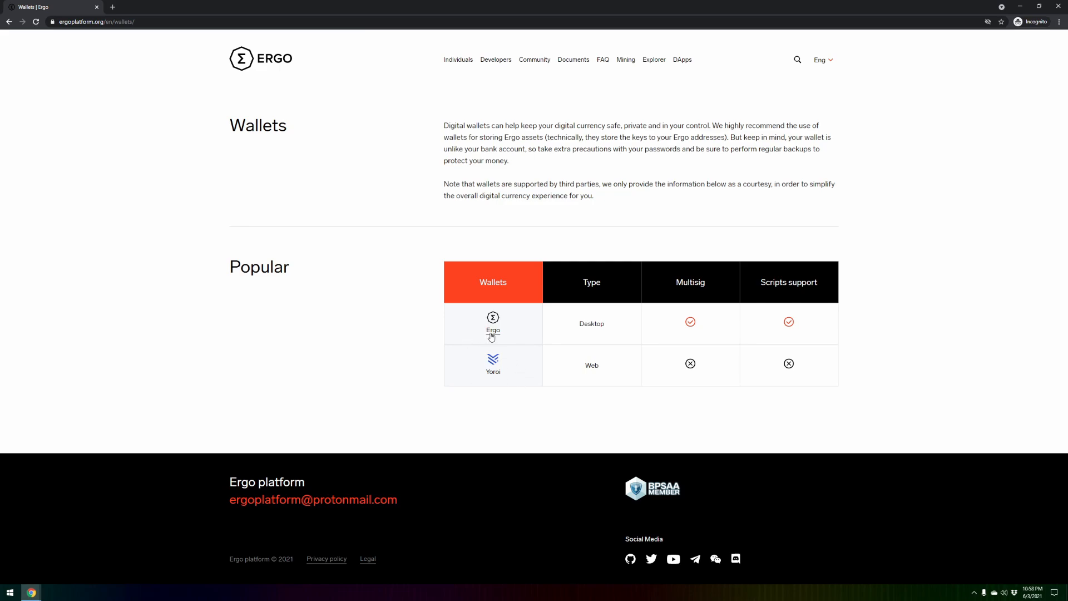
pyautogui.moveTo(600, 292)
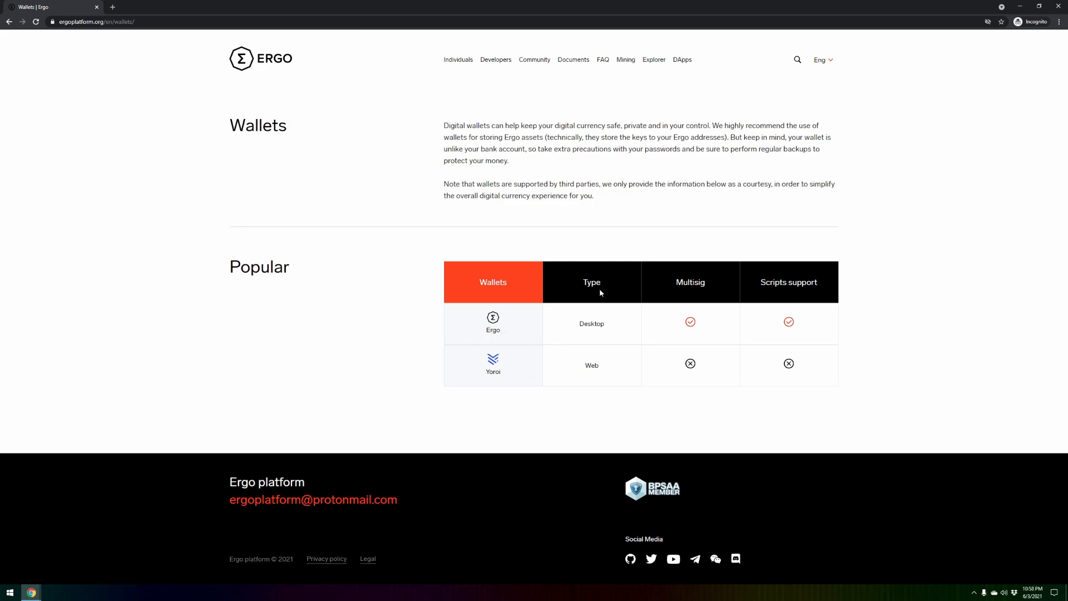
pyautogui.moveTo(591, 322)
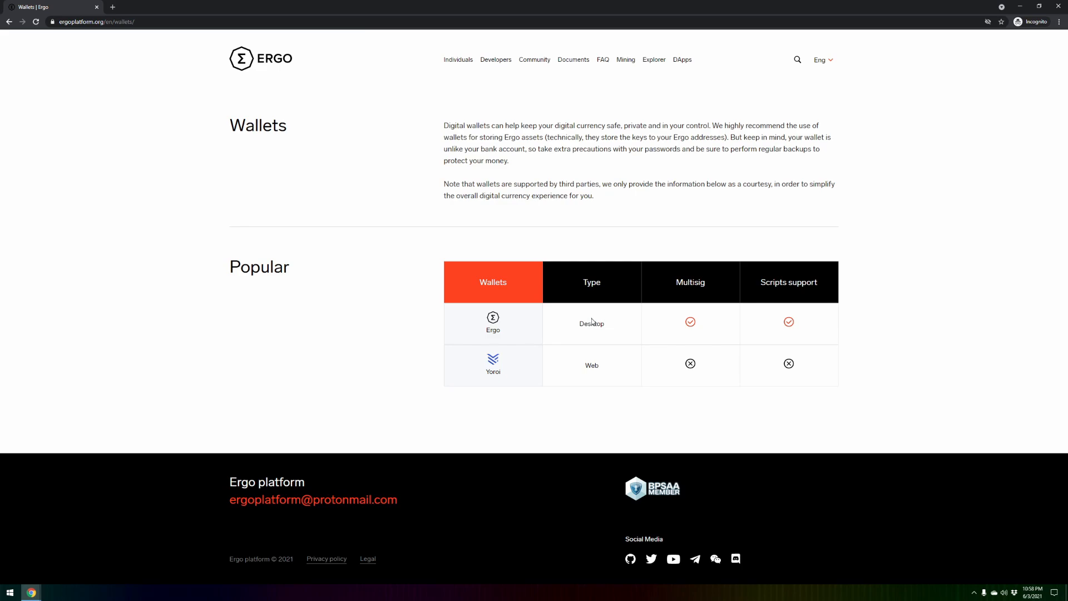
pyautogui.moveTo(565, 291)
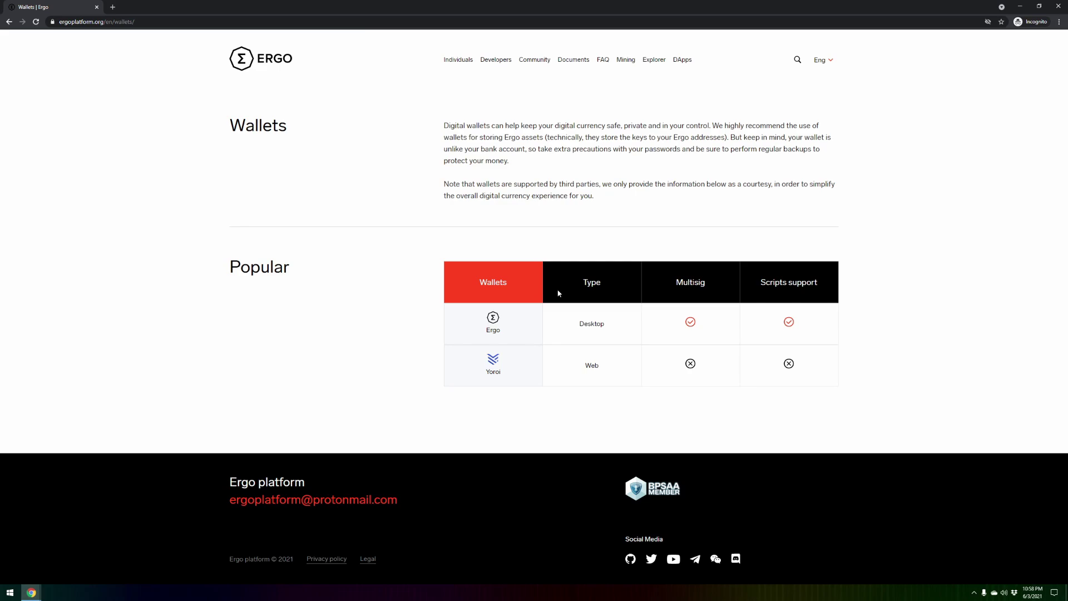
pyautogui.moveTo(507, 395)
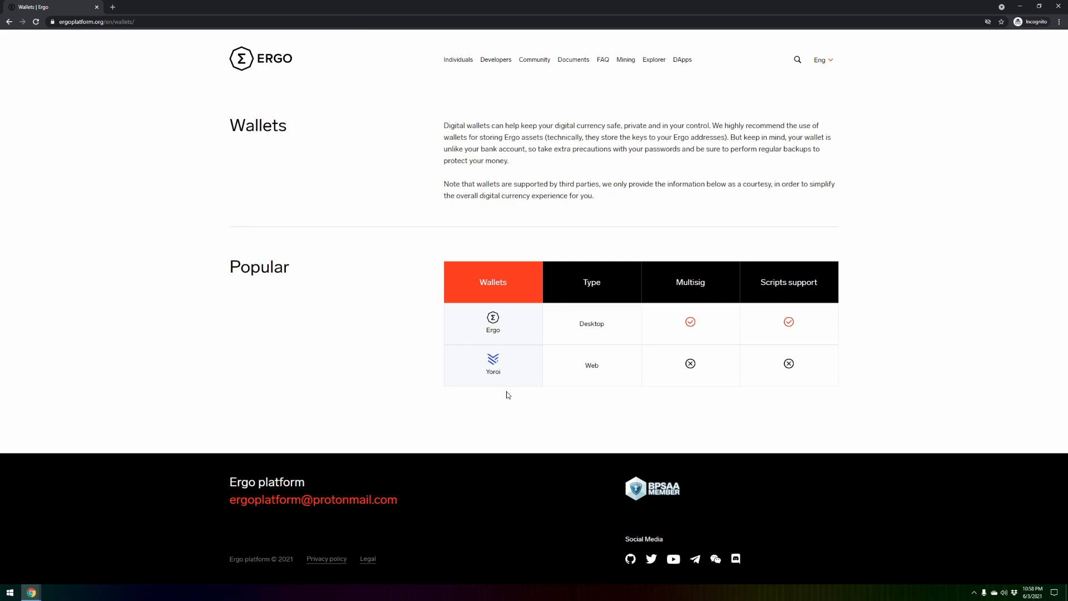
pyautogui.moveTo(591, 368)
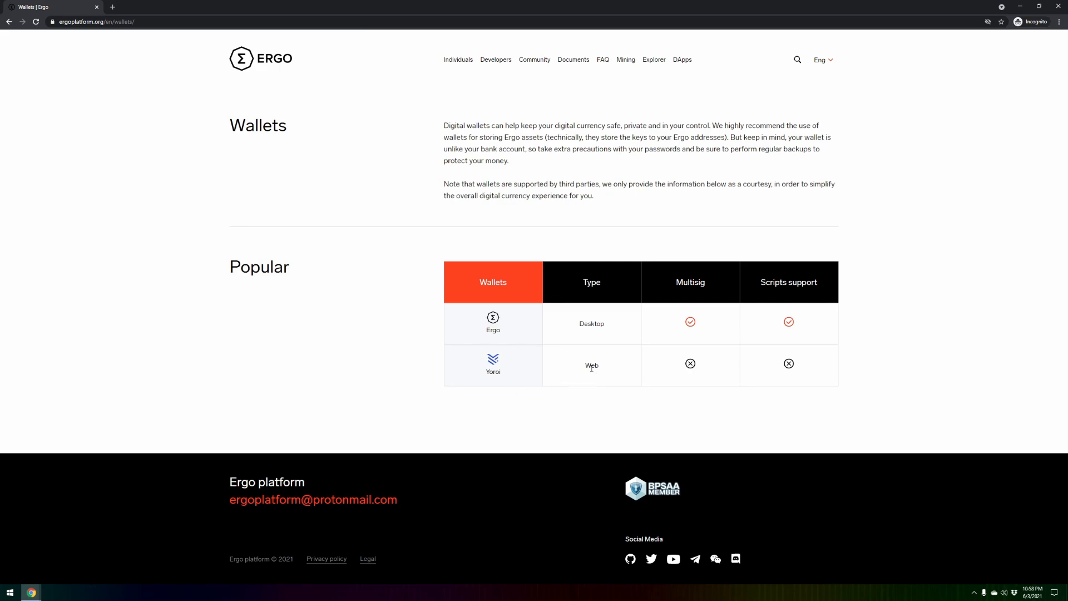
pyautogui.moveTo(493, 371)
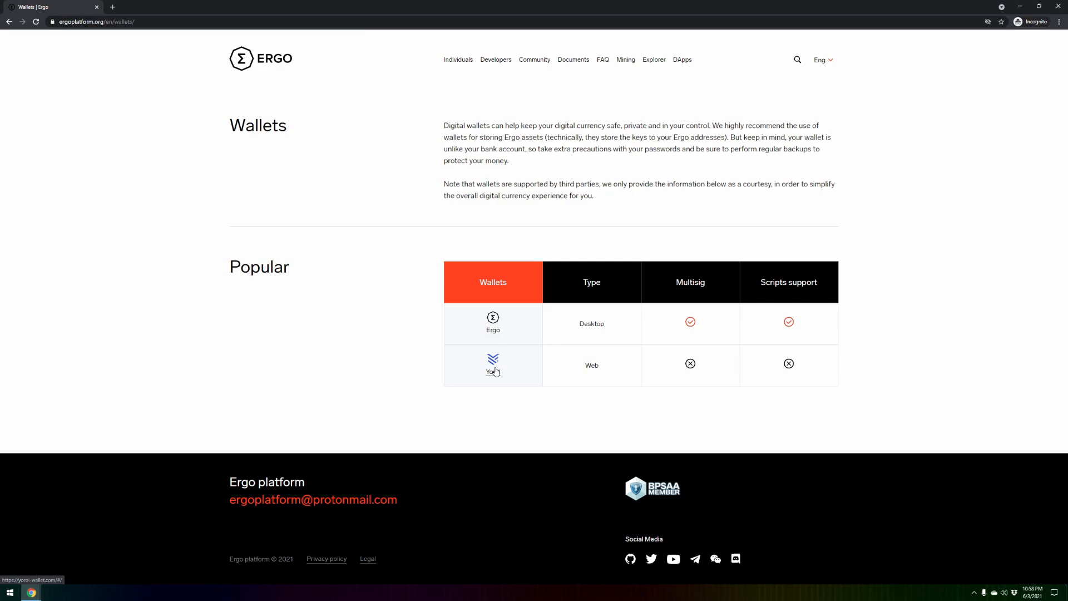
pyautogui.moveTo(493, 381)
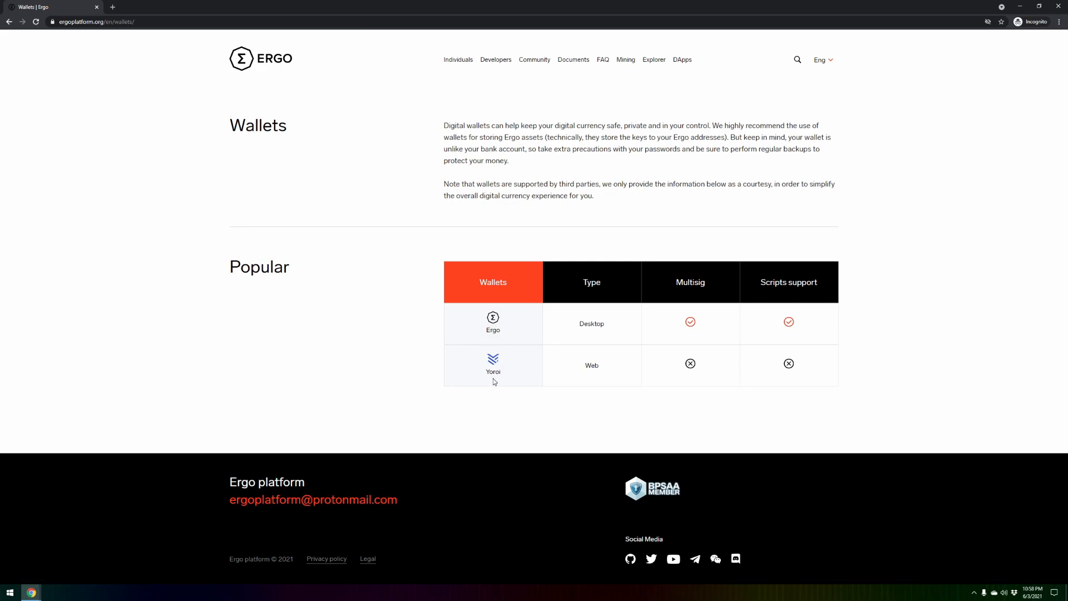
pyautogui.moveTo(493, 389)
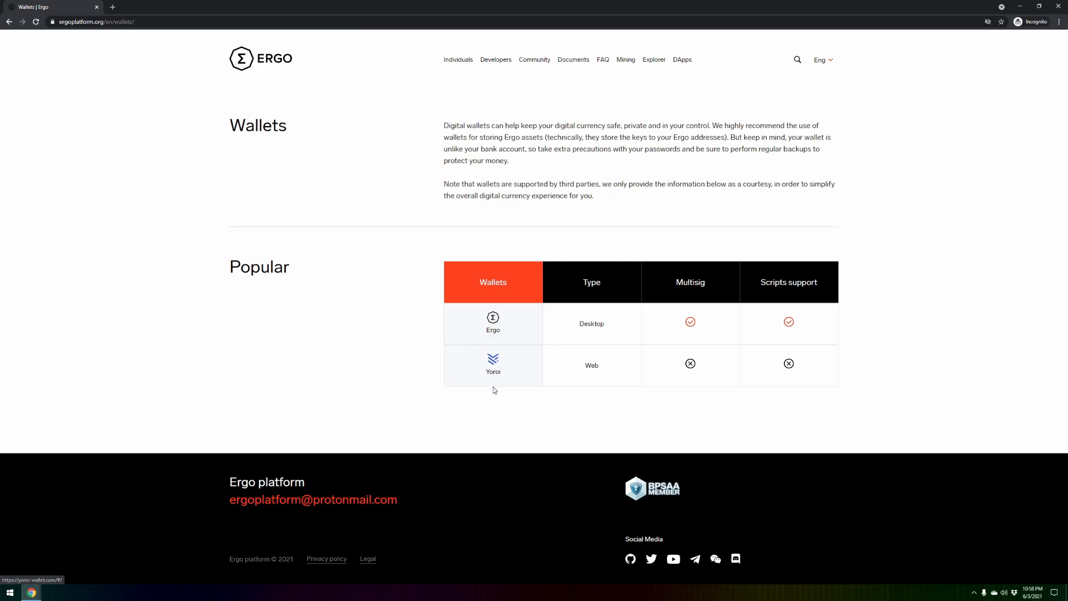
pyautogui.click(493, 364)
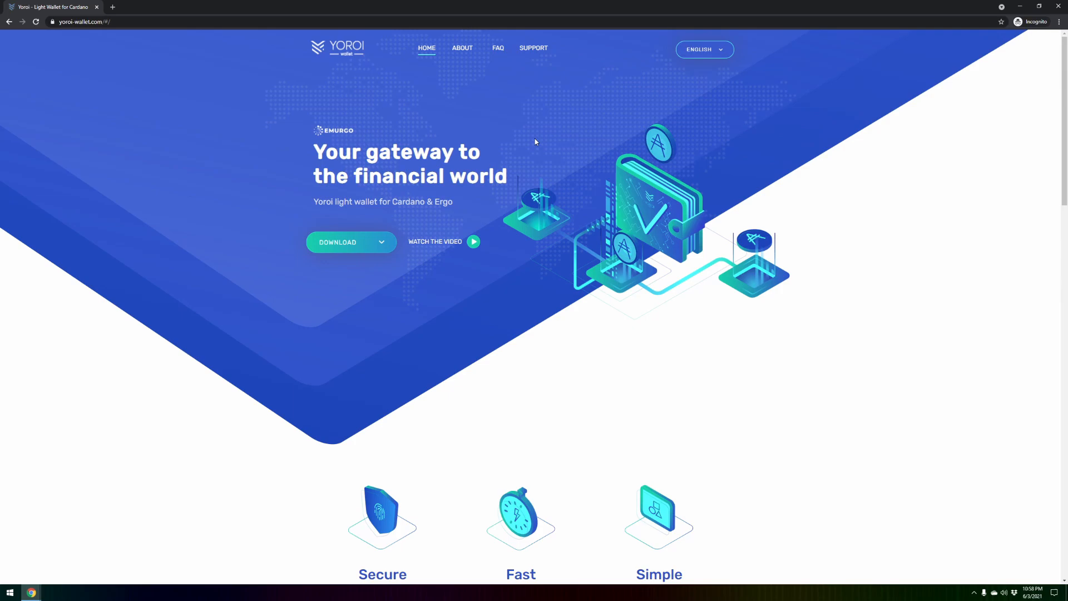
pyautogui.moveTo(386, 251)
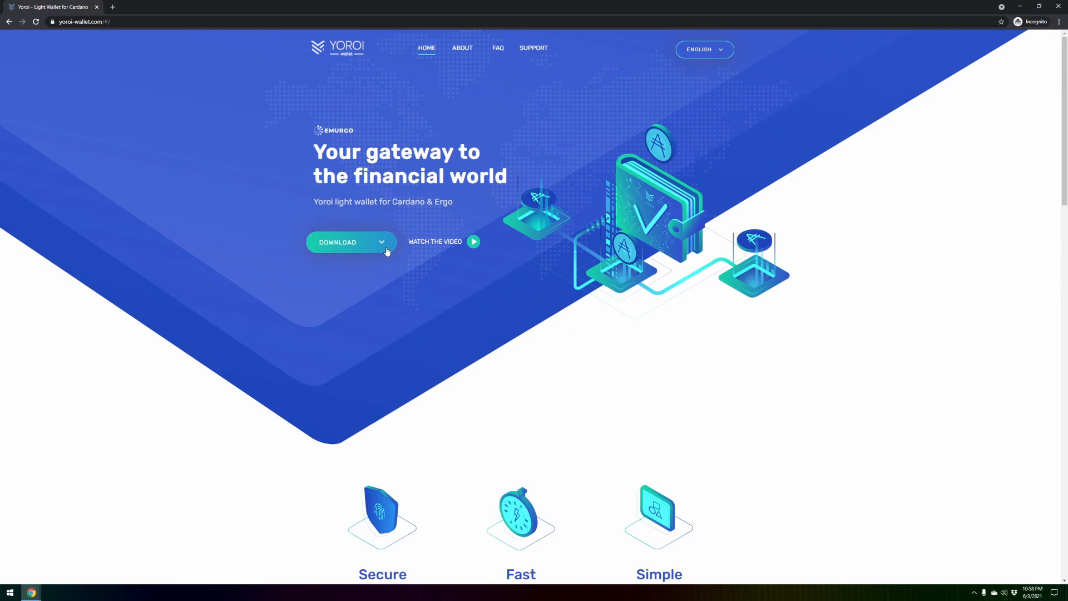
# - Pick Chrome from Yoroi's Download menu, then close the incognito window
pyautogui.click(351, 242)
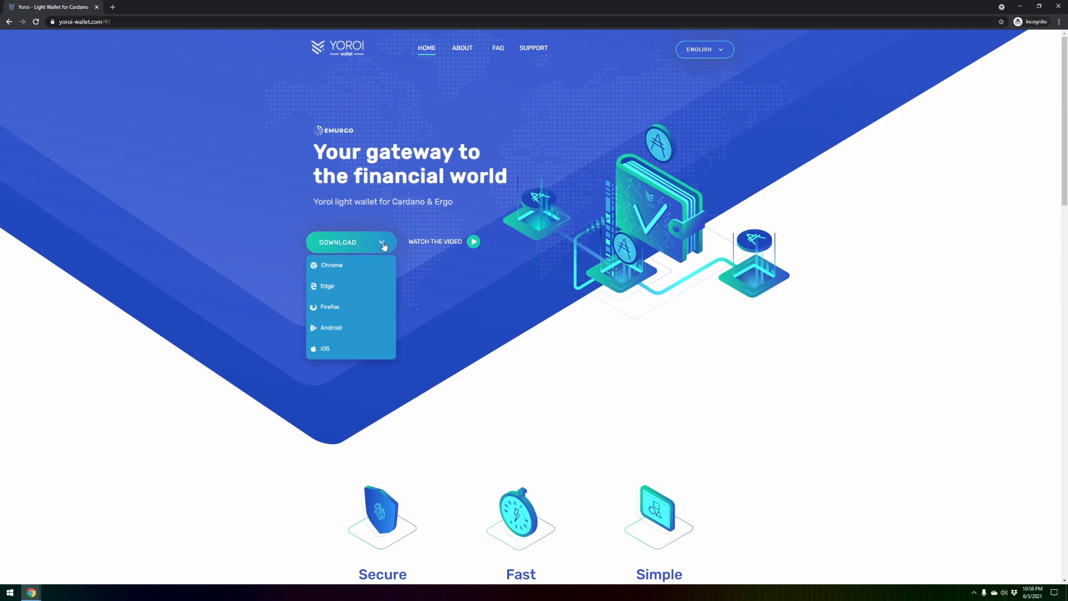
pyautogui.moveTo(209, 132)
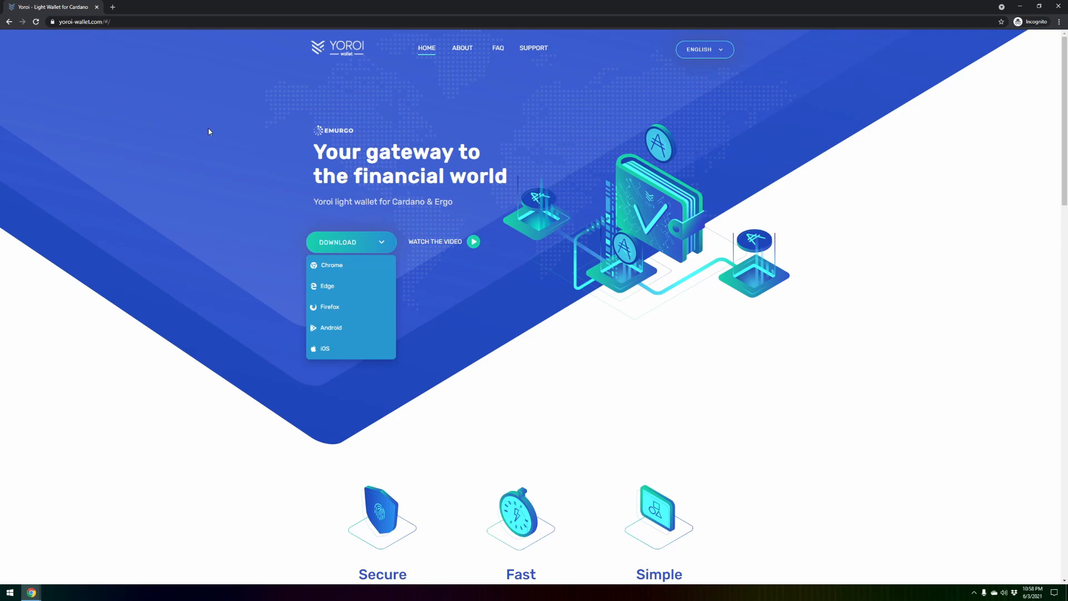
pyautogui.moveTo(311, 155)
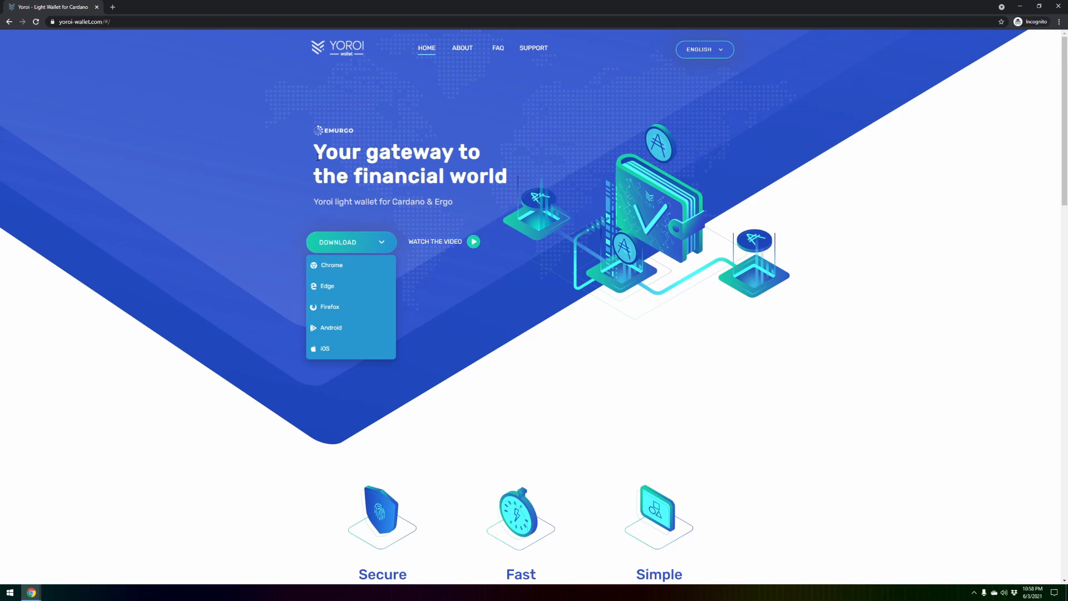
pyautogui.moveTo(331, 328)
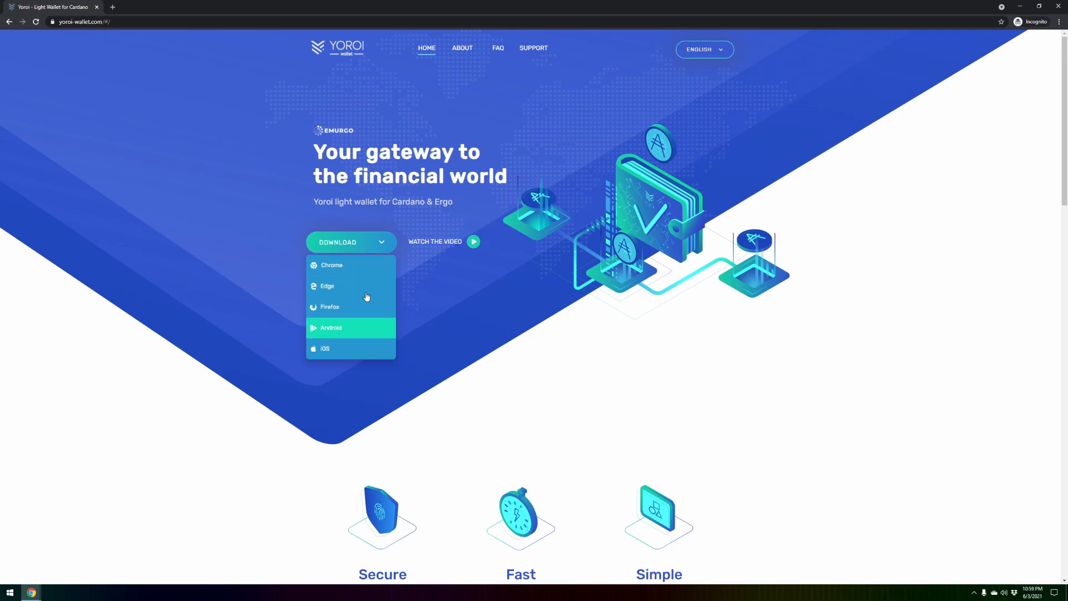
pyautogui.moveTo(375, 323)
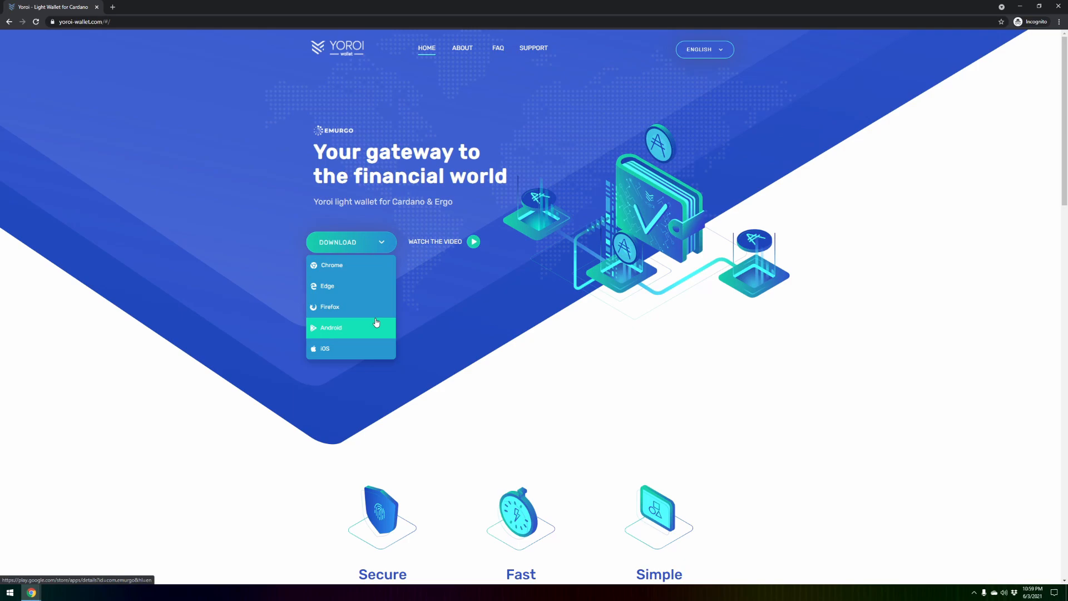
pyautogui.moveTo(351, 285)
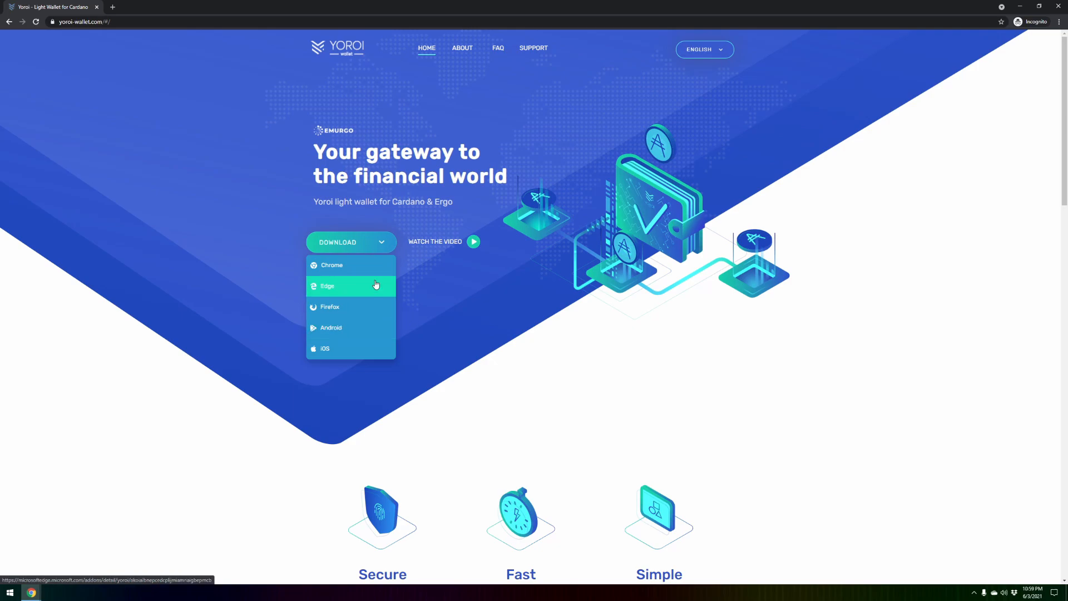
pyautogui.click(332, 265)
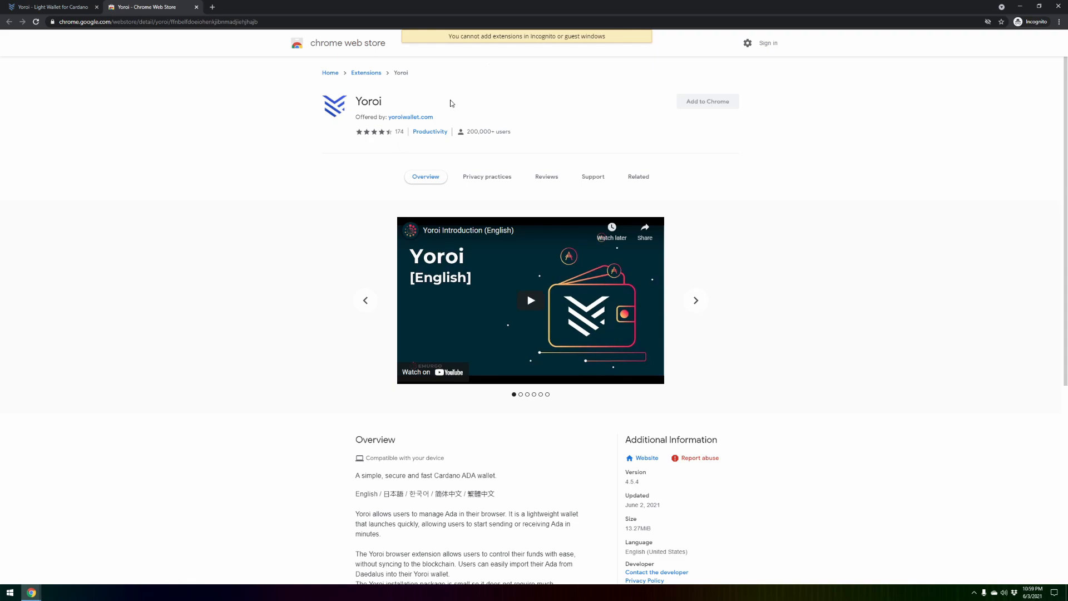
pyautogui.moveTo(575, 46)
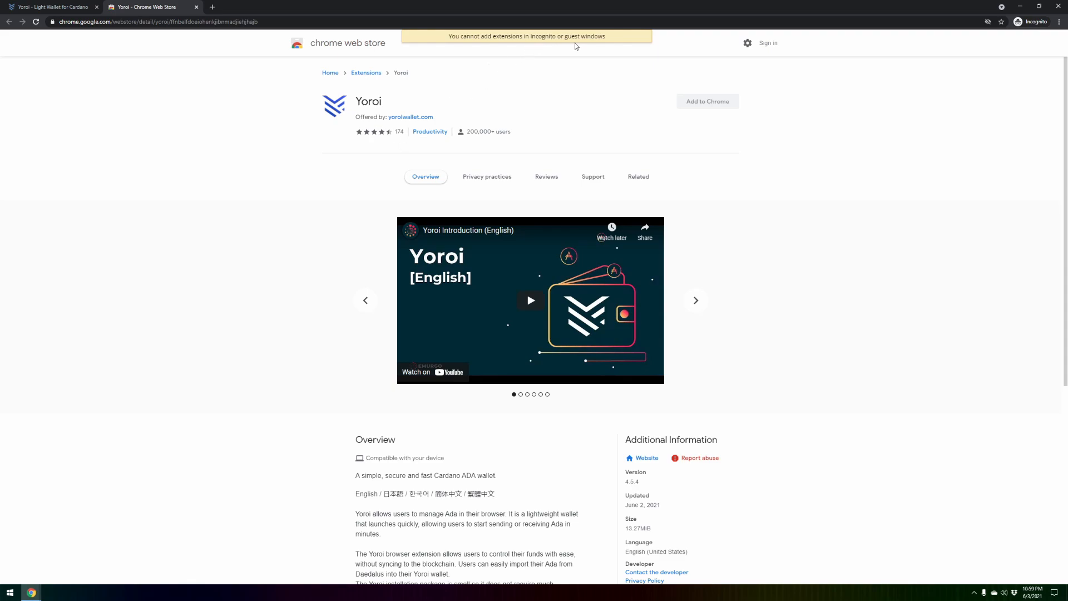
pyautogui.moveTo(567, 65)
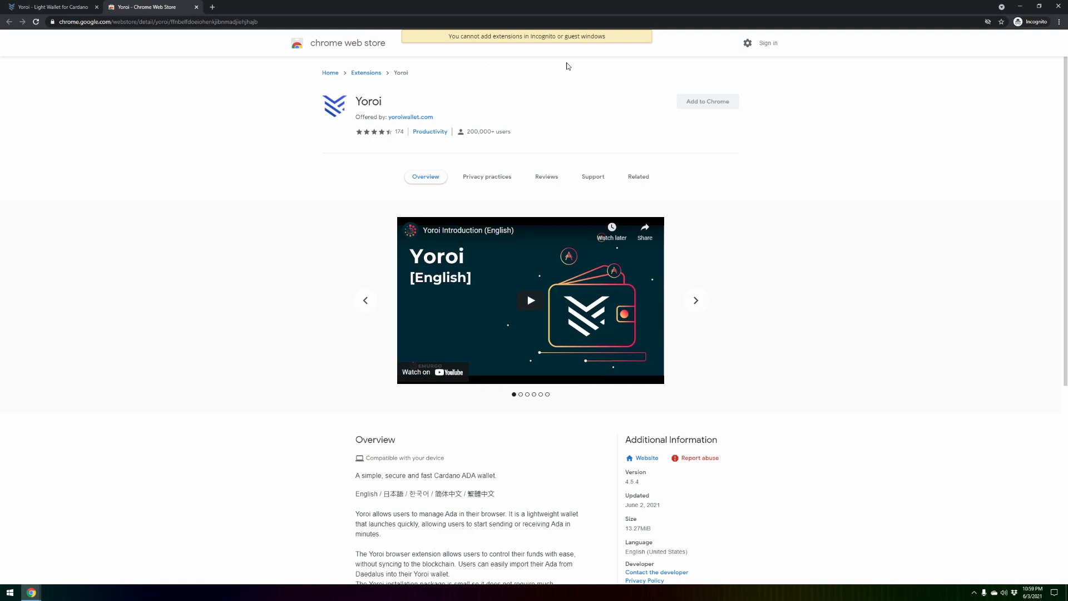
pyautogui.click(695, 301)
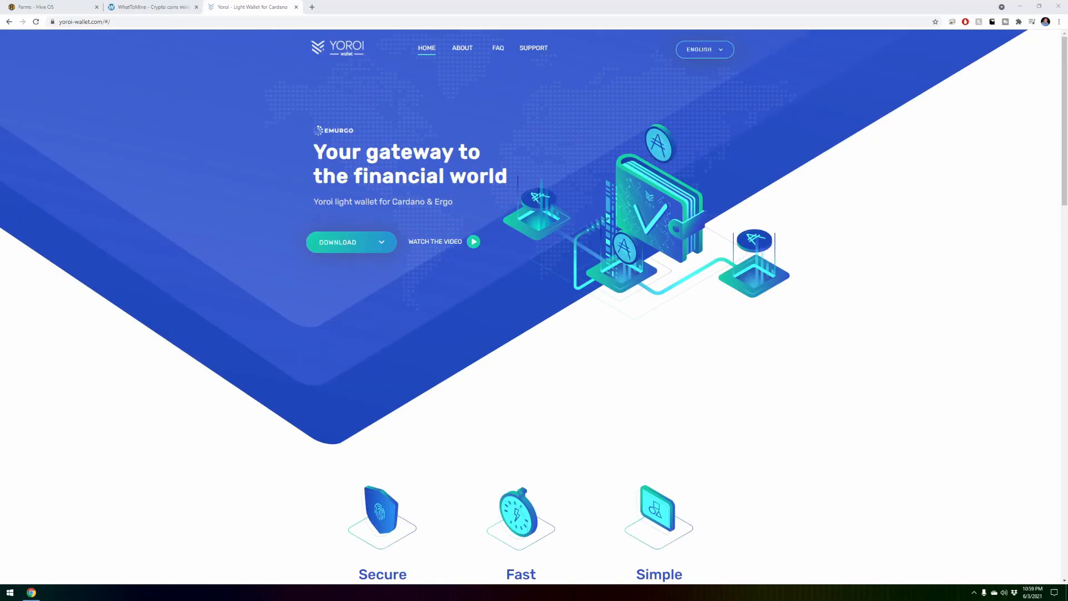
# - Install Yoroi from the Chrome Web Store via Download > Chrome and launch it
pyautogui.click(351, 242)
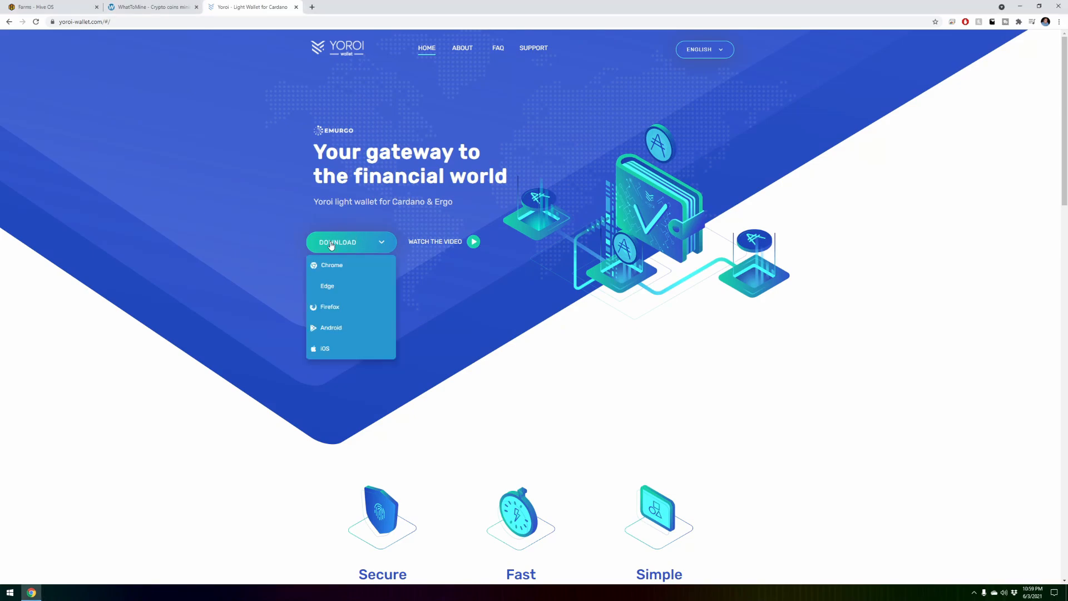
pyautogui.click(332, 265)
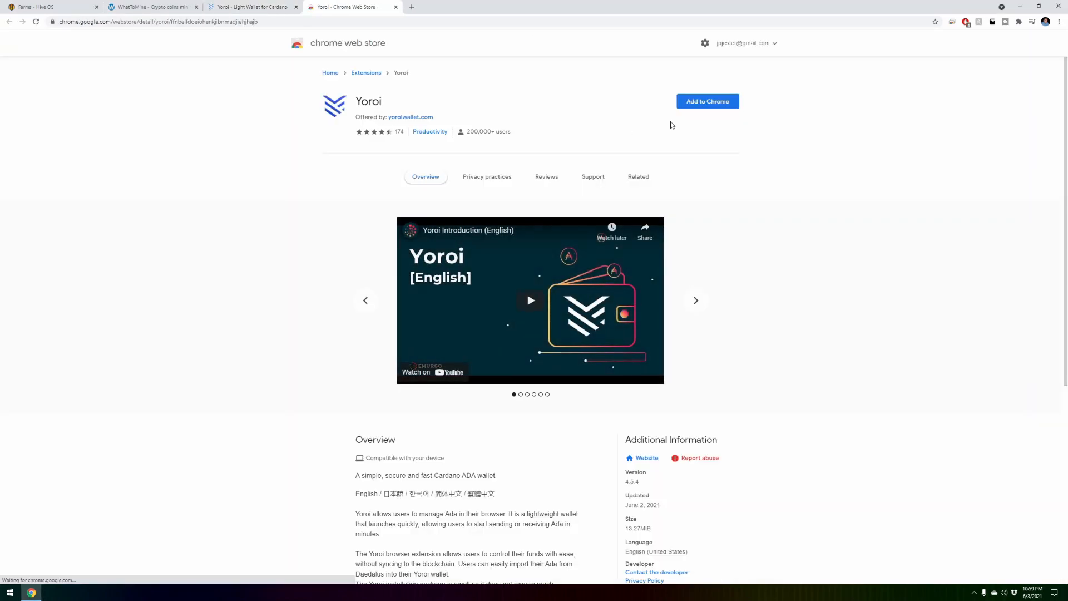
pyautogui.click(707, 101)
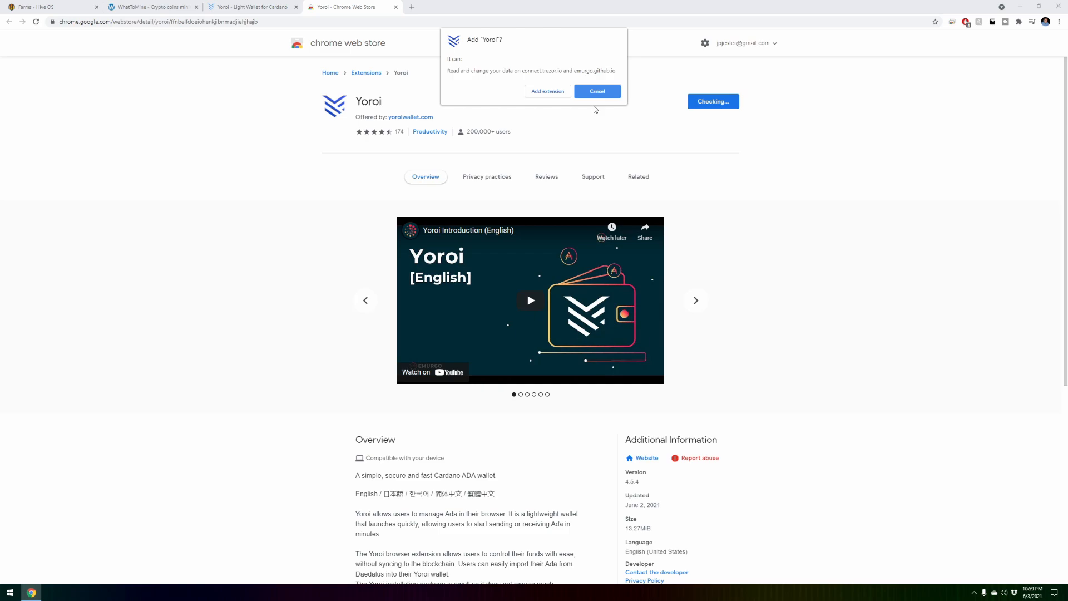
pyautogui.click(597, 92)
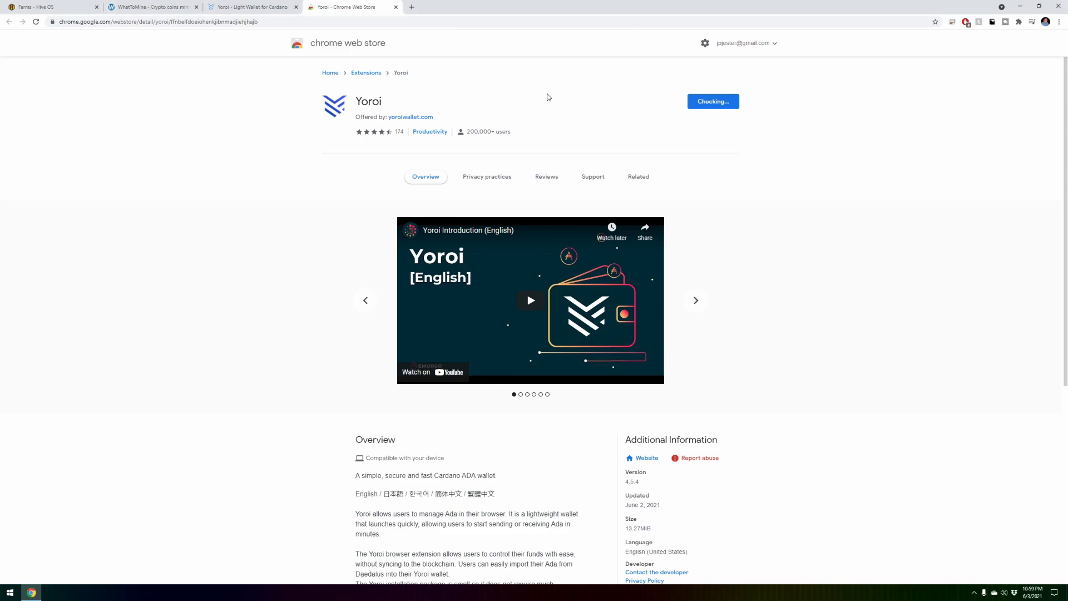
pyautogui.click(638, 176)
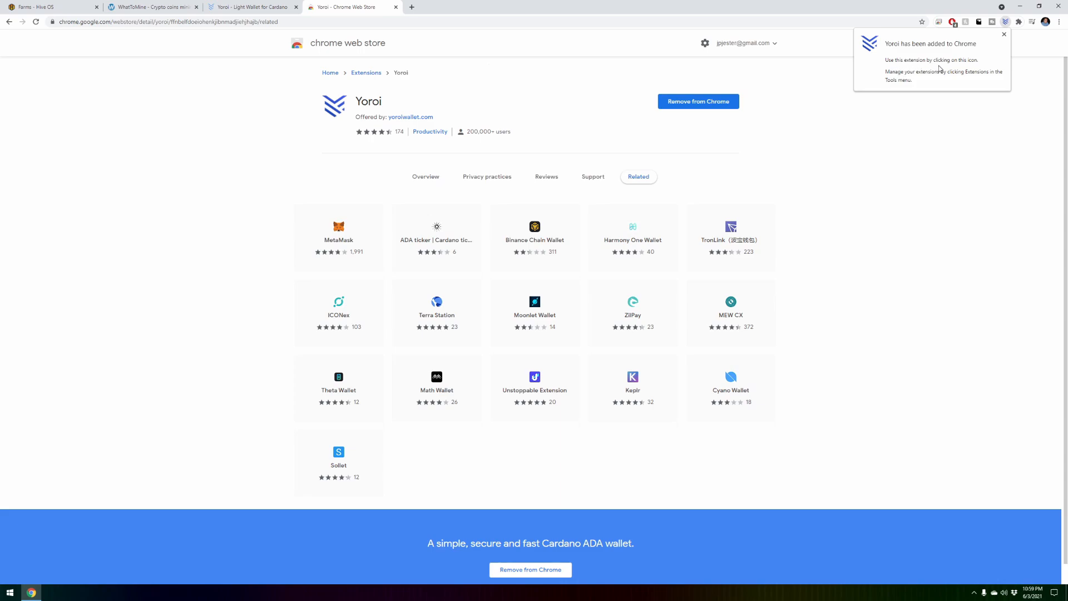
pyautogui.moveTo(1005, 21)
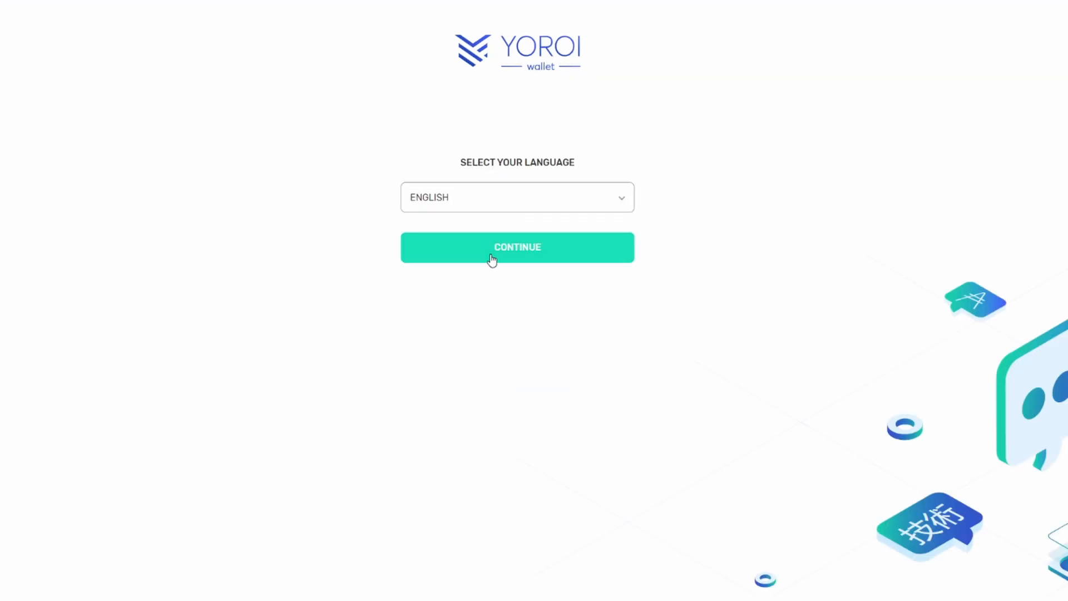
# - Confirm English as Yoroi's language to reach the Terms of Use
pyautogui.click(517, 247)
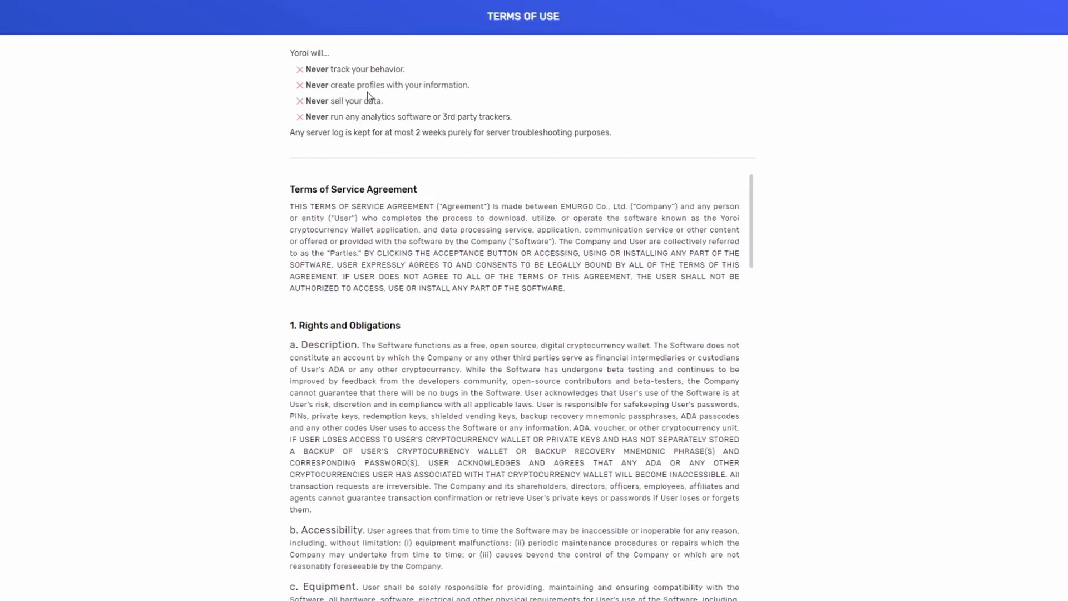
pyautogui.moveTo(380, 454)
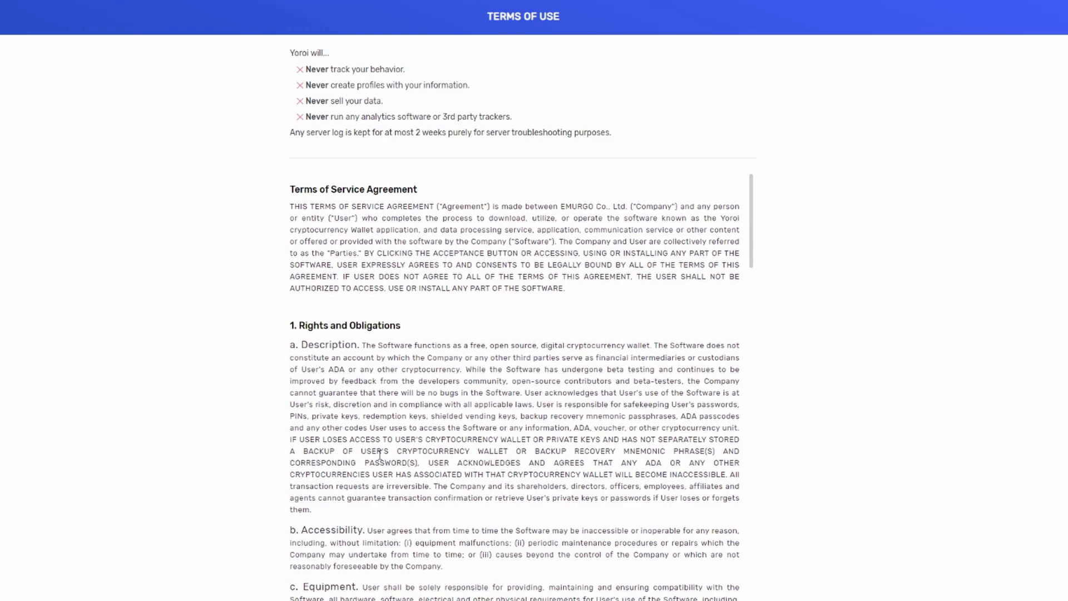
pyautogui.moveTo(349, 95)
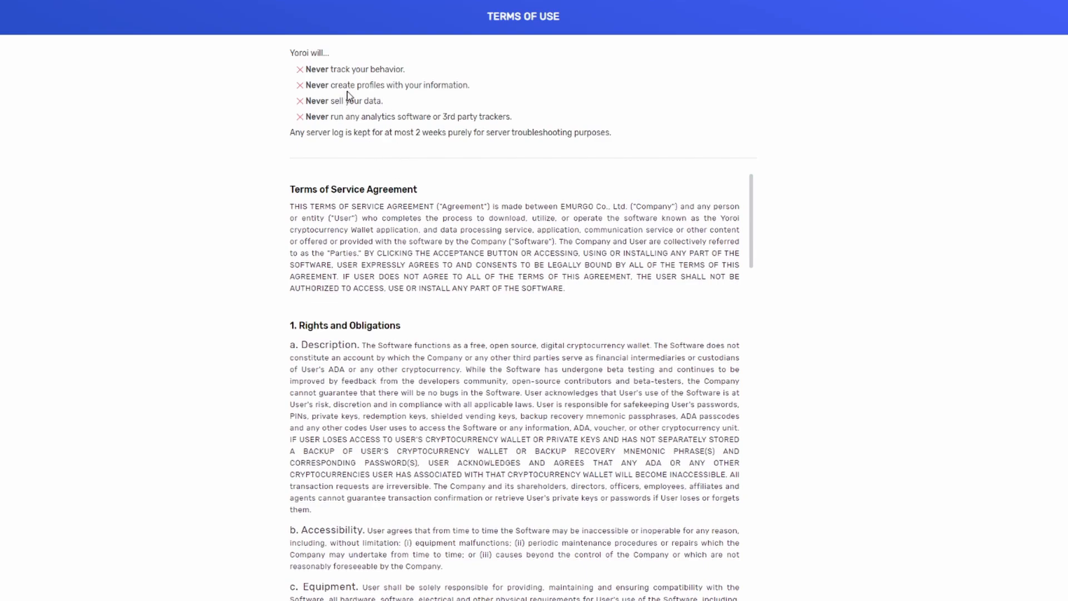
pyautogui.moveTo(389, 122)
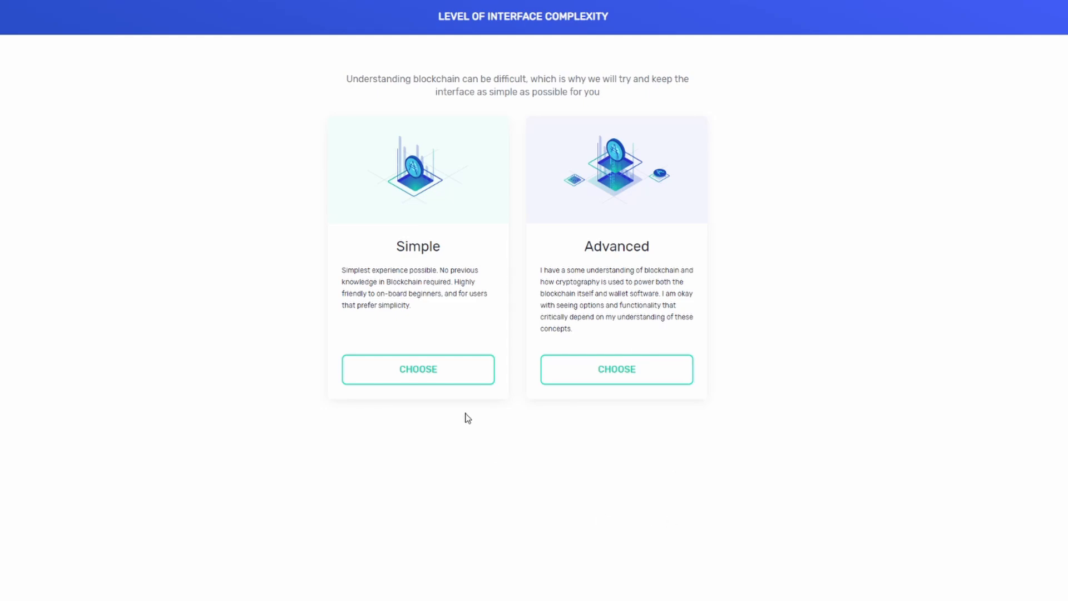
pyautogui.moveTo(635, 93)
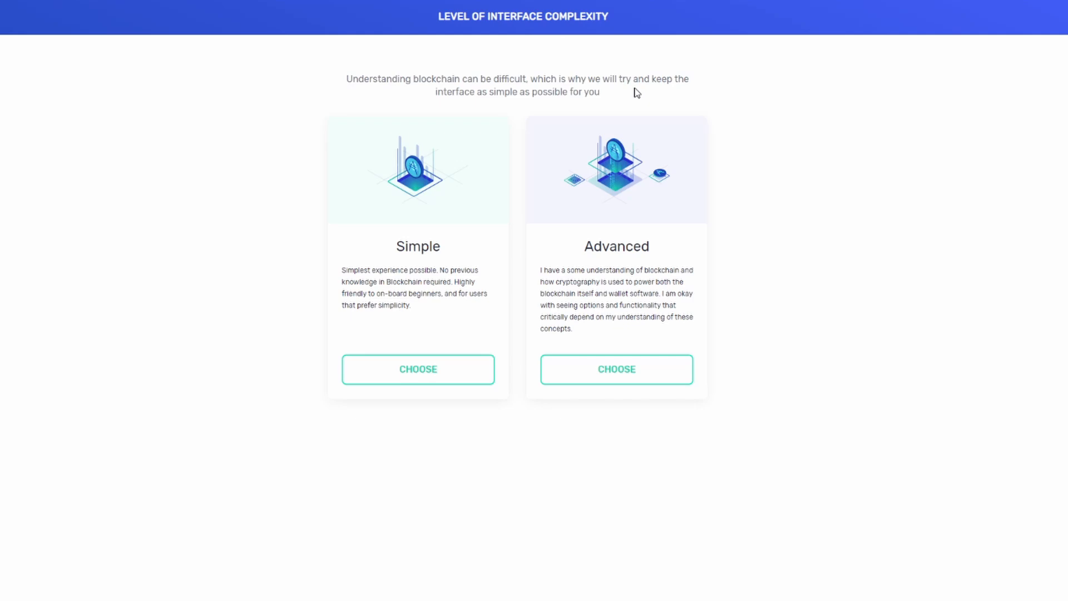
pyautogui.moveTo(545, 109)
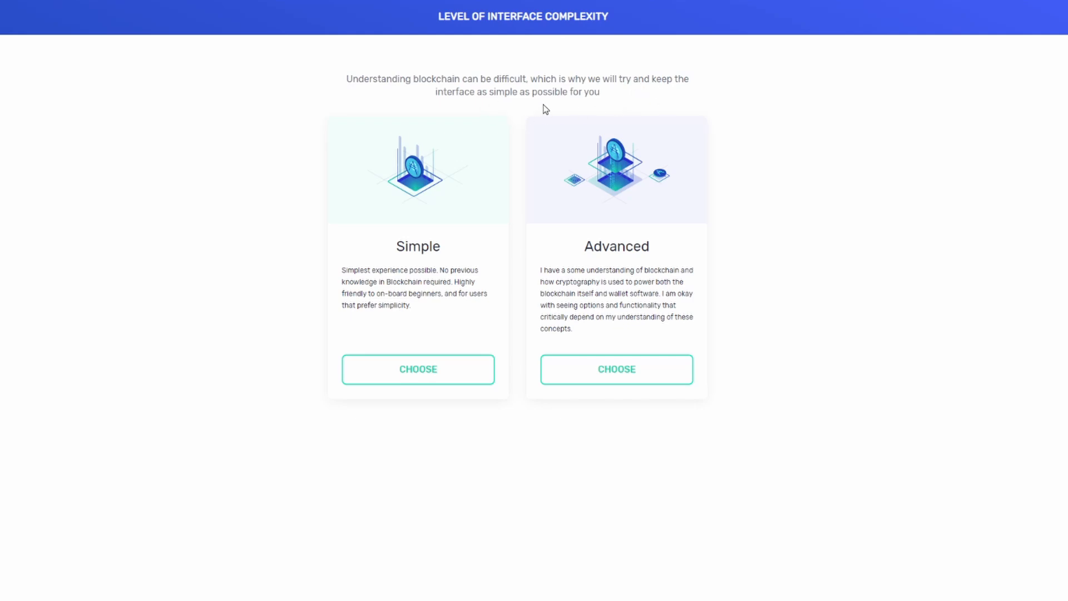
pyautogui.moveTo(418, 370)
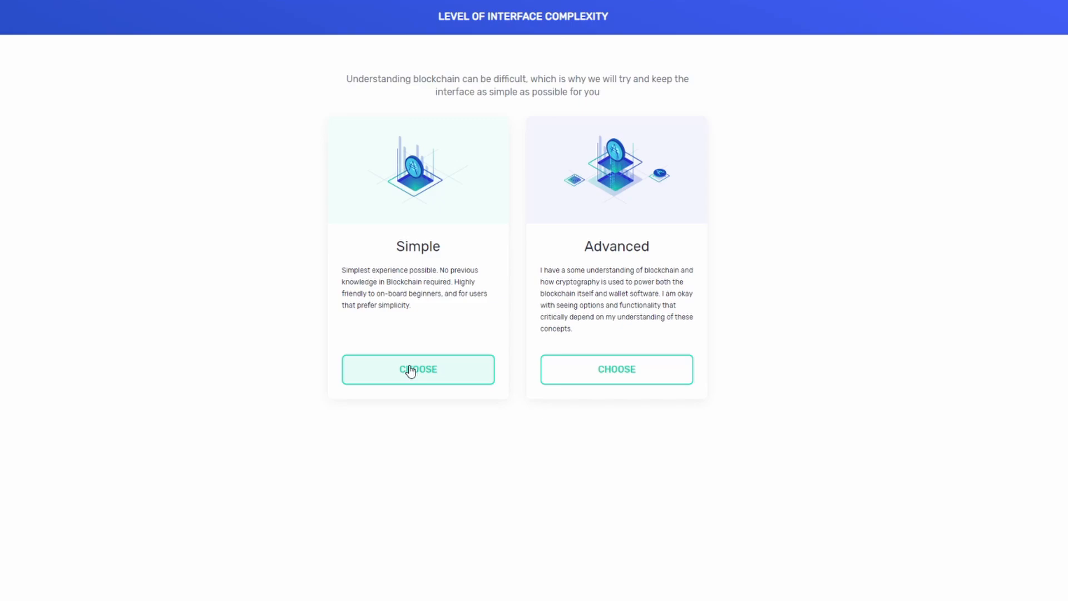
pyautogui.moveTo(420, 412)
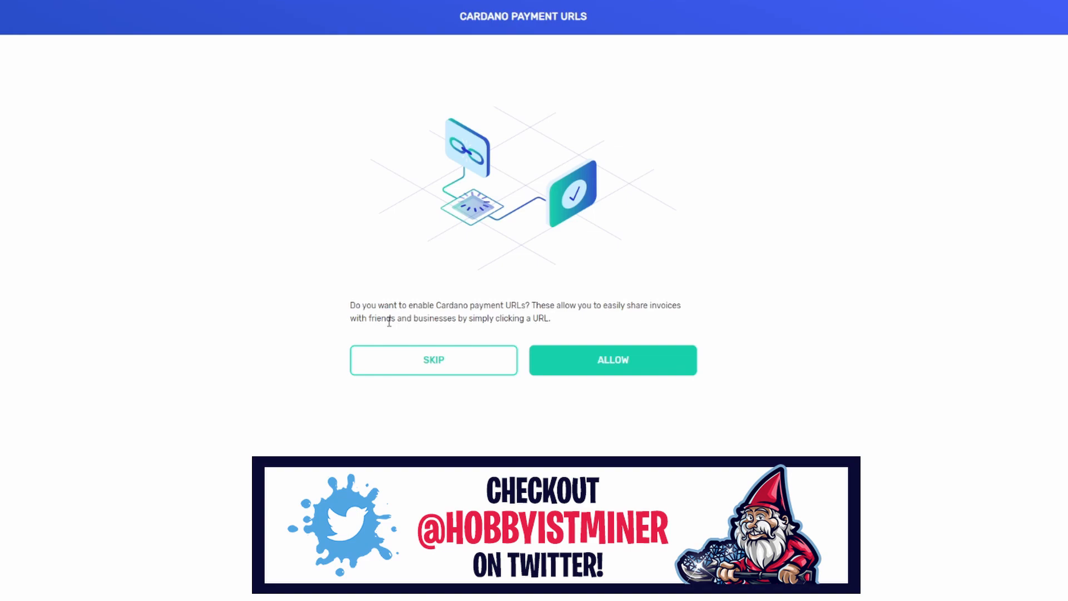
pyautogui.moveTo(504, 318)
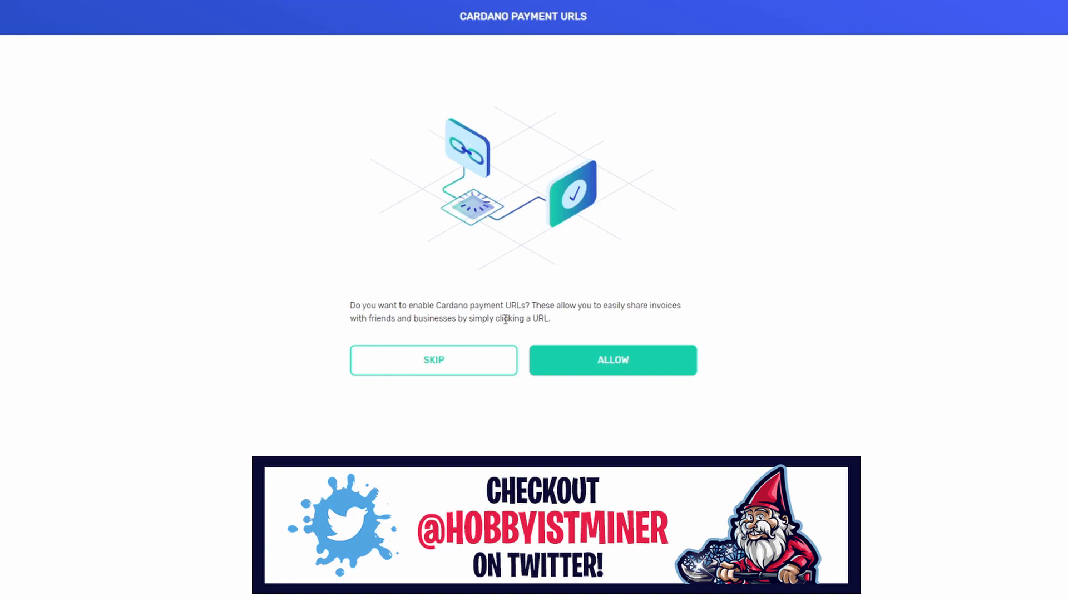
pyautogui.moveTo(646, 318)
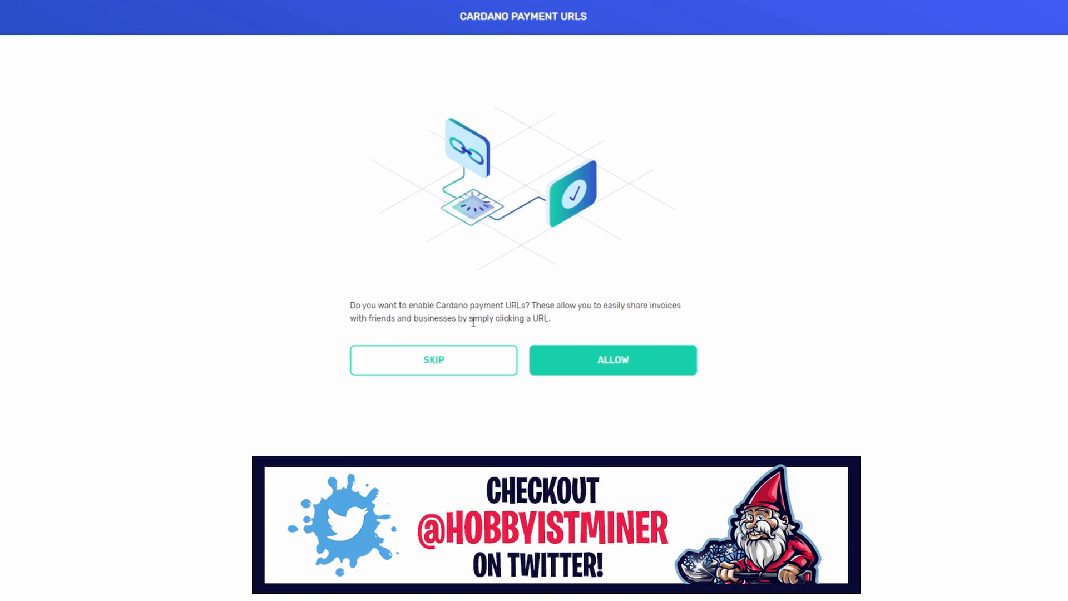
# - Skip and confirm disabling Cardano payment URLs to reach the wallet start screen
pyautogui.click(433, 360)
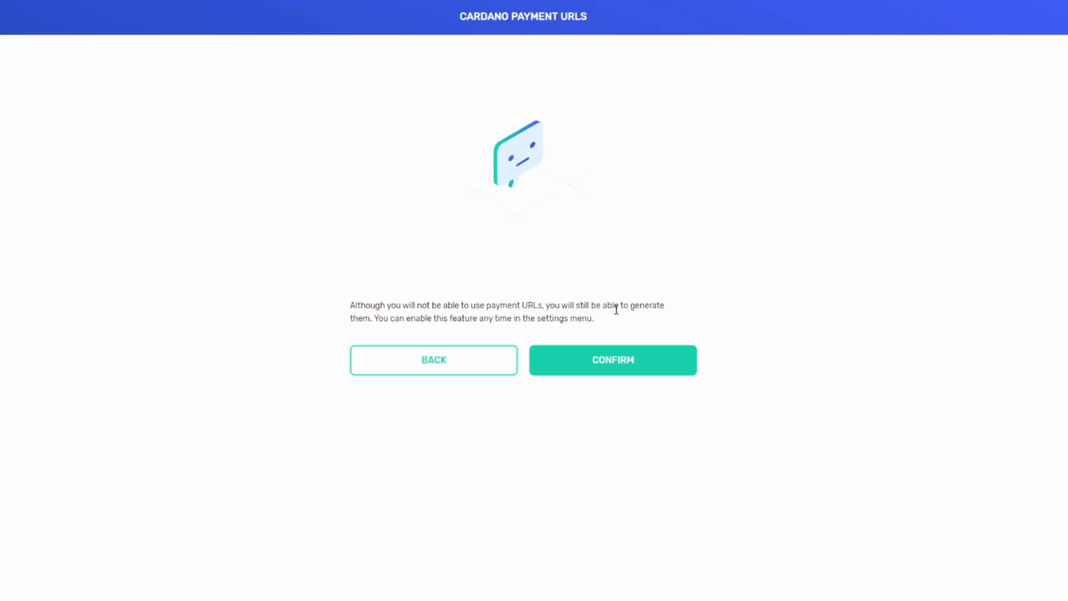
pyautogui.moveTo(621, 373)
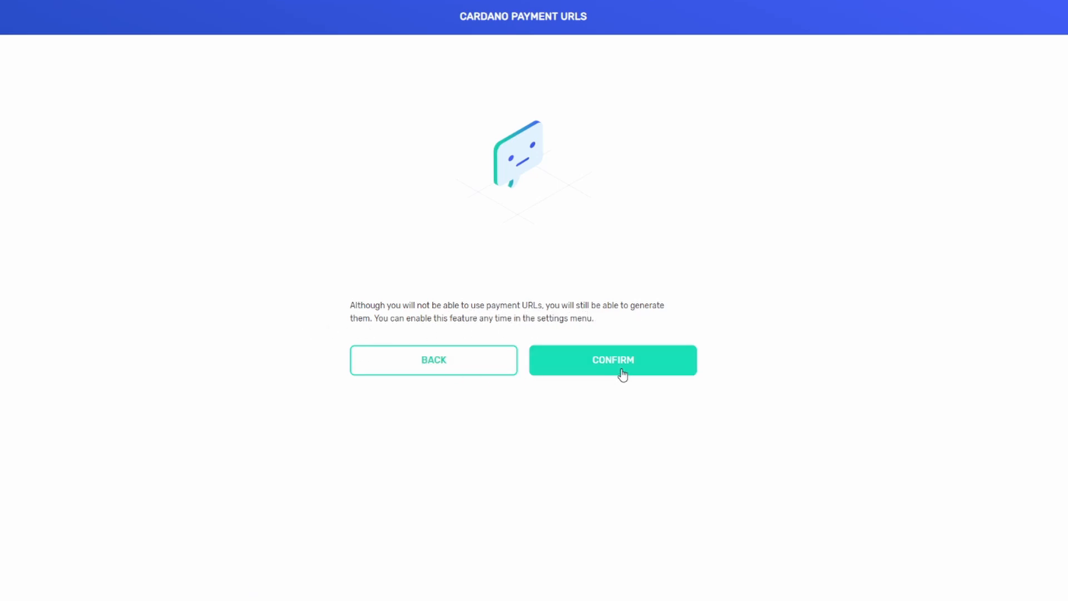
pyautogui.click(611, 360)
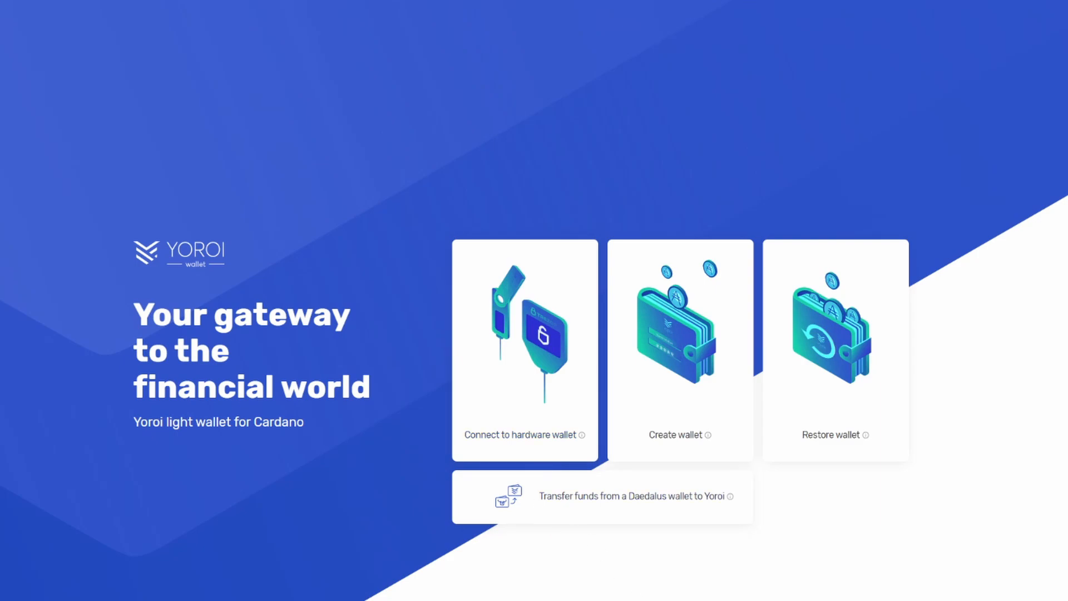
pyautogui.moveTo(719, 553)
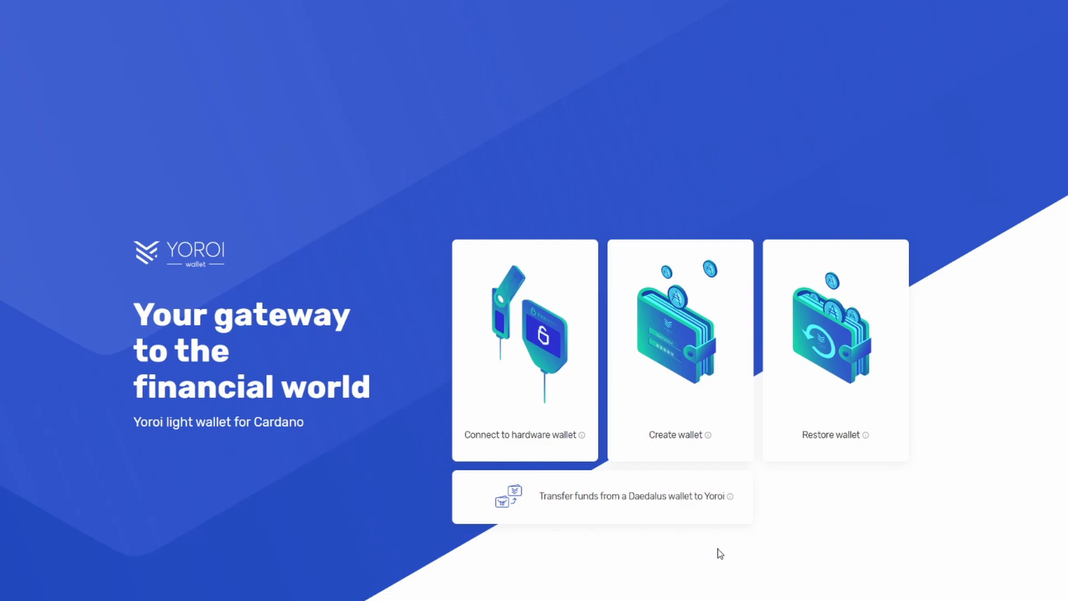
pyautogui.moveTo(725, 571)
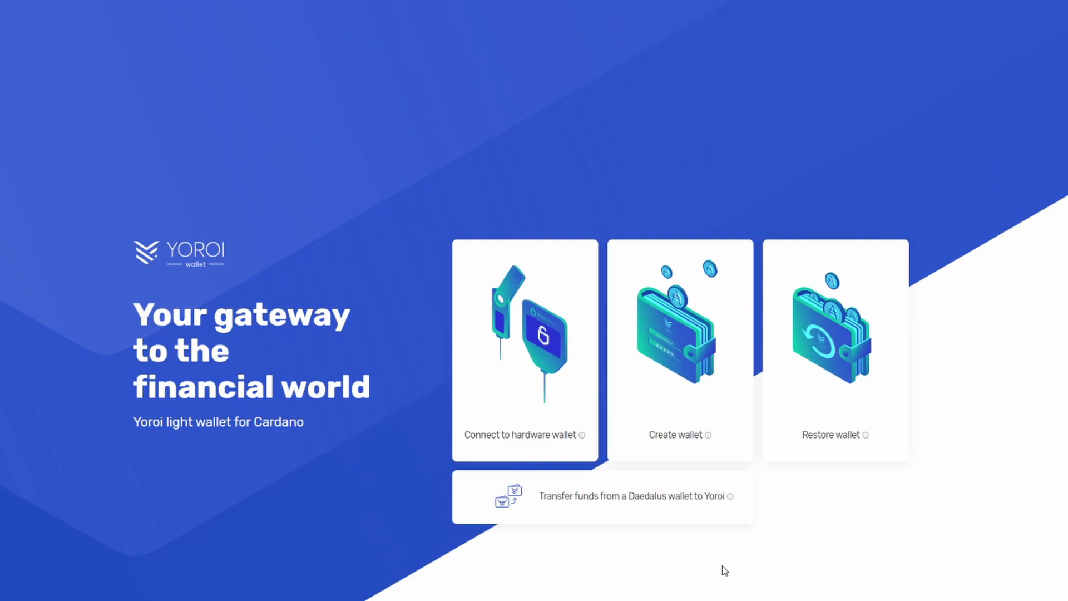
pyautogui.moveTo(679, 434)
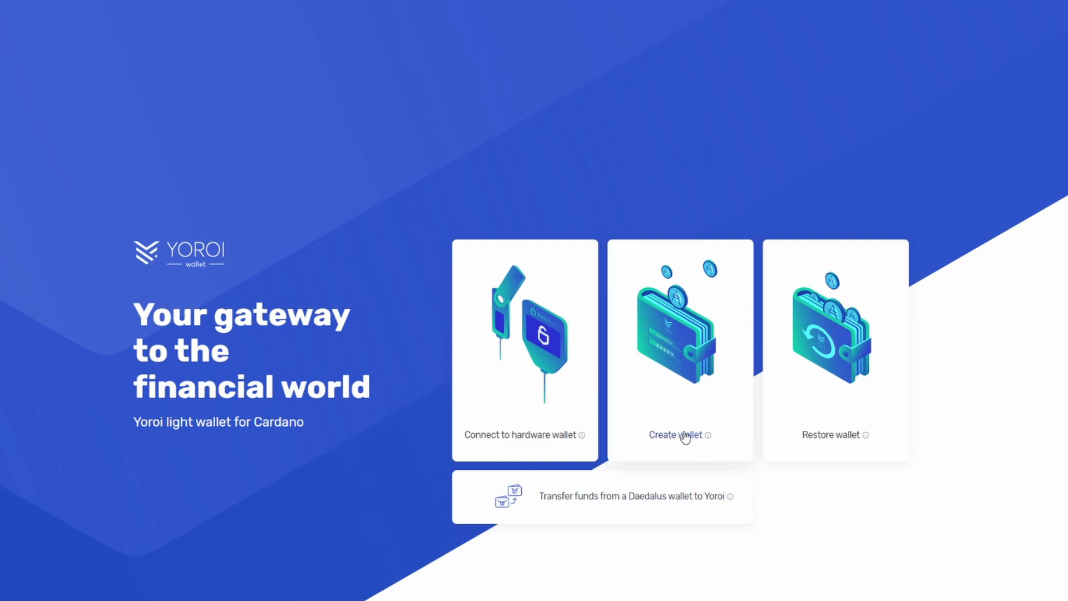
# - Start Create wallet and expand the Learn more description under Ergo
pyautogui.click(679, 435)
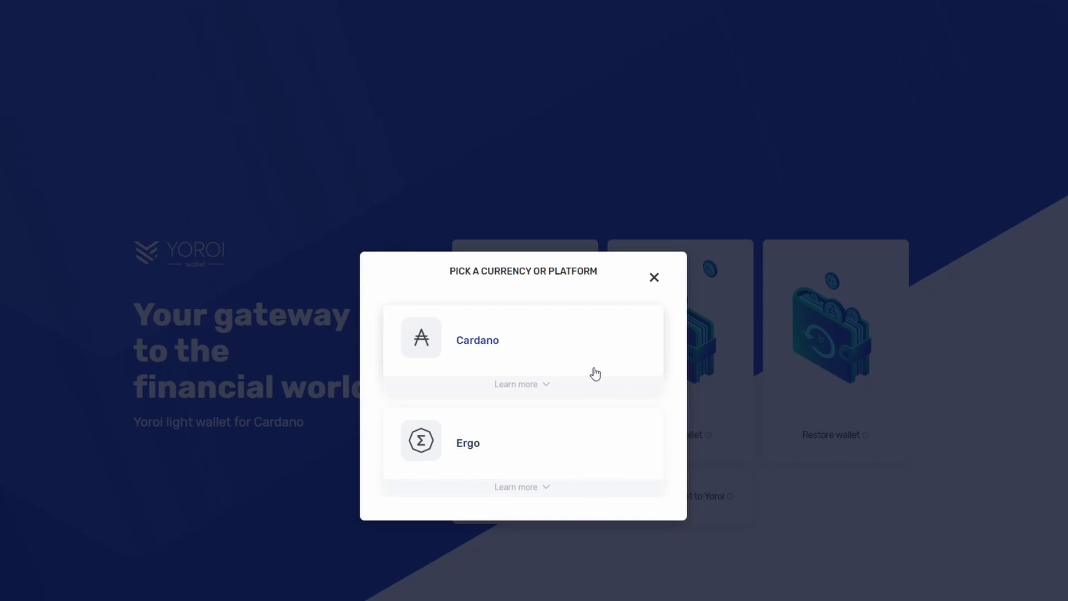
pyautogui.moveTo(559, 454)
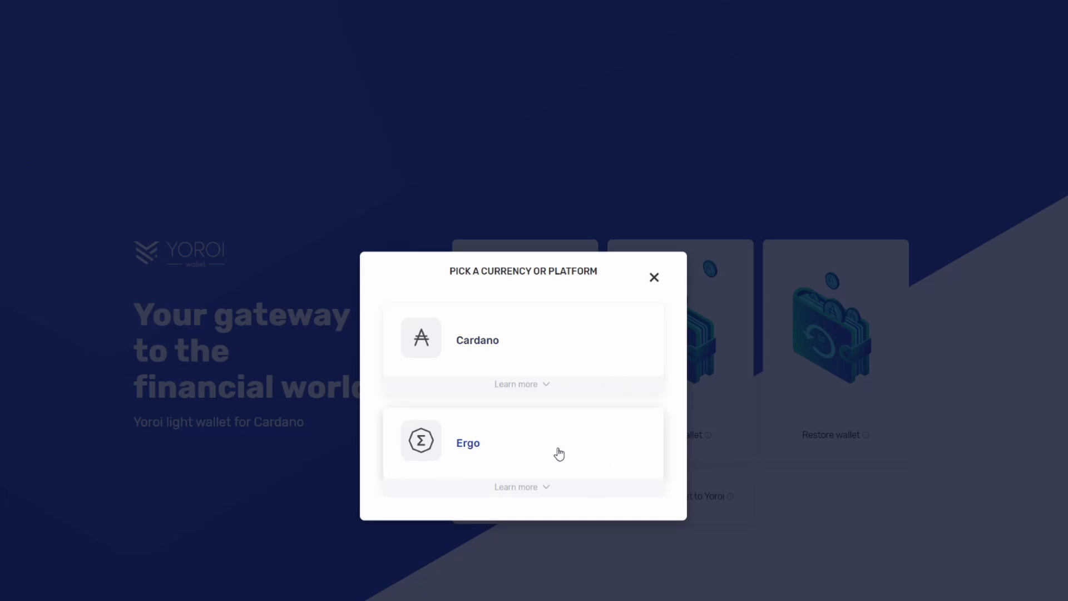
pyautogui.moveTo(483, 474)
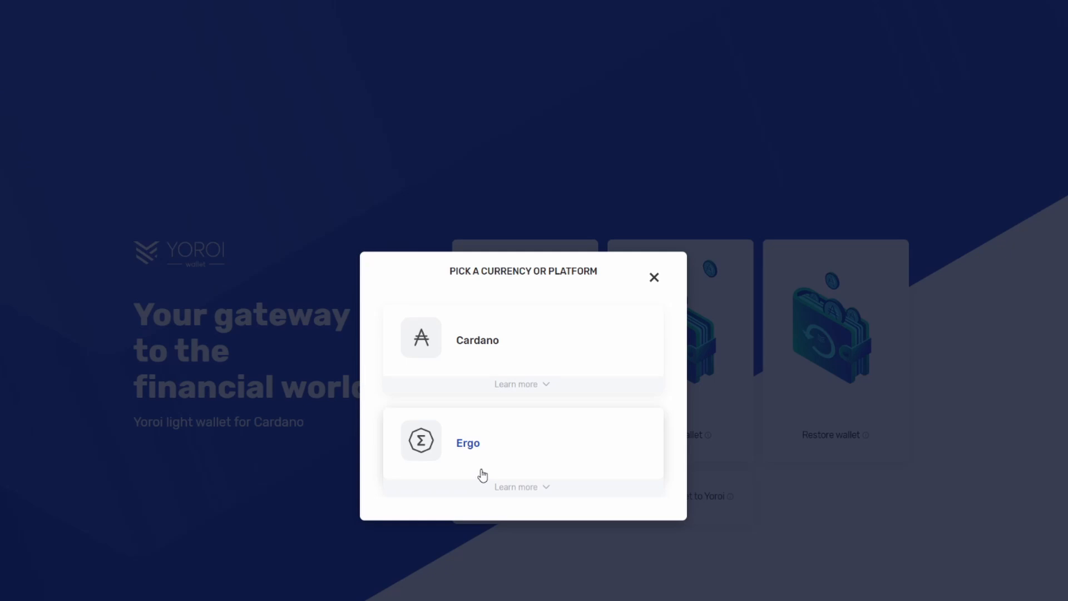
pyautogui.click(522, 486)
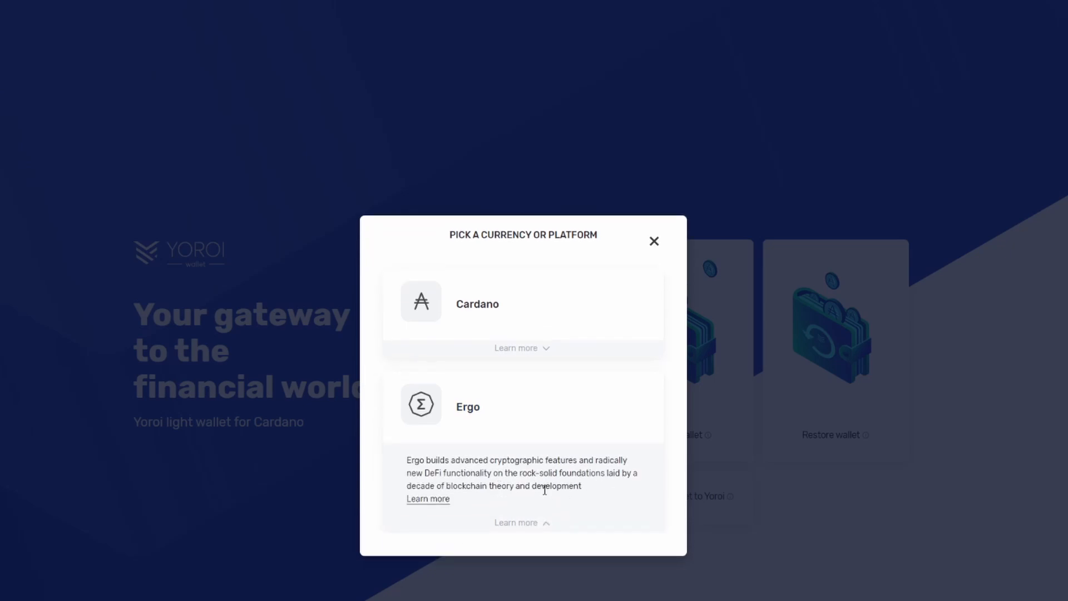
pyautogui.moveTo(480, 474)
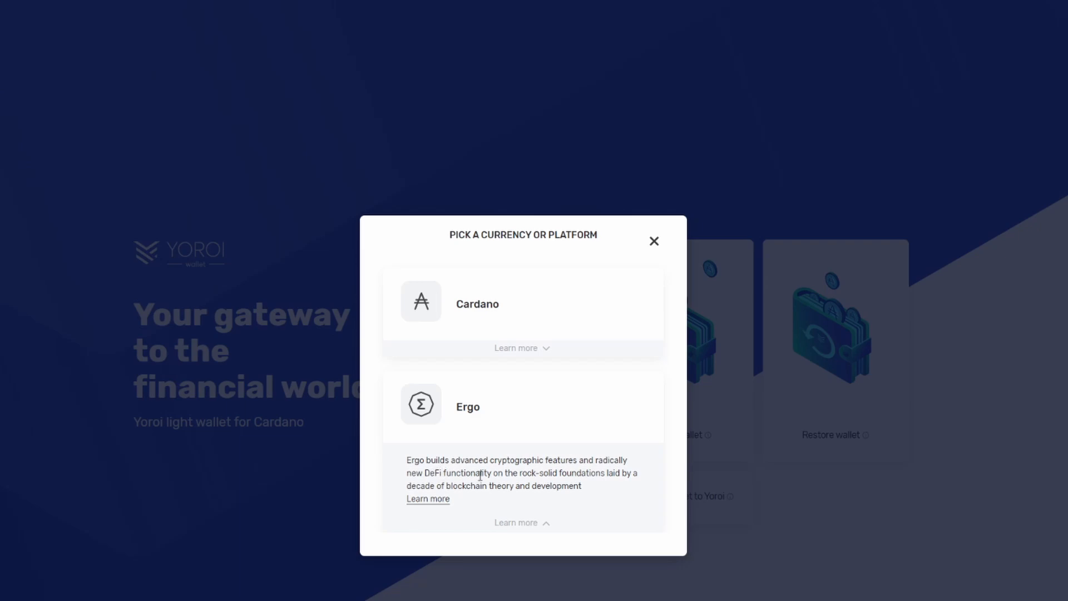
pyautogui.moveTo(622, 483)
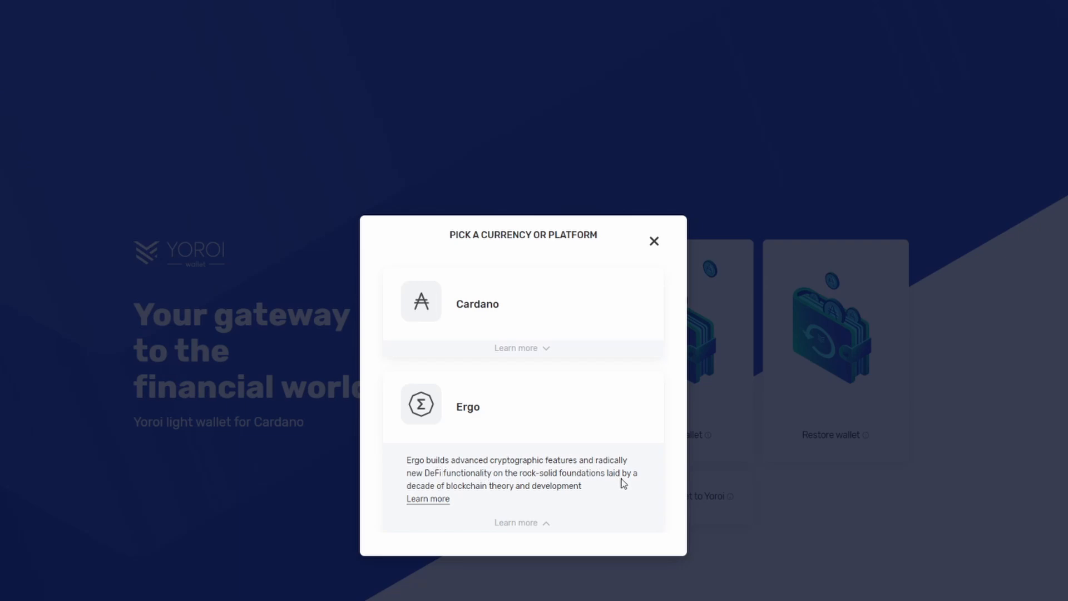
pyautogui.moveTo(429, 479)
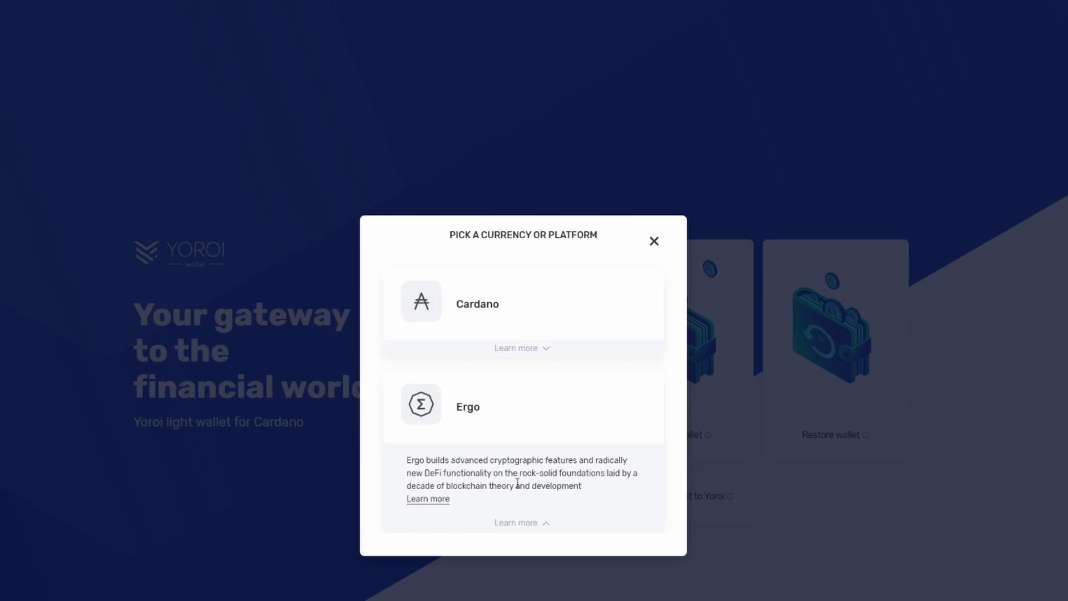
pyautogui.moveTo(643, 484)
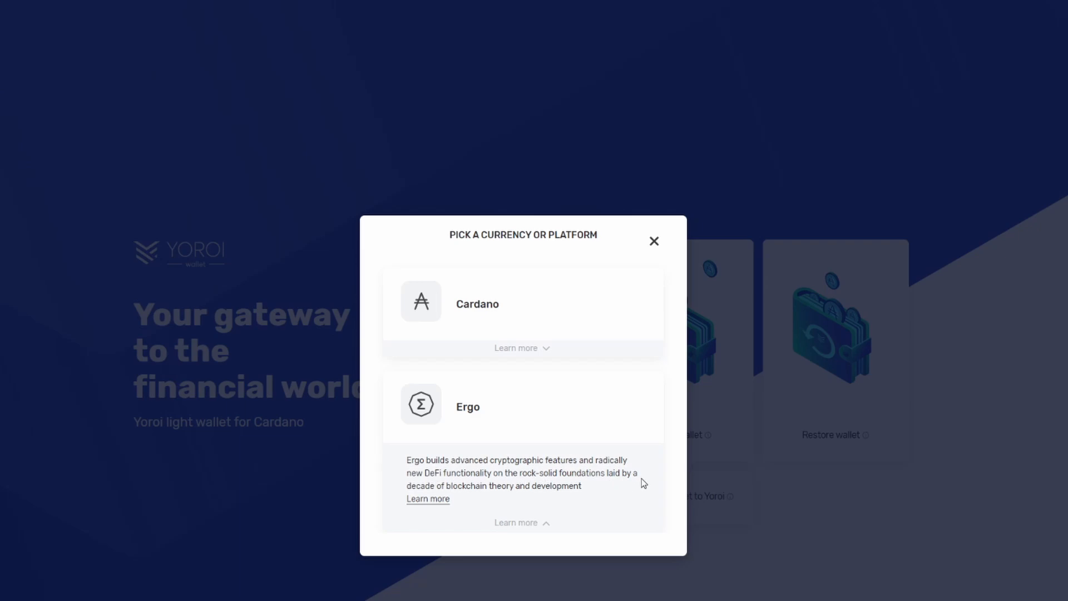
pyautogui.moveTo(591, 493)
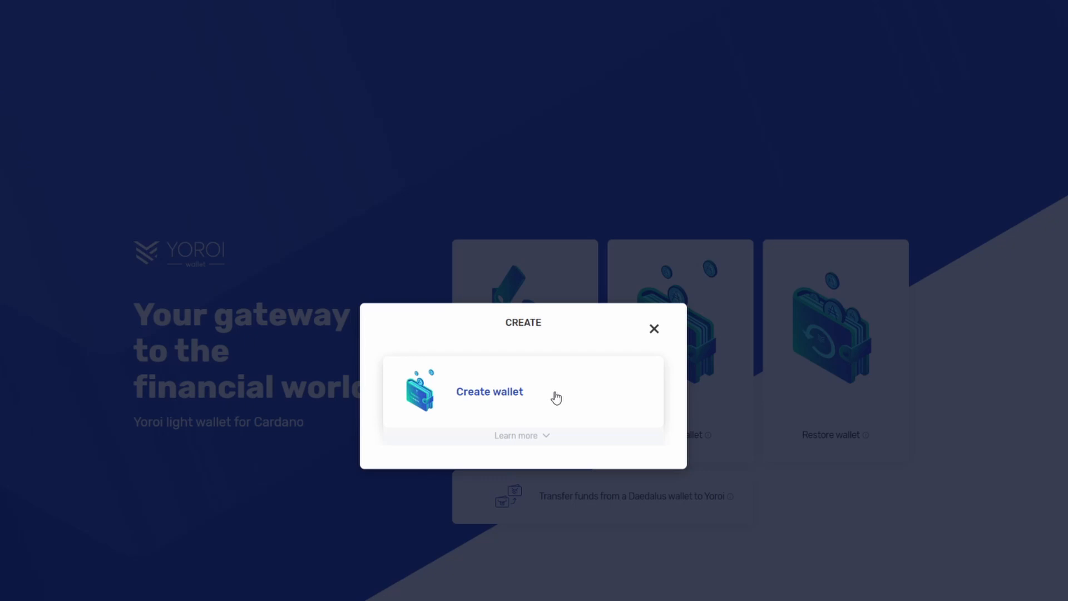
# - Create the Ergo personal wallet 'Test Wallet' with a repeated, revealed spending password
pyautogui.click(489, 391)
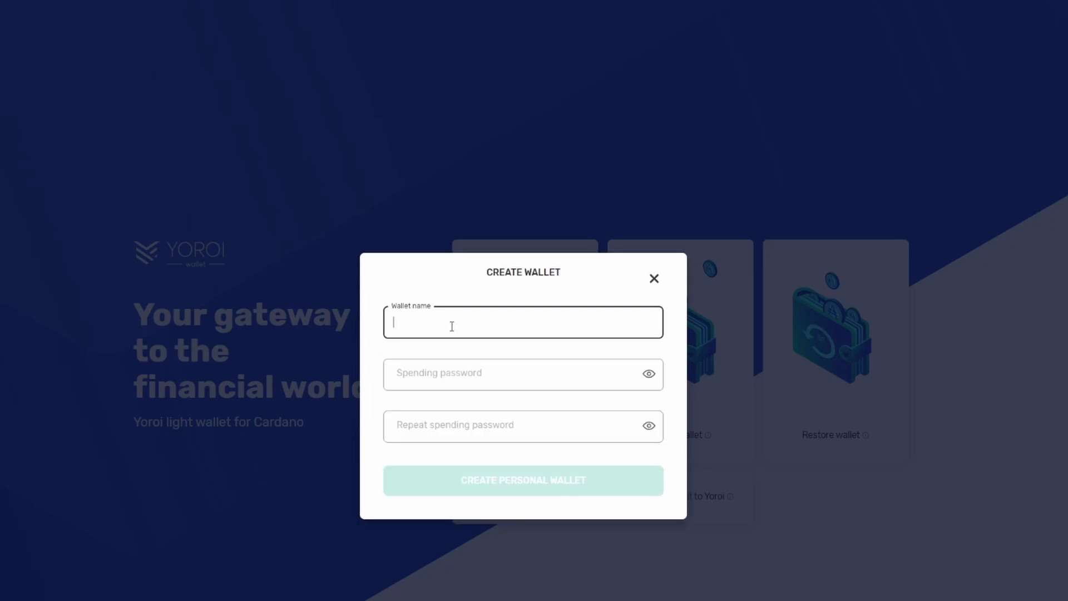
pyautogui.write('Test Wallet')
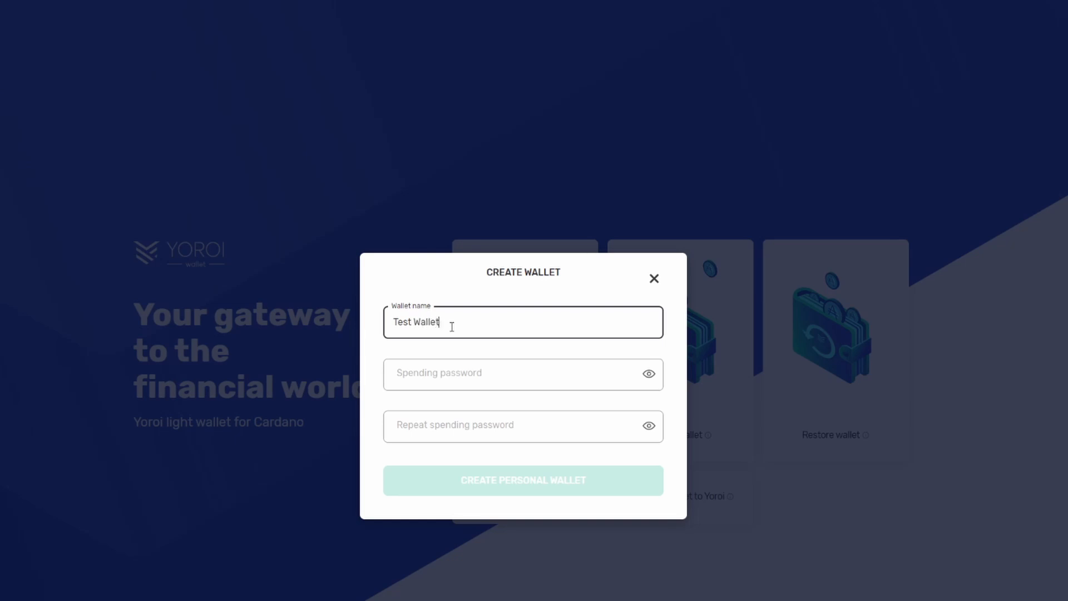
pyautogui.click(523, 374)
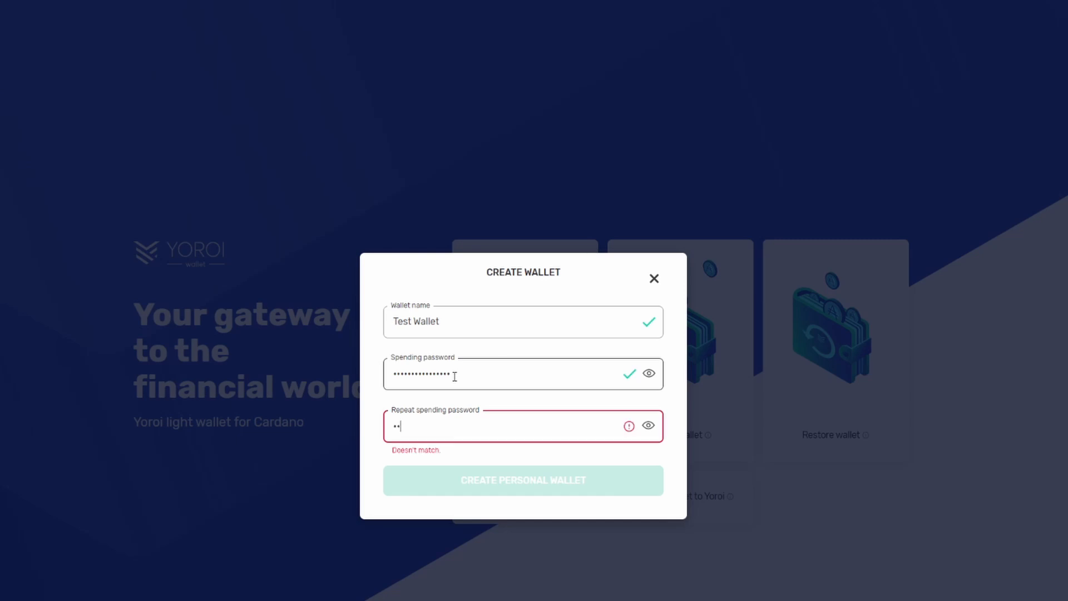
pyautogui.write('••••••••••')
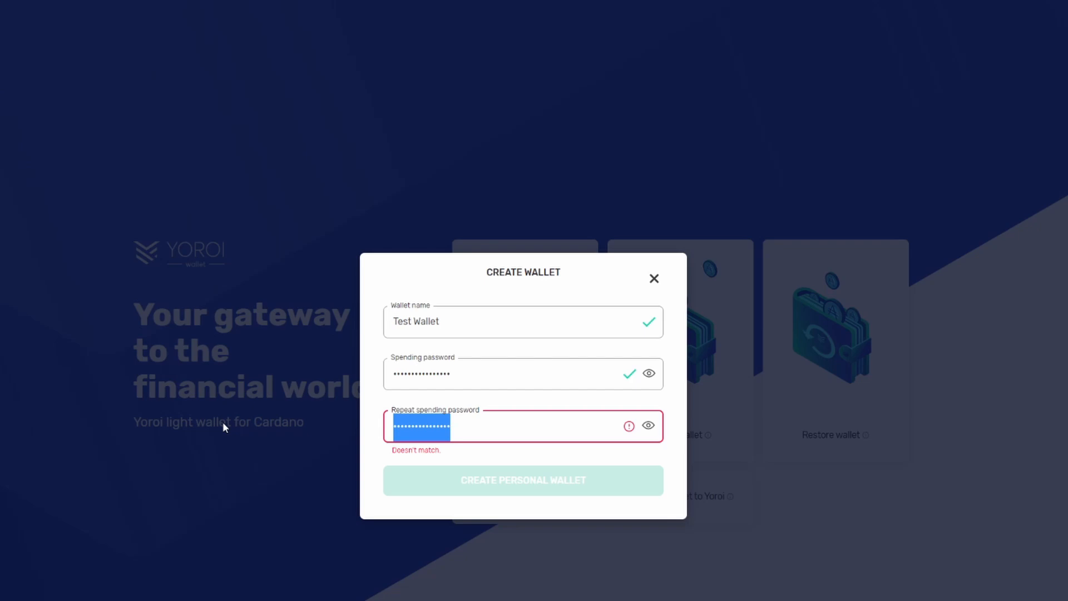
pyautogui.click(647, 425)
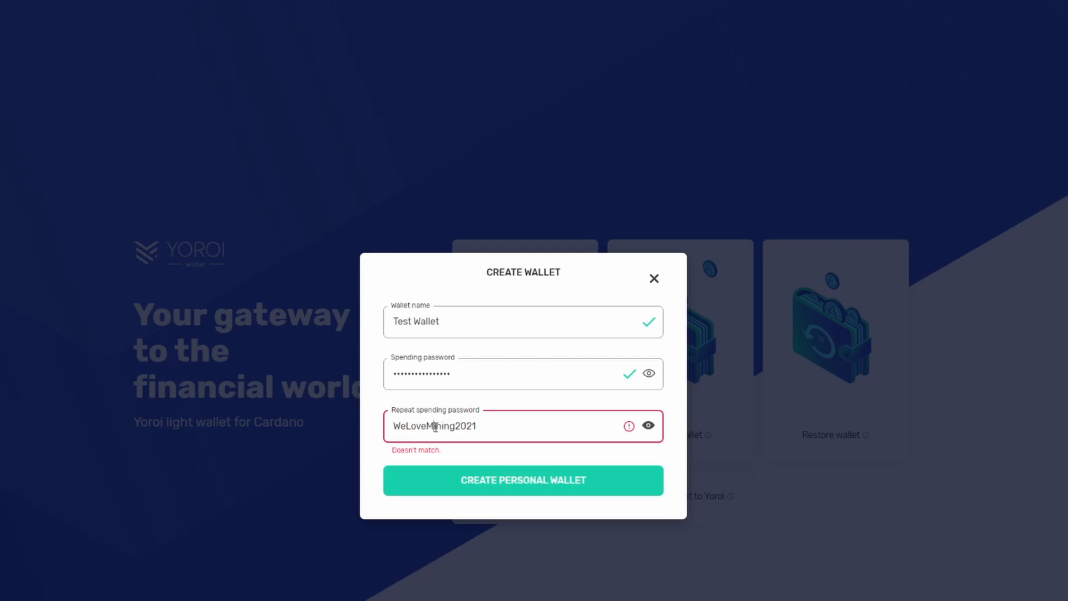
pyautogui.click(522, 480)
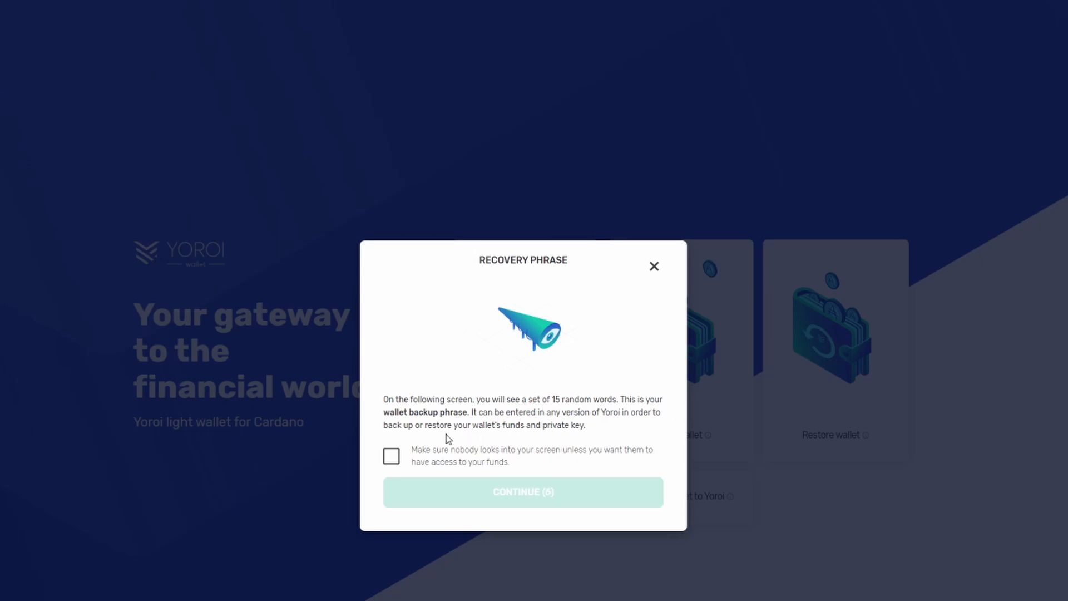
# - Acknowledge screen privacy, reveal the 15-word recovery phrase, and confirm it is written down
pyautogui.click(391, 455)
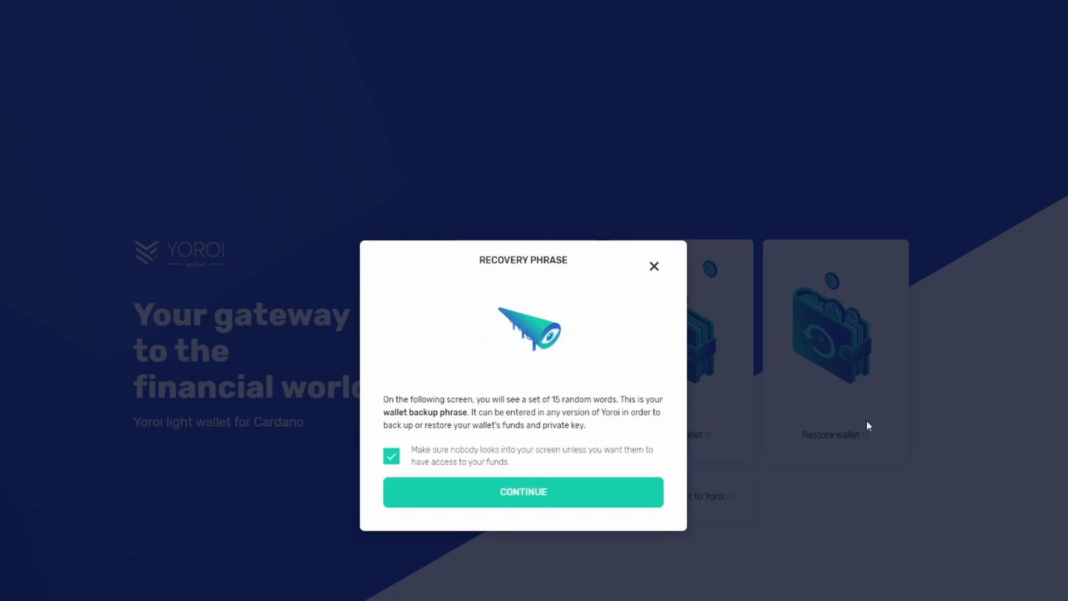
pyautogui.moveTo(607, 518)
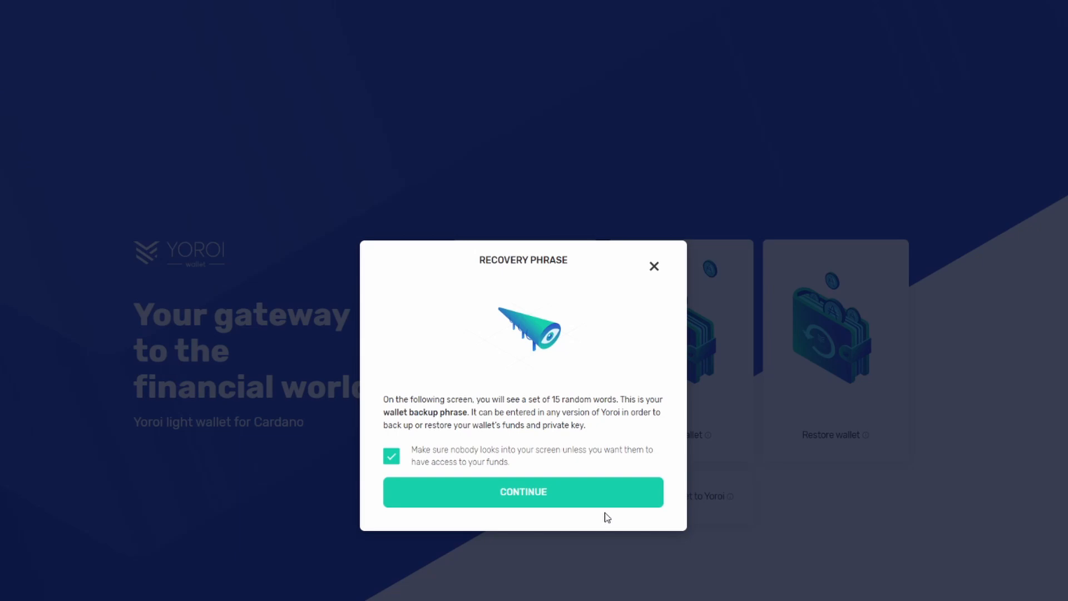
pyautogui.click(522, 492)
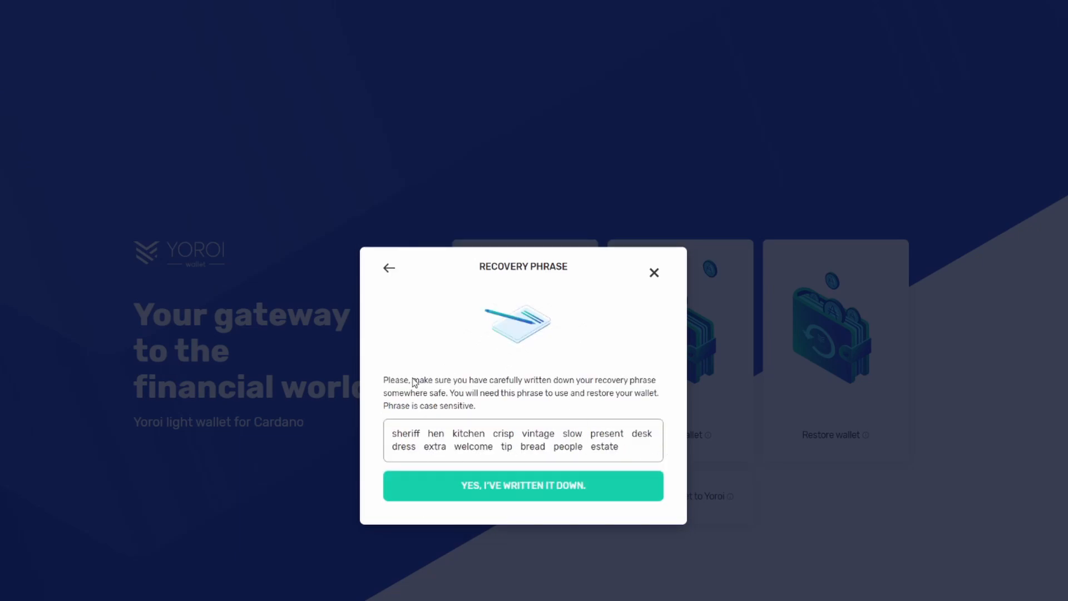
pyautogui.moveTo(534, 378)
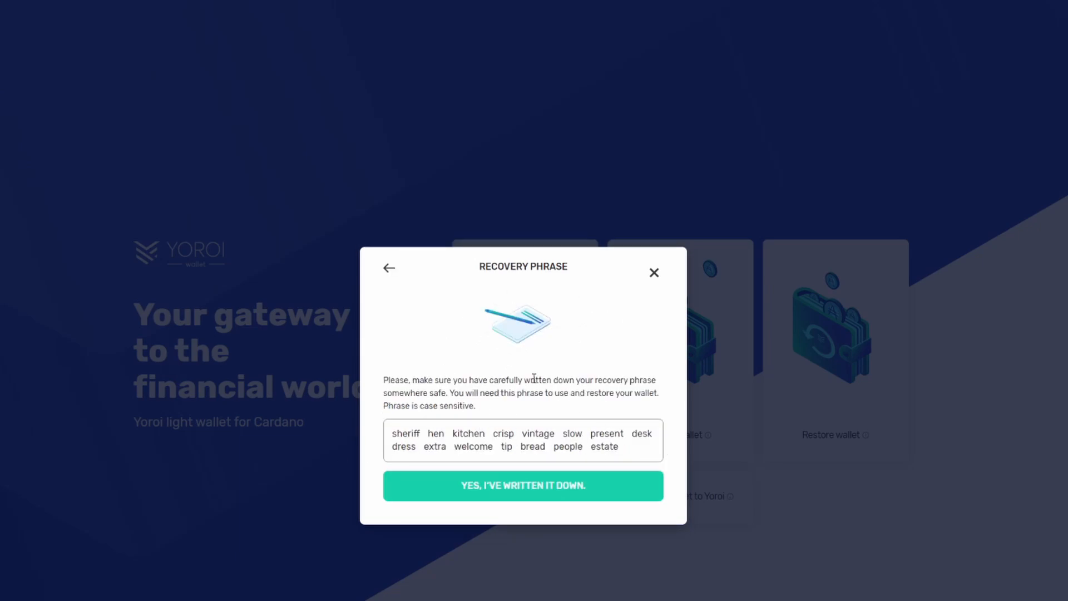
pyautogui.moveTo(348, 16)
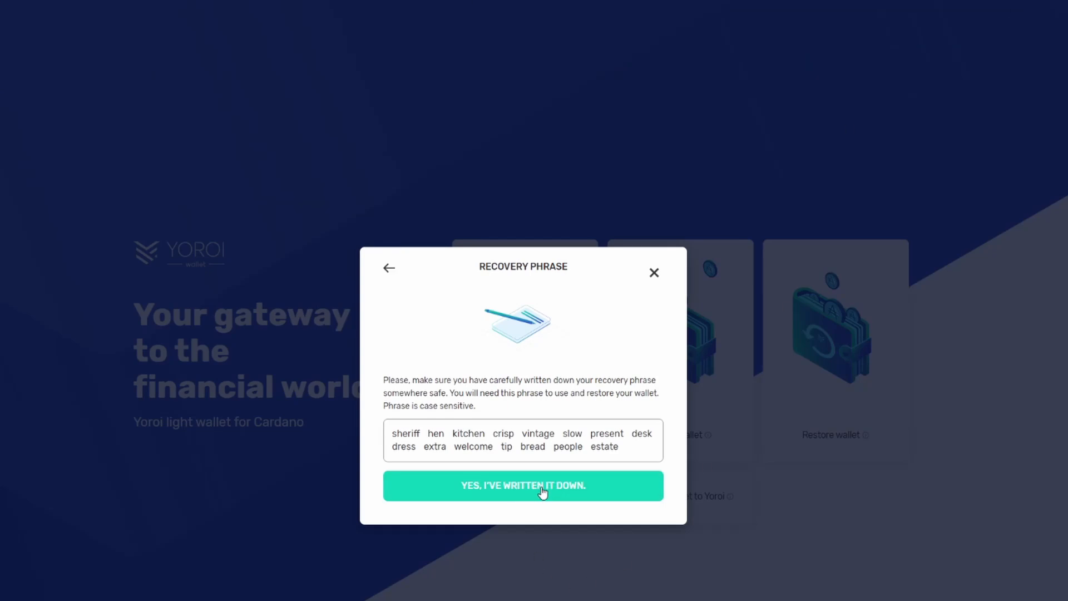
pyautogui.moveTo(427, 502)
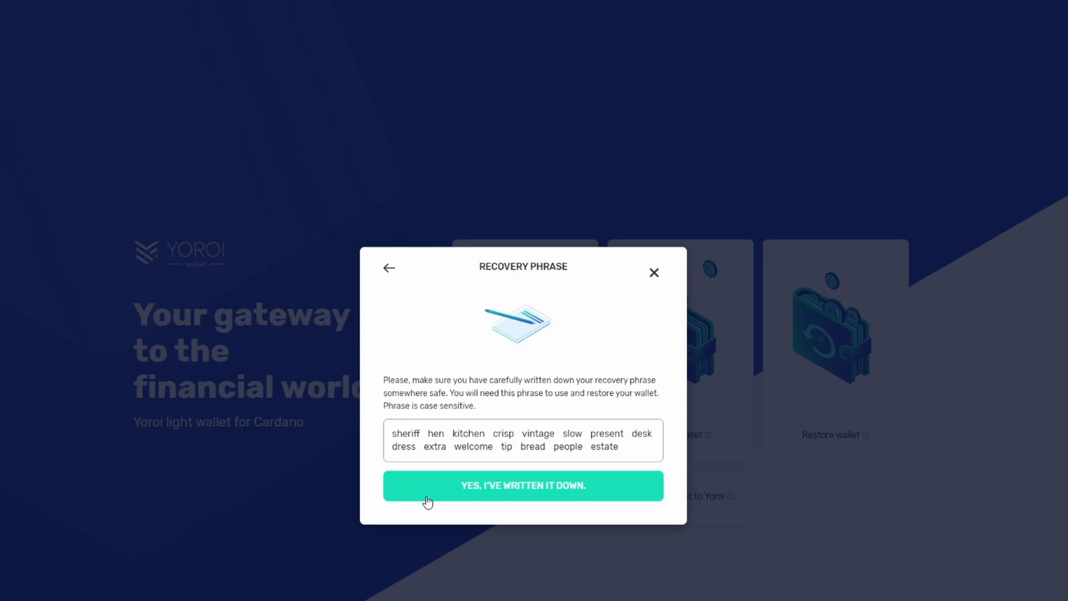
pyautogui.moveTo(447, 500)
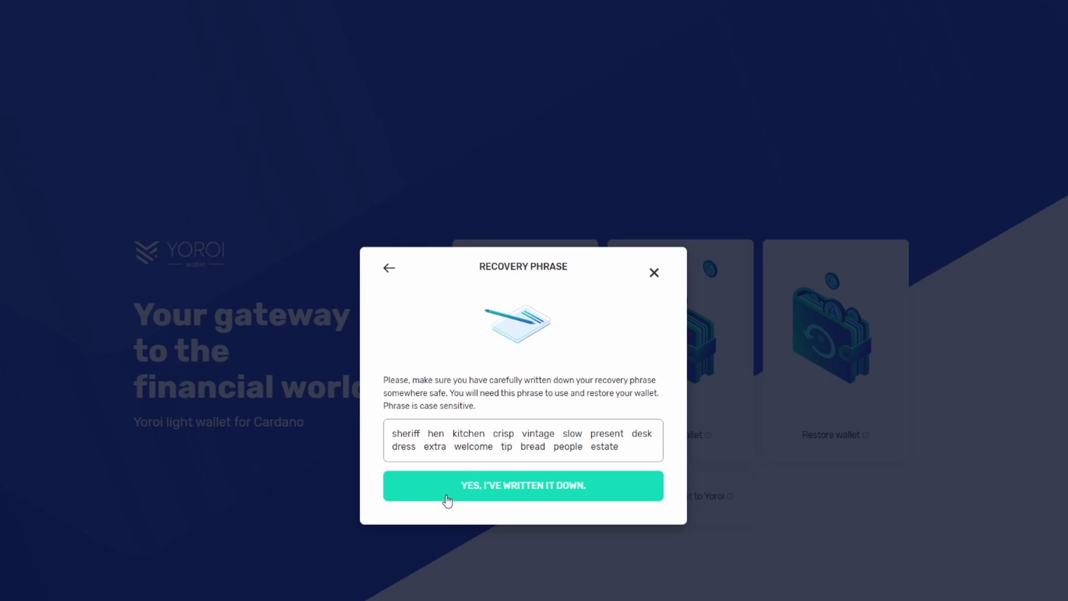
pyautogui.click(523, 485)
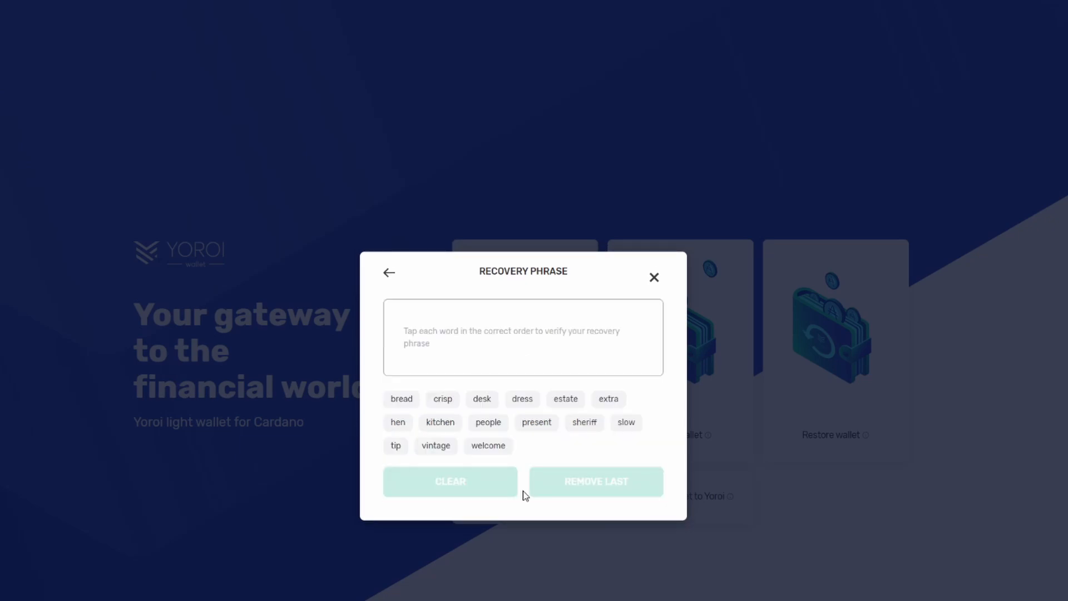
pyautogui.moveTo(488, 341)
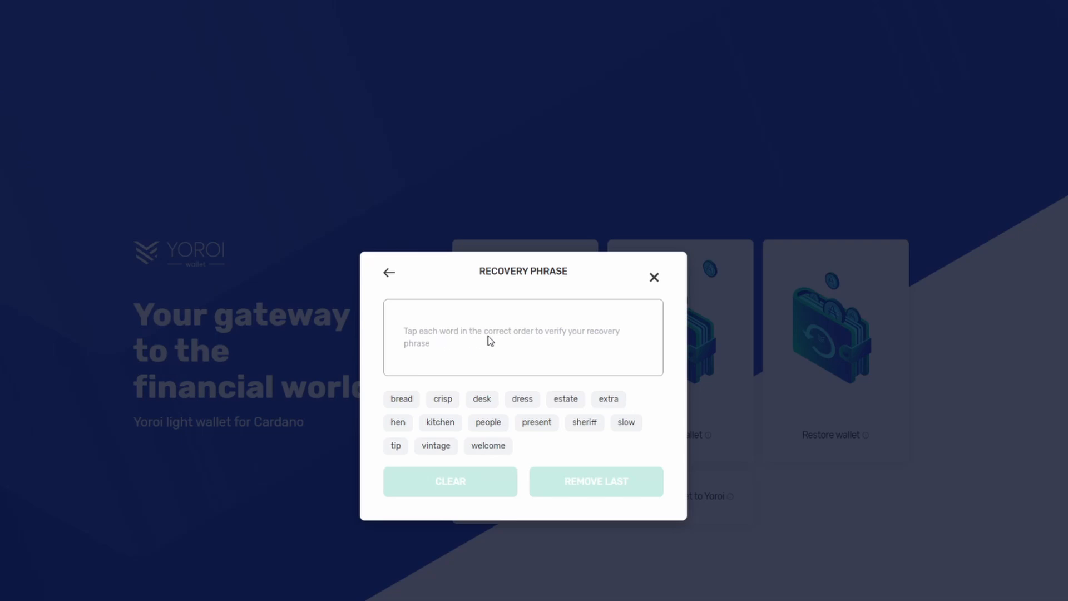
pyautogui.moveTo(594, 354)
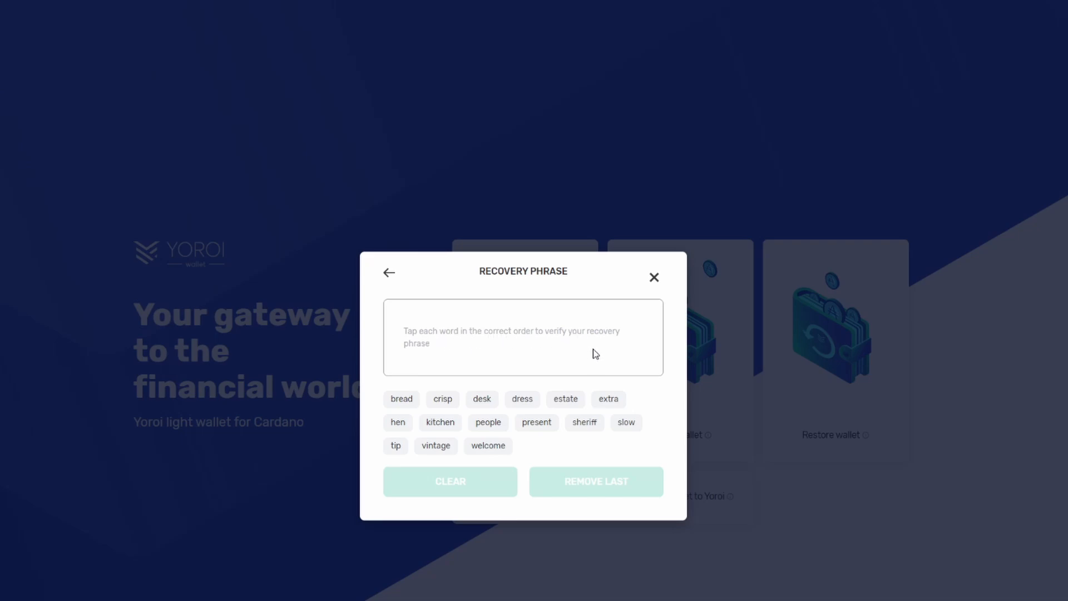
pyautogui.moveTo(592, 431)
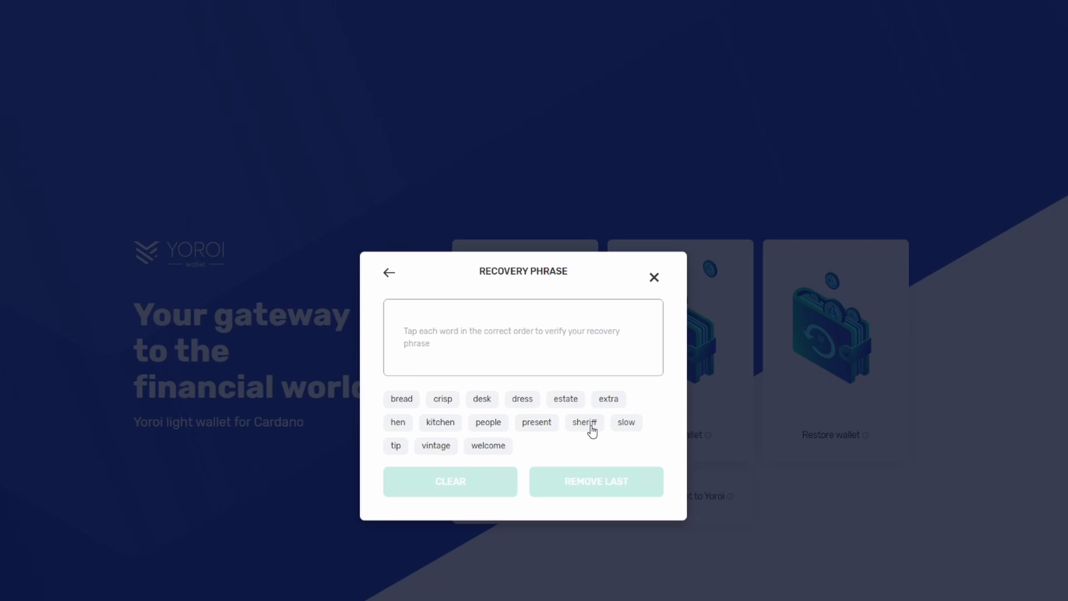
# - Select the phrase words in order: sheriff, hen, kitchen, crisp, vintage, slow, present, extra, welcome, tip, estate
pyautogui.click(583, 422)
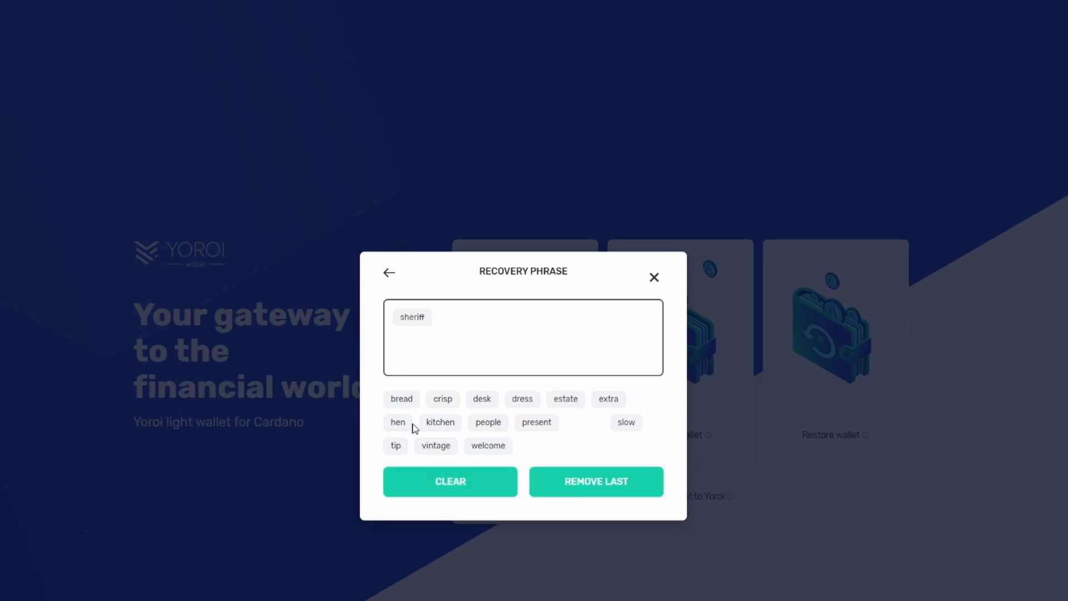
pyautogui.click(398, 421)
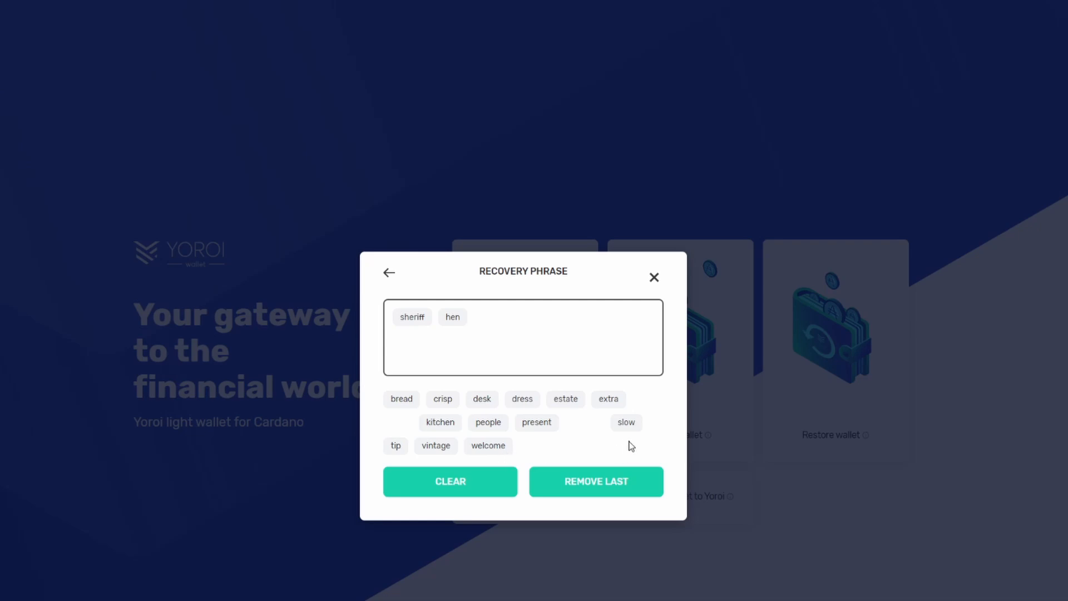
pyautogui.click(440, 422)
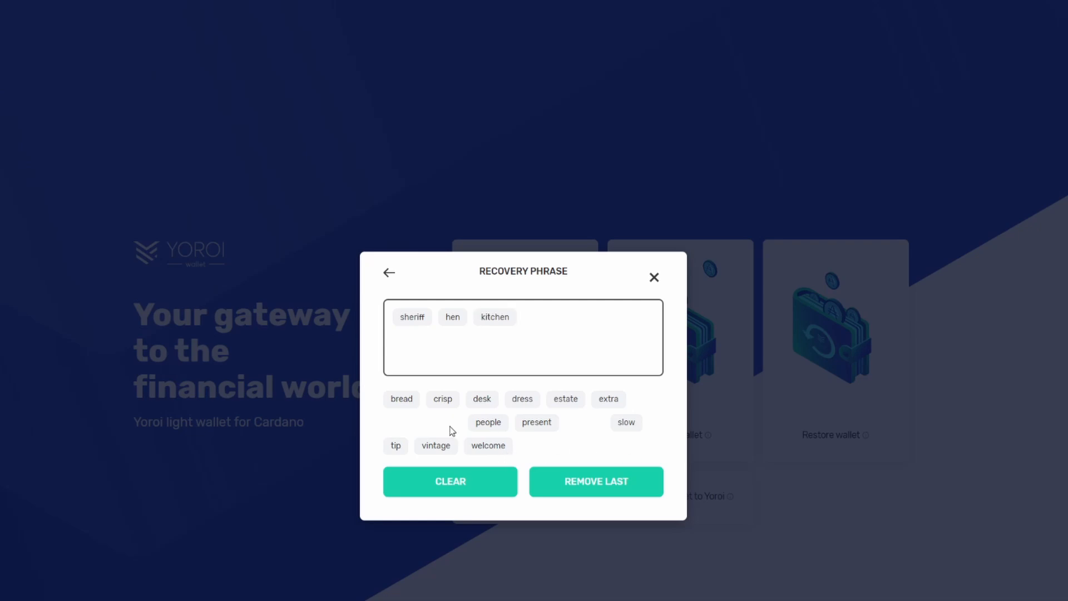
pyautogui.click(443, 399)
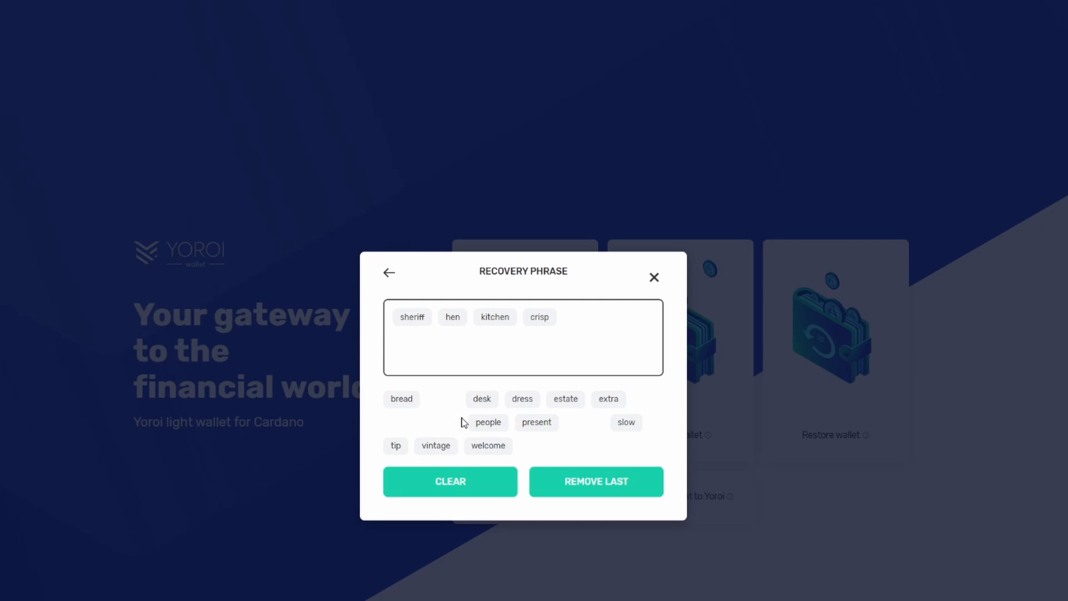
pyautogui.click(435, 445)
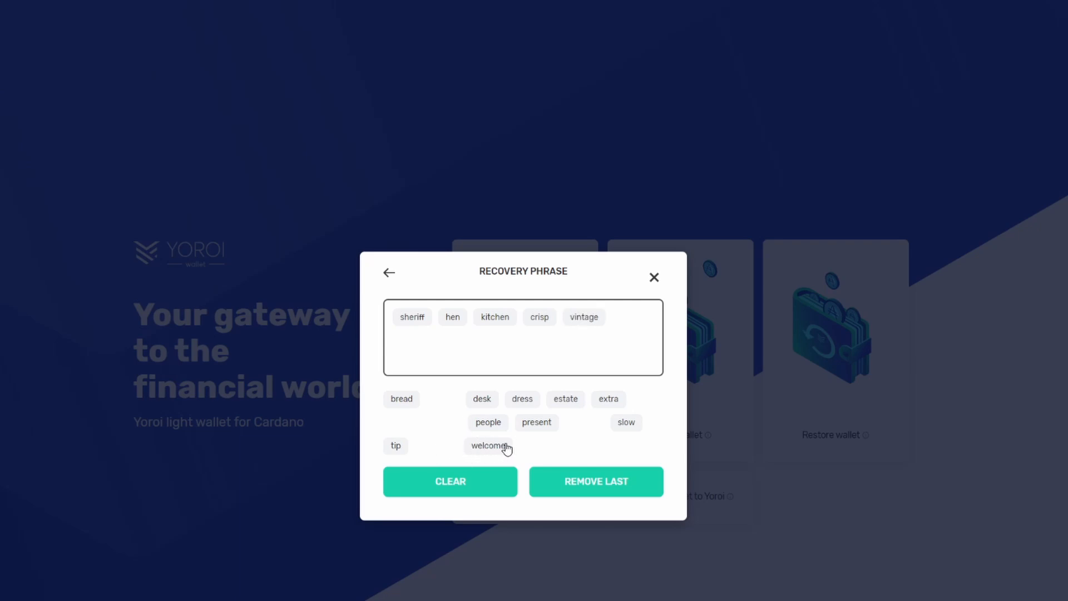
pyautogui.click(626, 422)
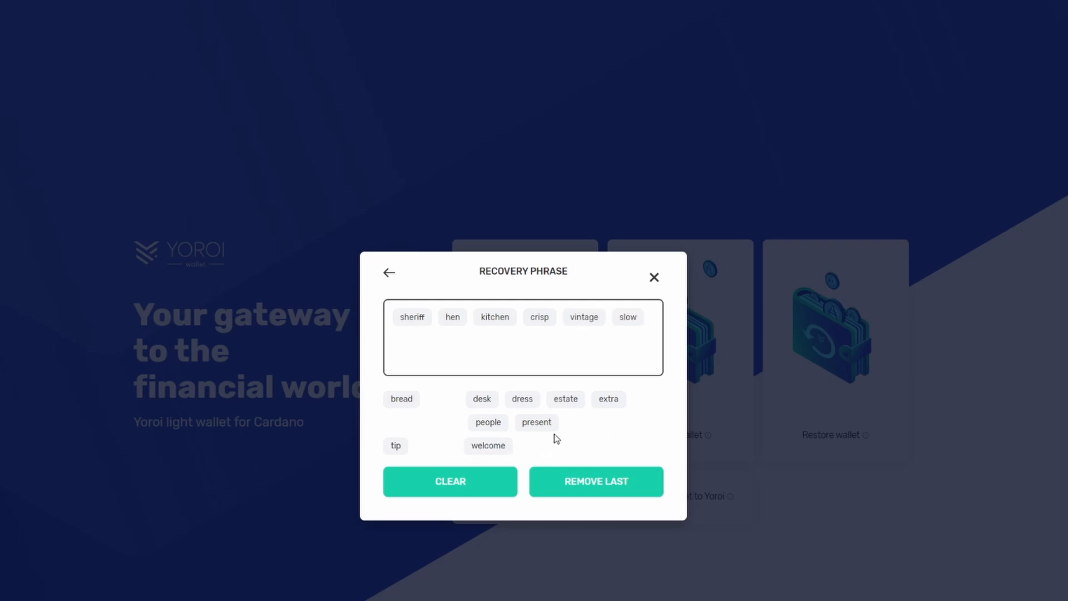
pyautogui.click(536, 423)
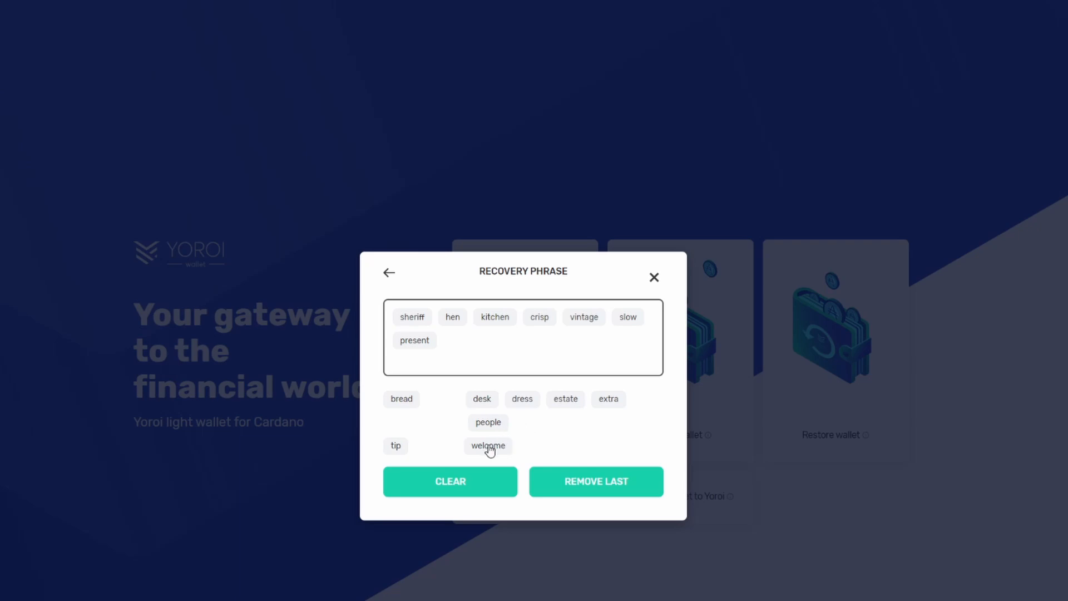
pyautogui.moveTo(483, 406)
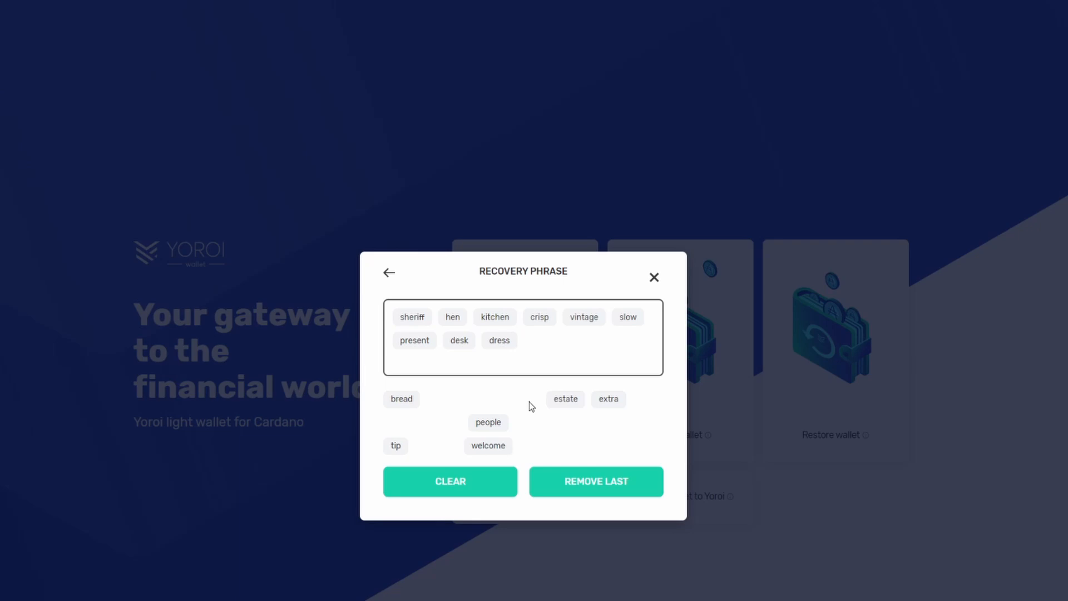
pyautogui.click(607, 399)
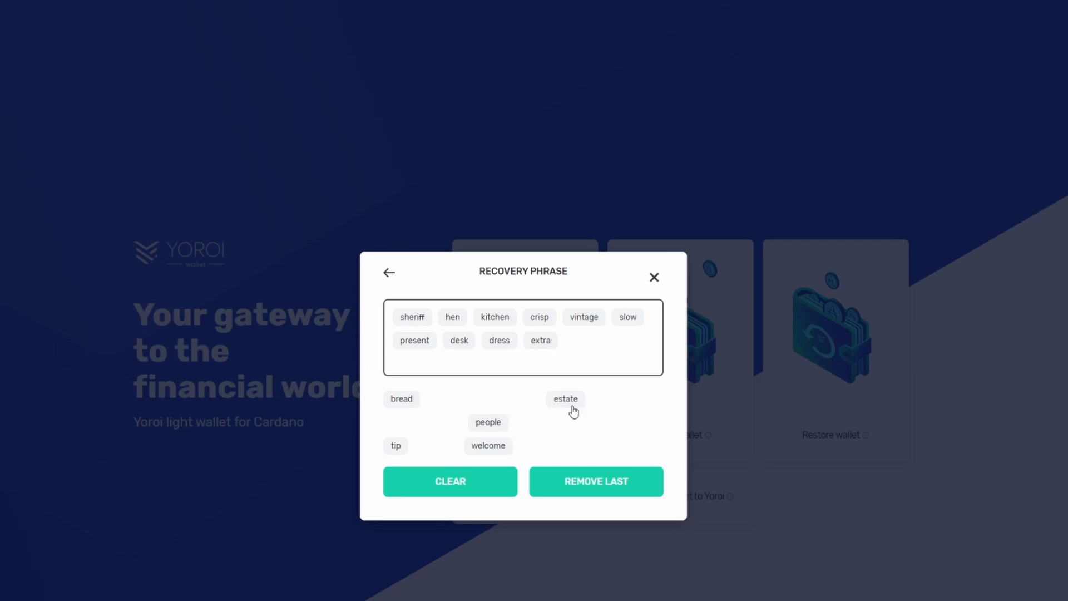
pyautogui.click(488, 446)
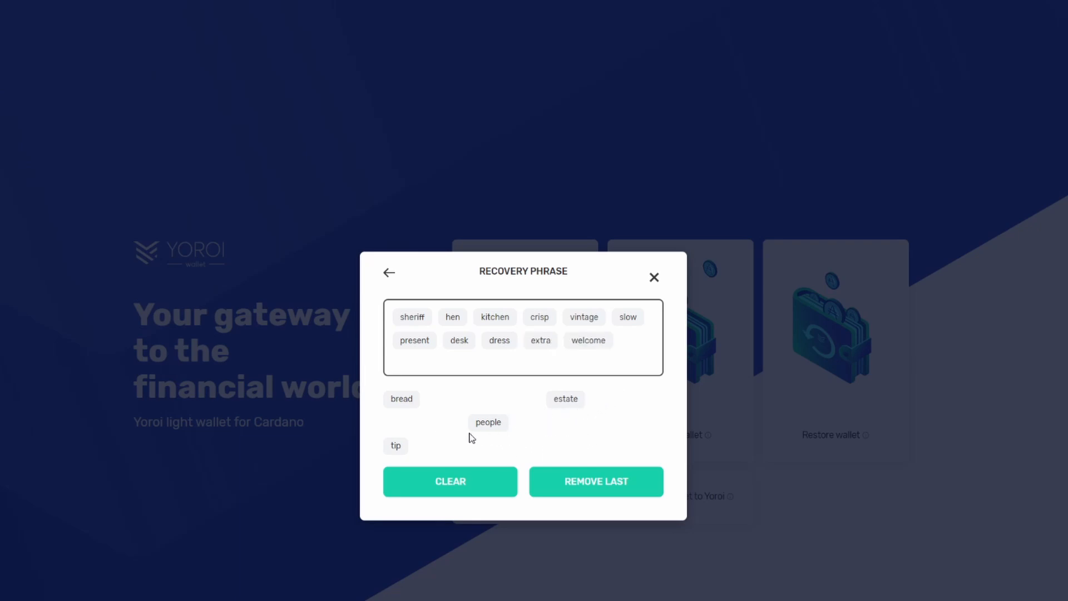
pyautogui.click(395, 446)
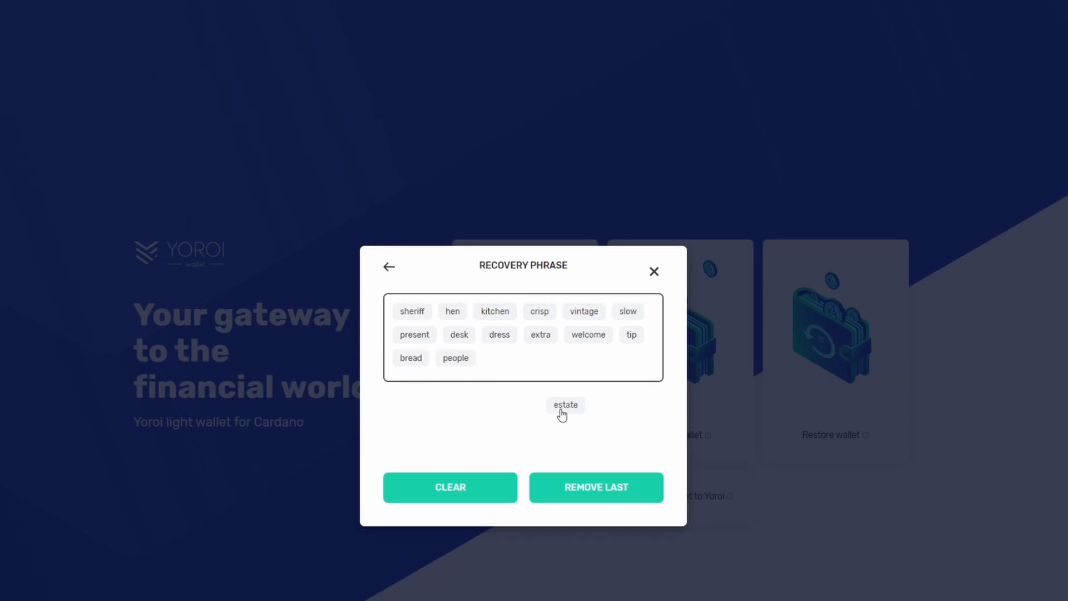
pyautogui.click(565, 404)
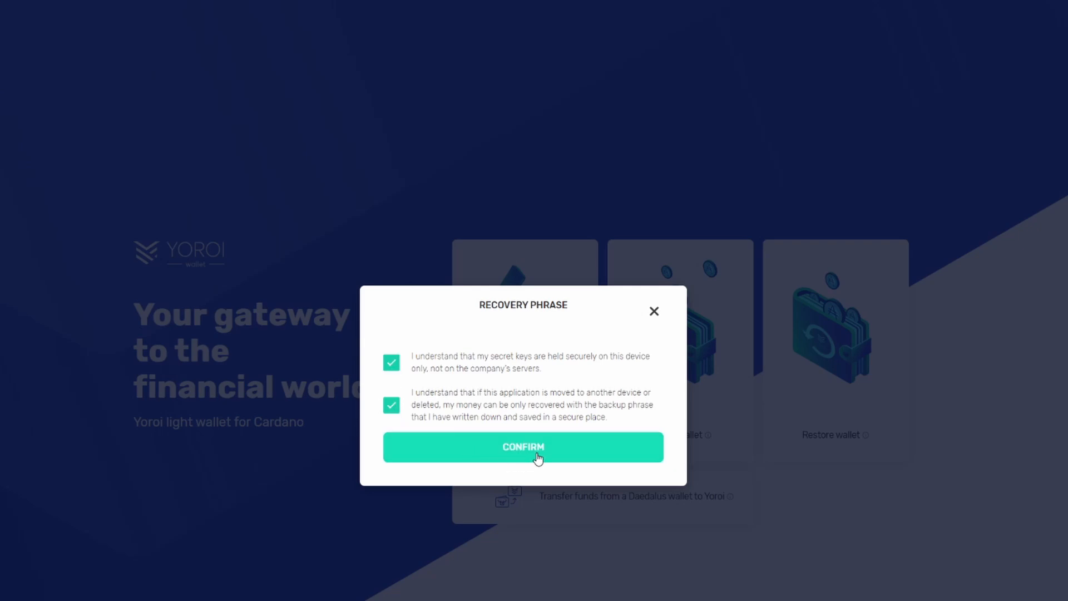
# - Confirm to create Test Wallet, then hide and reshow its 0 ERG balance
pyautogui.click(523, 447)
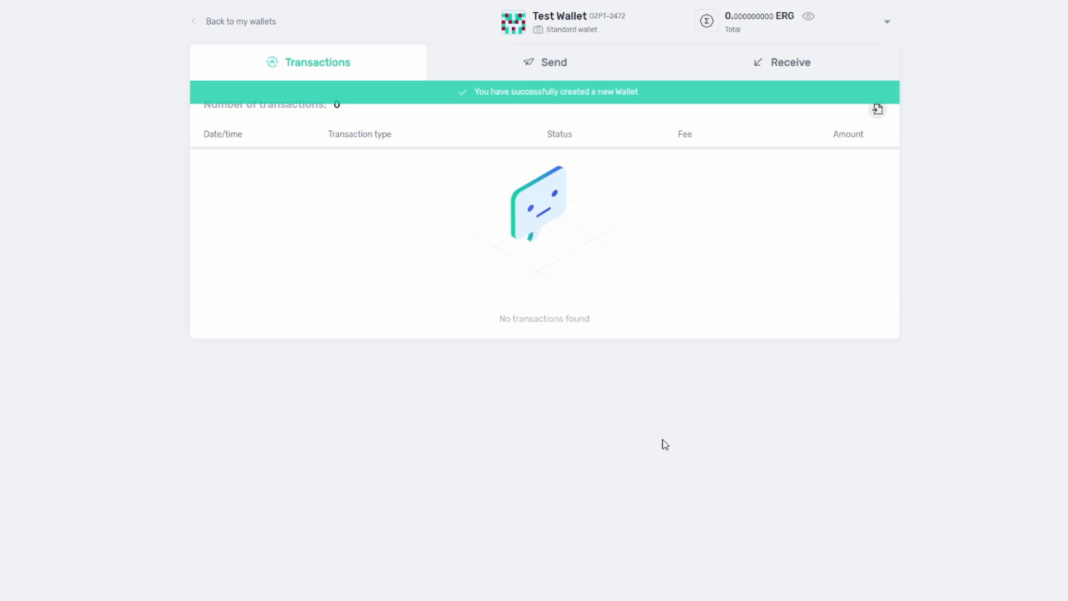
pyautogui.moveTo(377, 187)
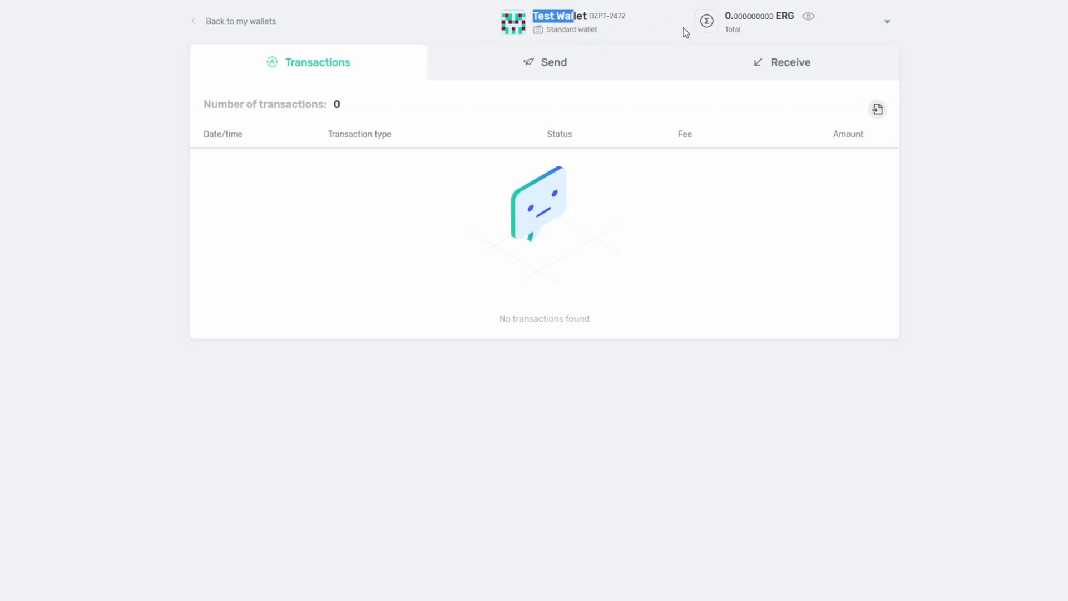
pyautogui.click(810, 16)
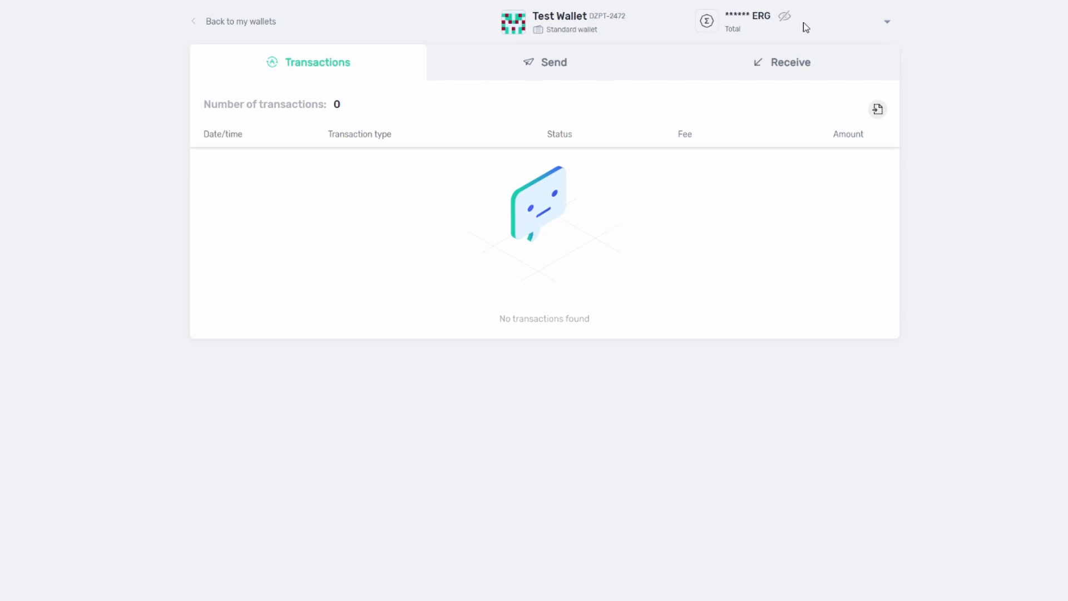
pyautogui.click(783, 16)
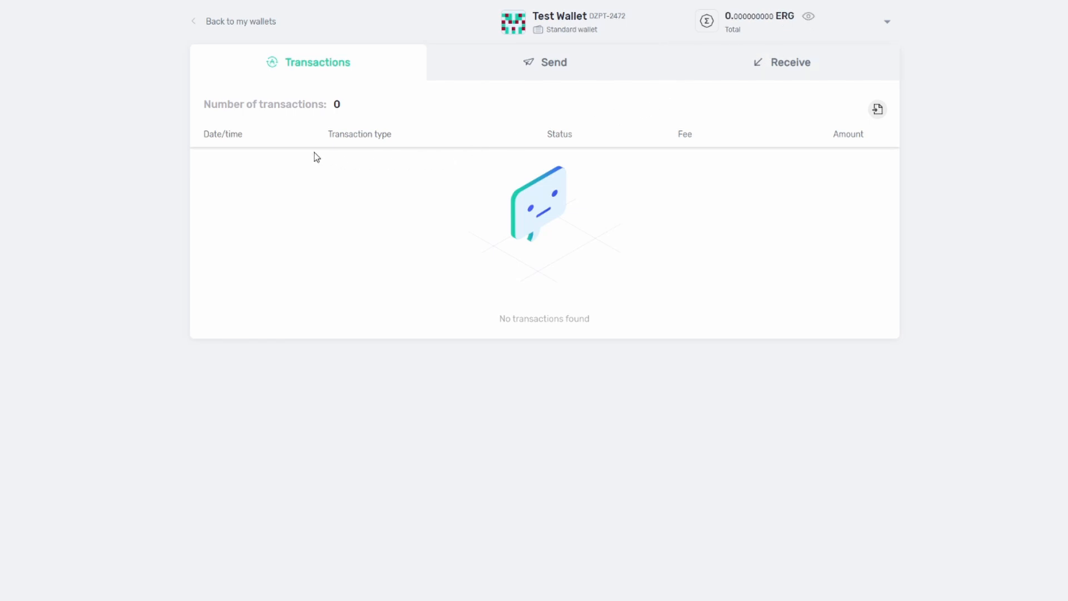
pyautogui.moveTo(544, 62)
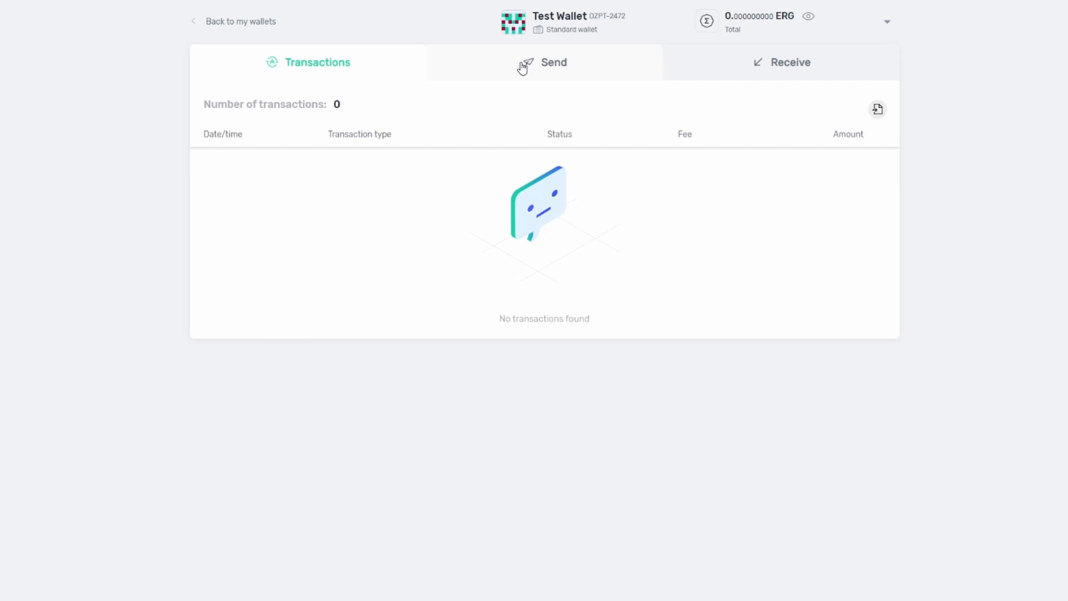
# - View Test Wallet's P2PK receiving address and QR code on the Receive page
pyautogui.click(545, 61)
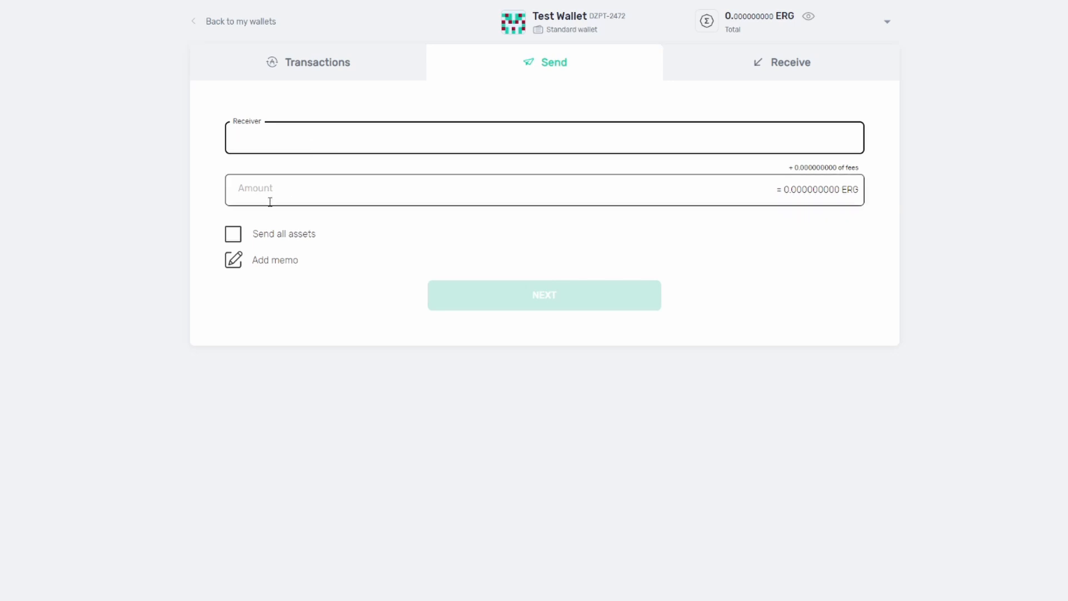
pyautogui.click(782, 61)
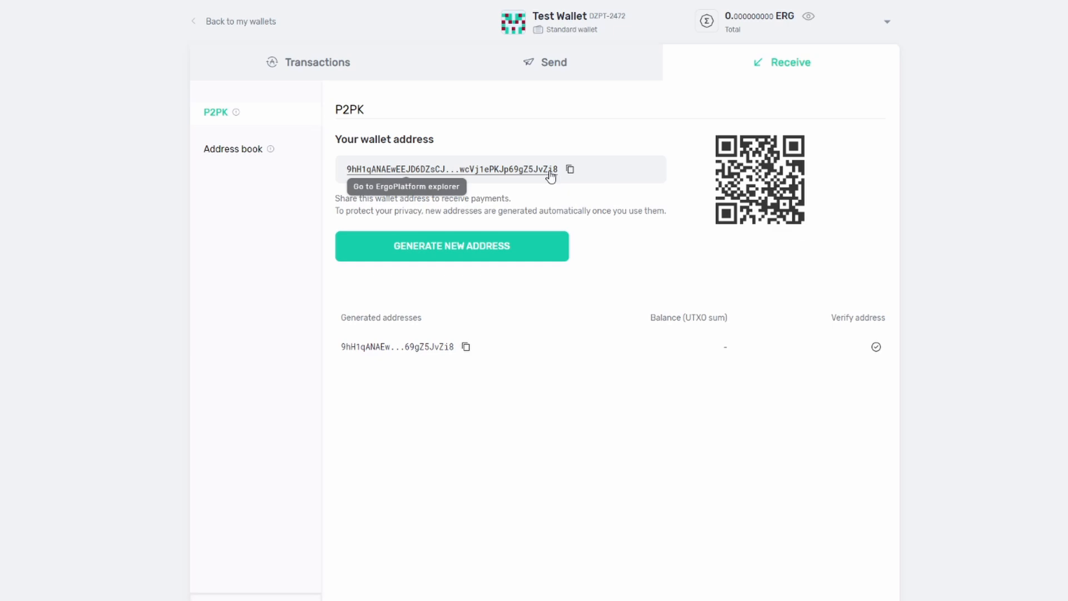
pyautogui.moveTo(486, 404)
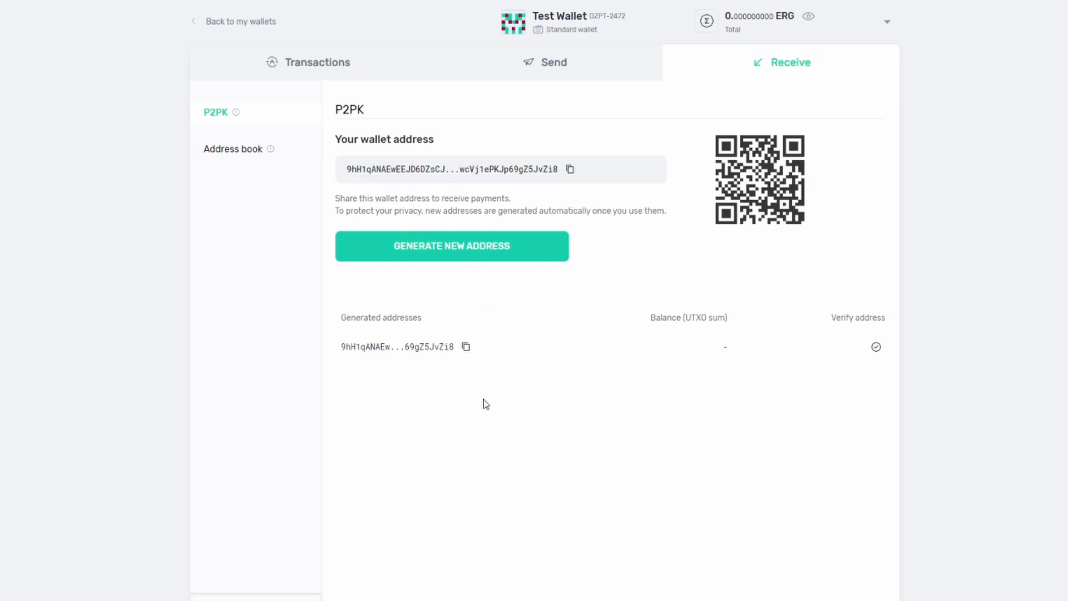
pyautogui.moveTo(477, 404)
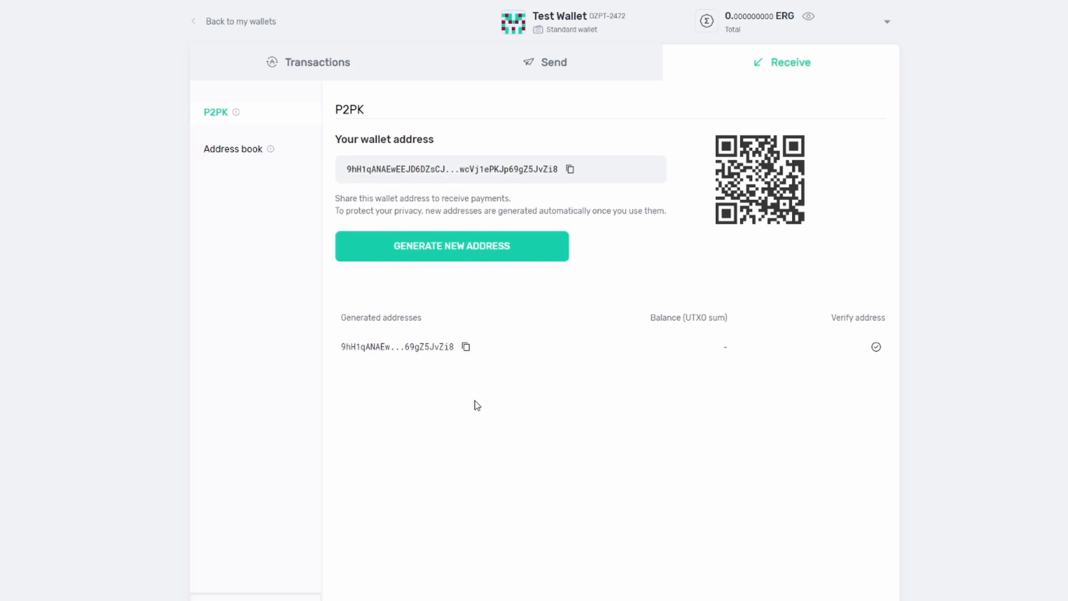